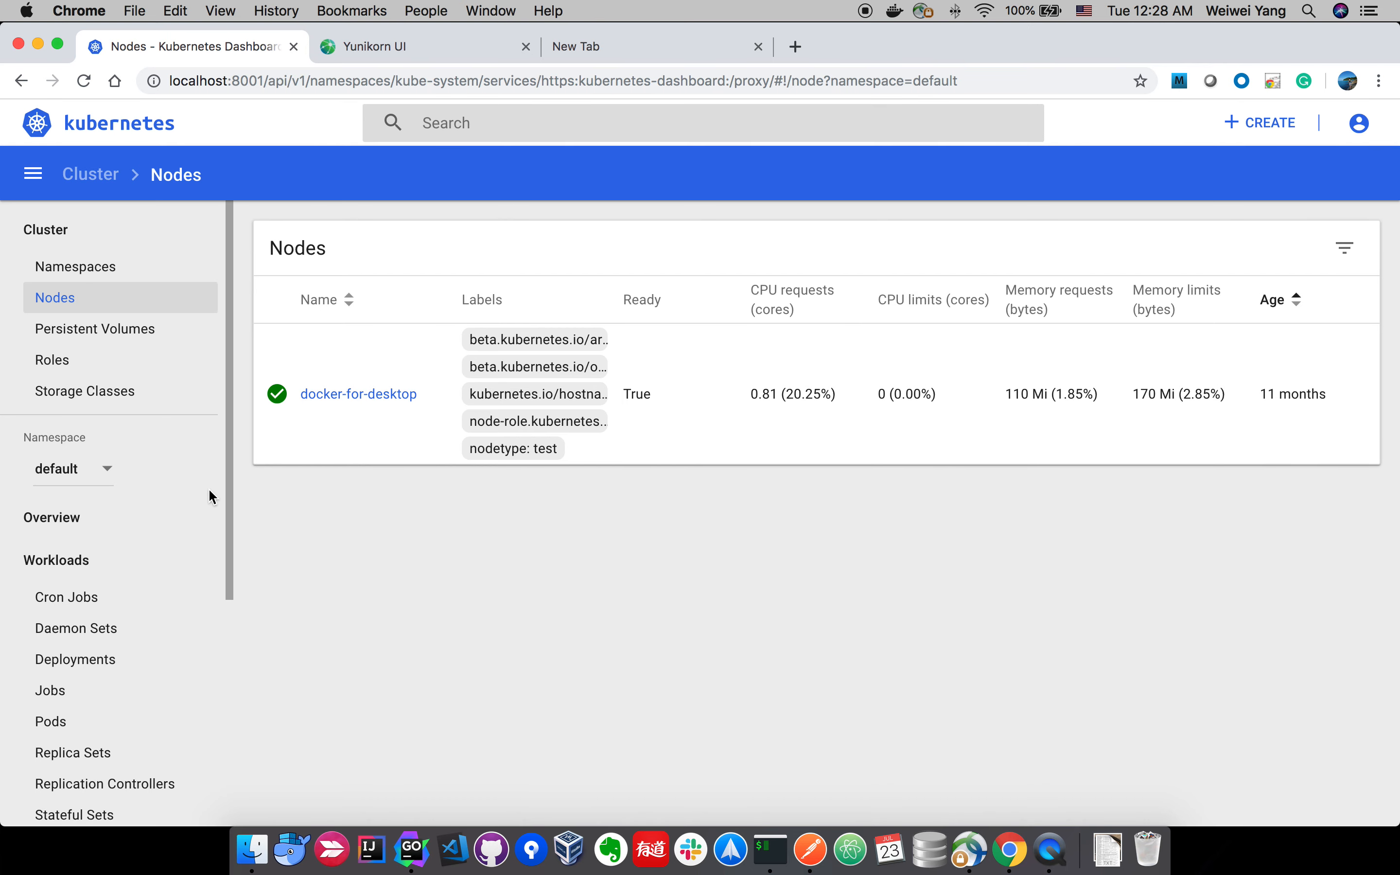
Open the yunikorn-scheduler-646849f464-7l5vx pod's details from Workloads > Pods.
scroll(down, 3)
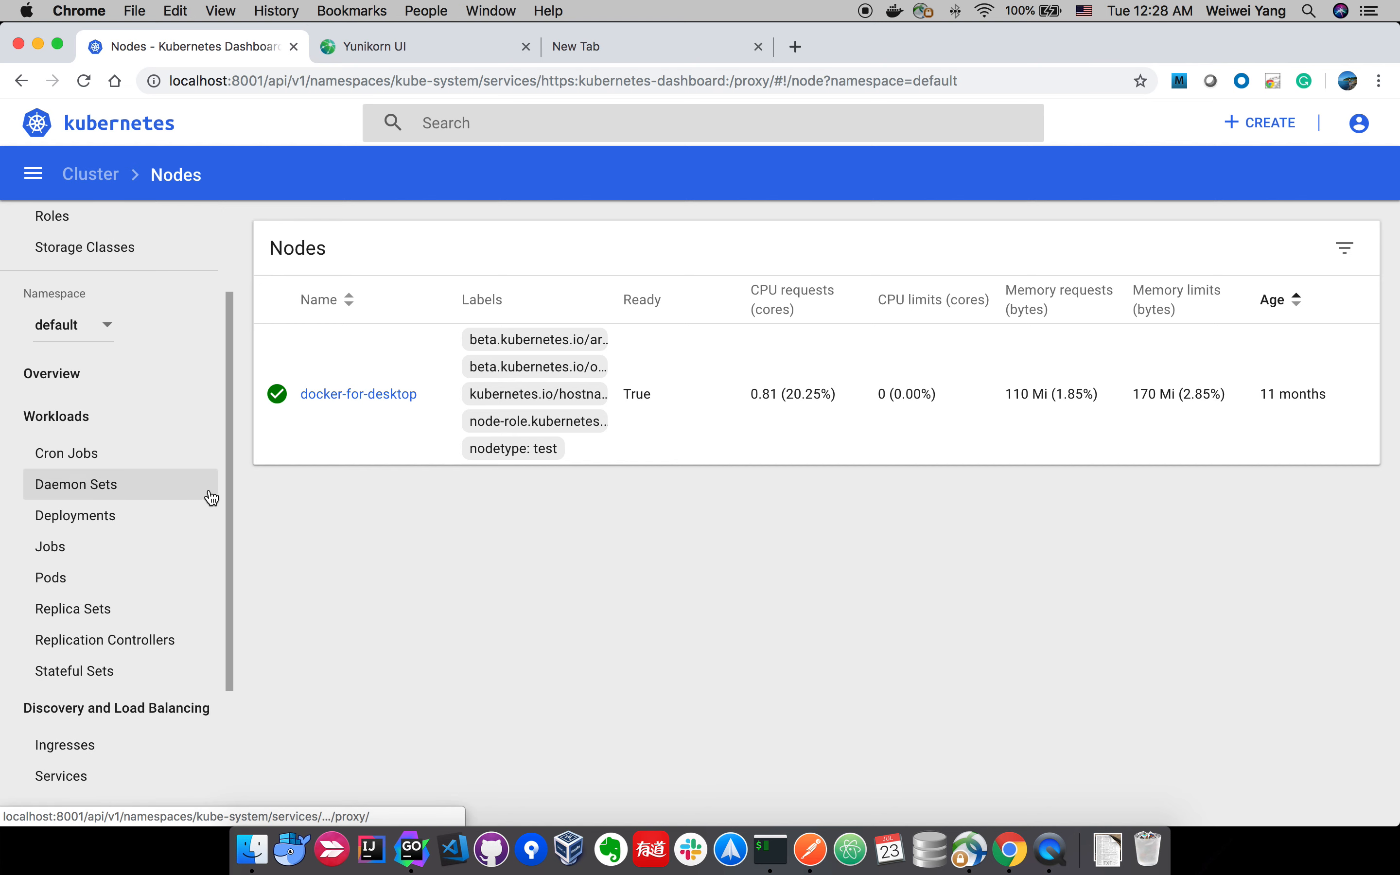
mouse_move(76, 485)
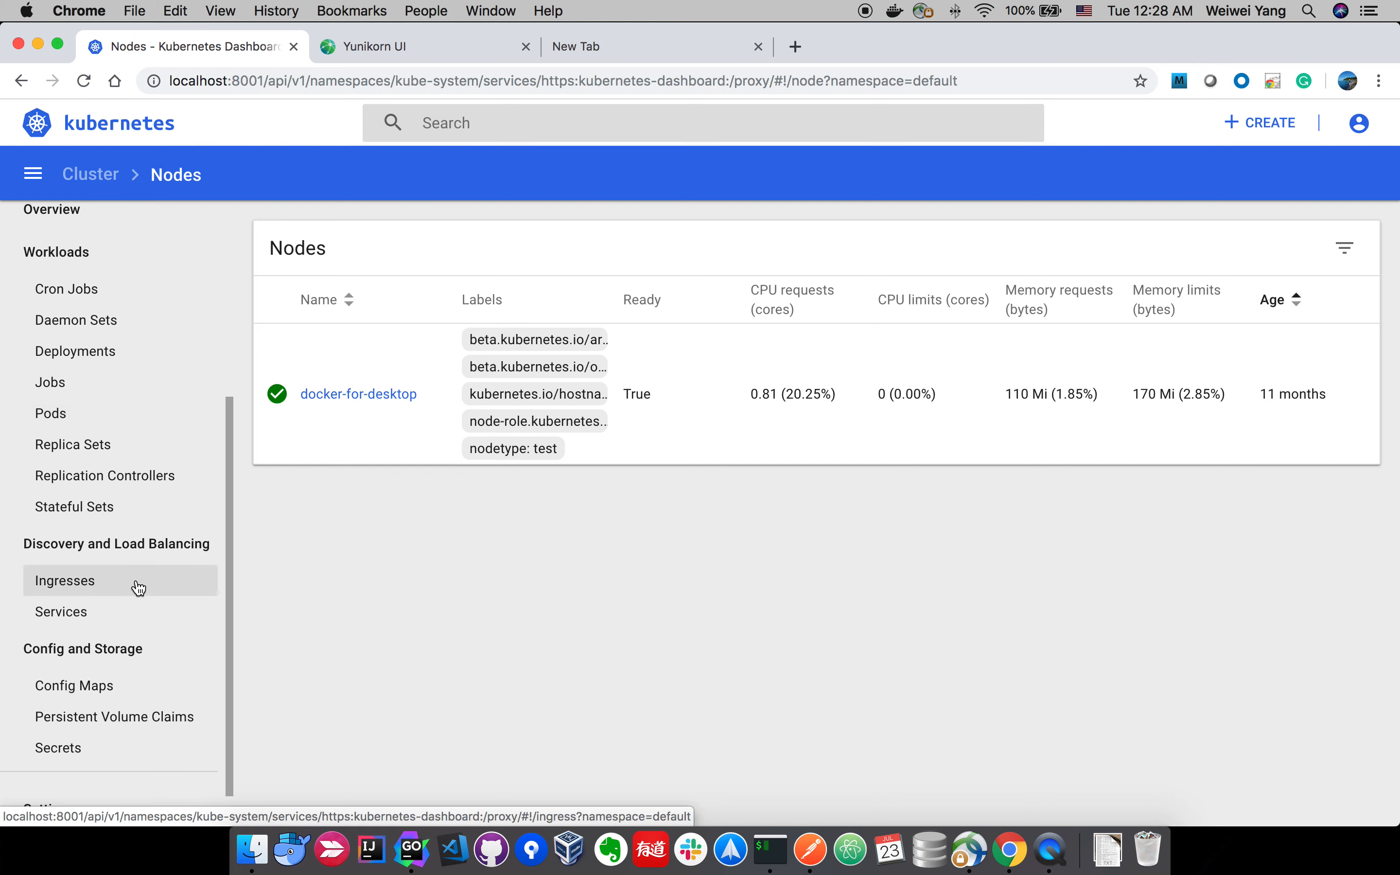
click(50, 413)
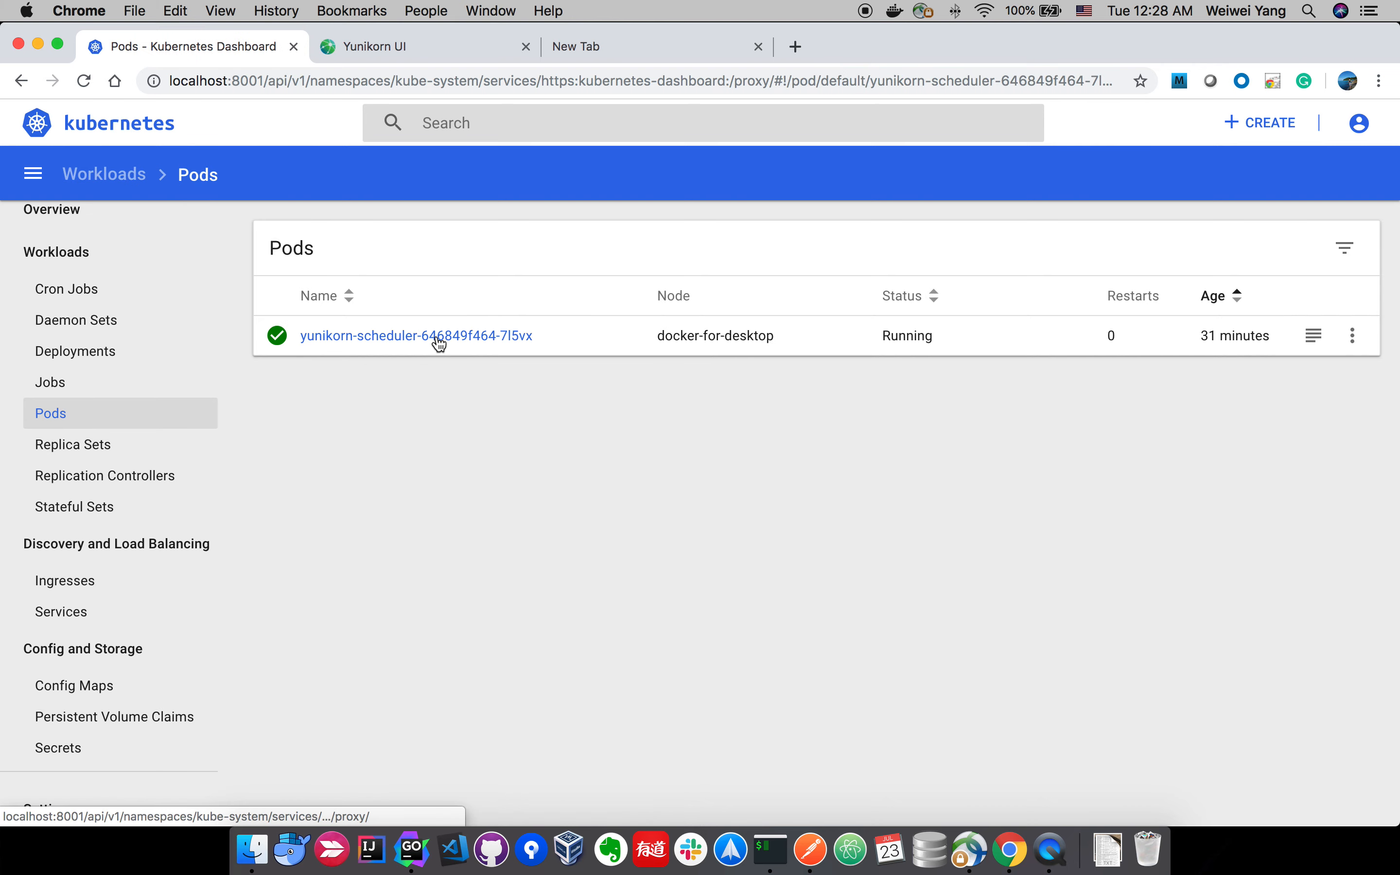
click(416, 335)
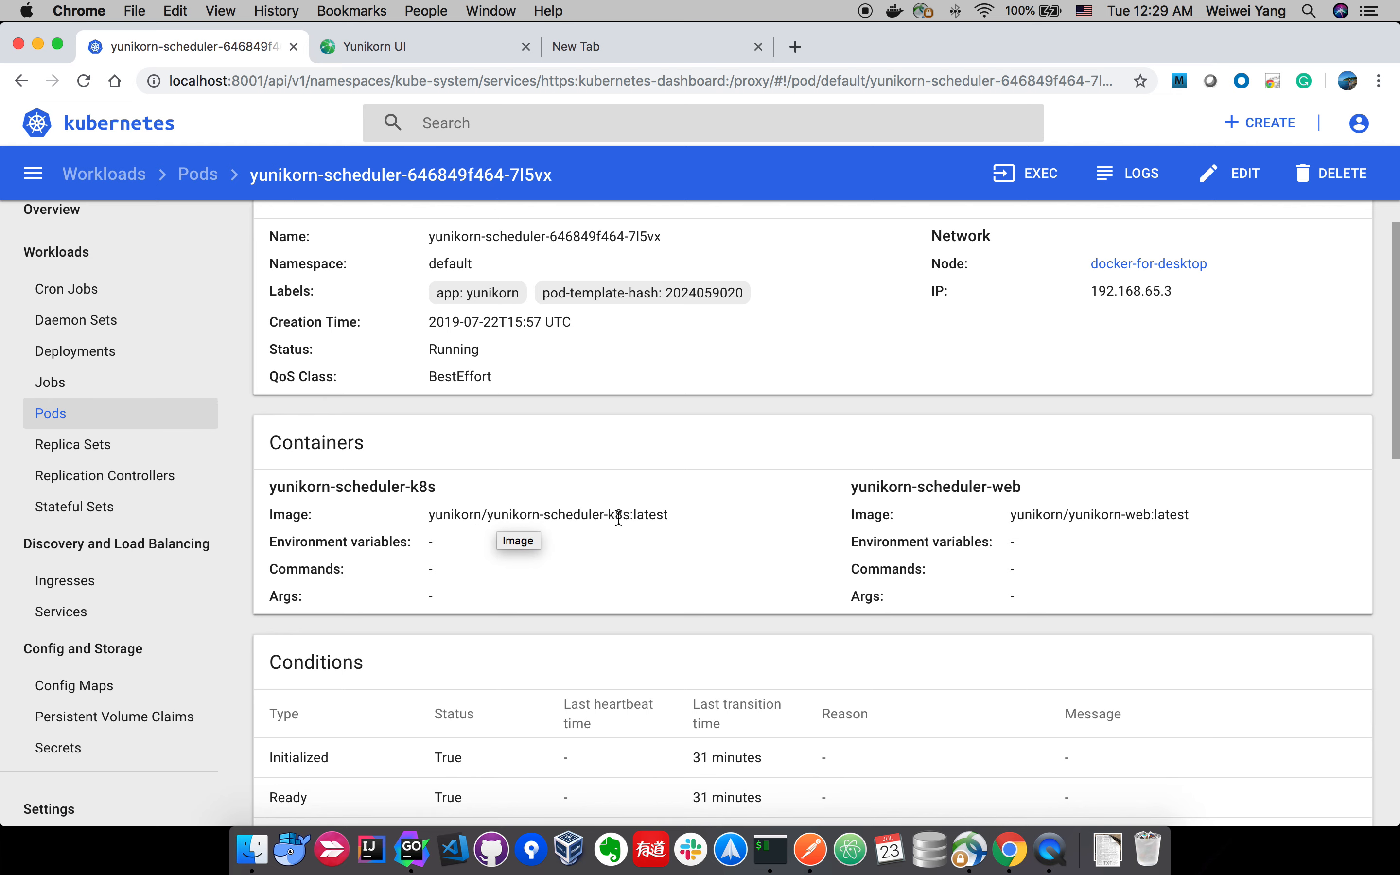
mouse_move(855, 558)
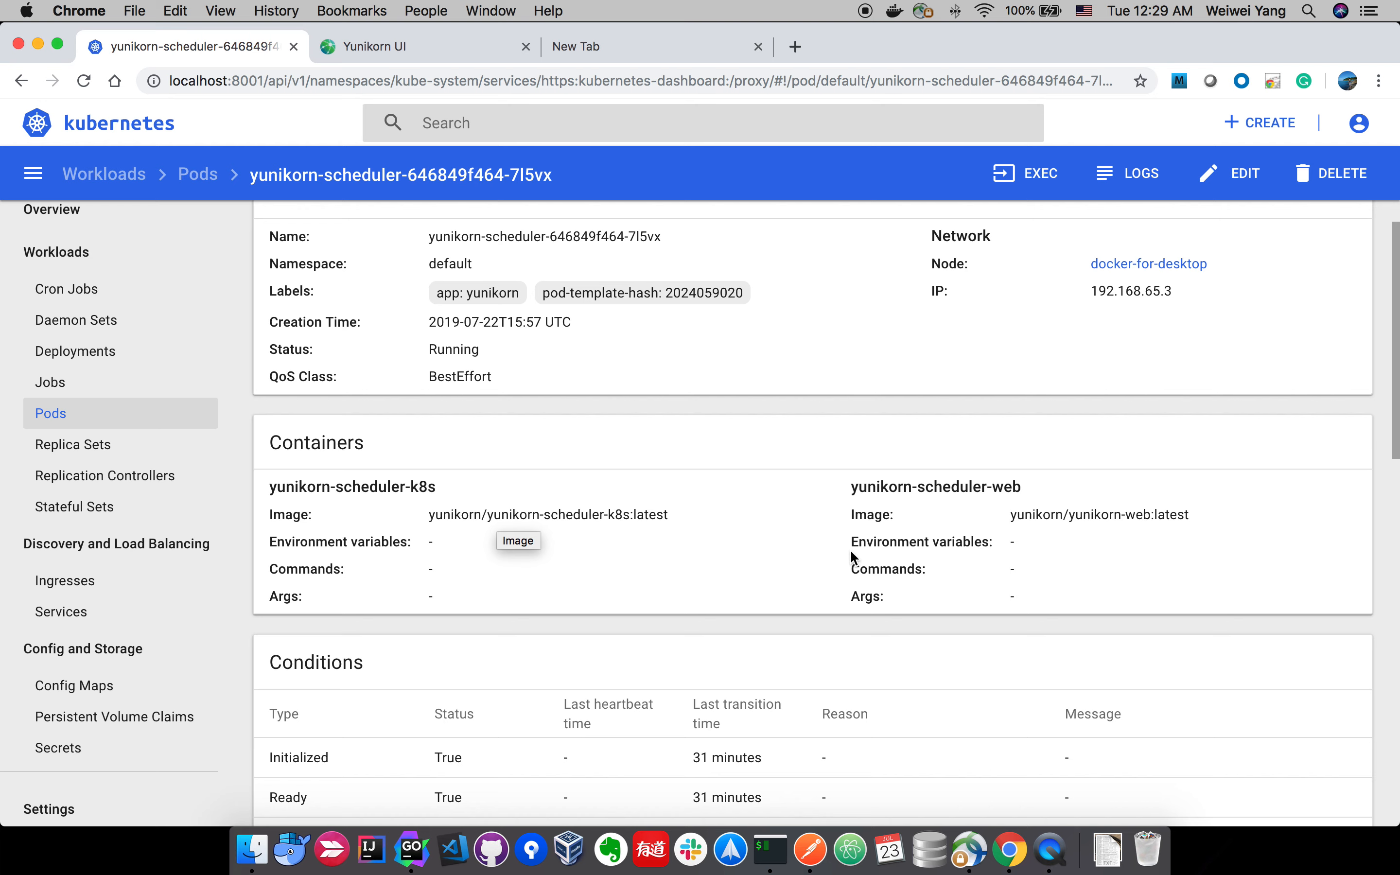
mouse_move(1092, 531)
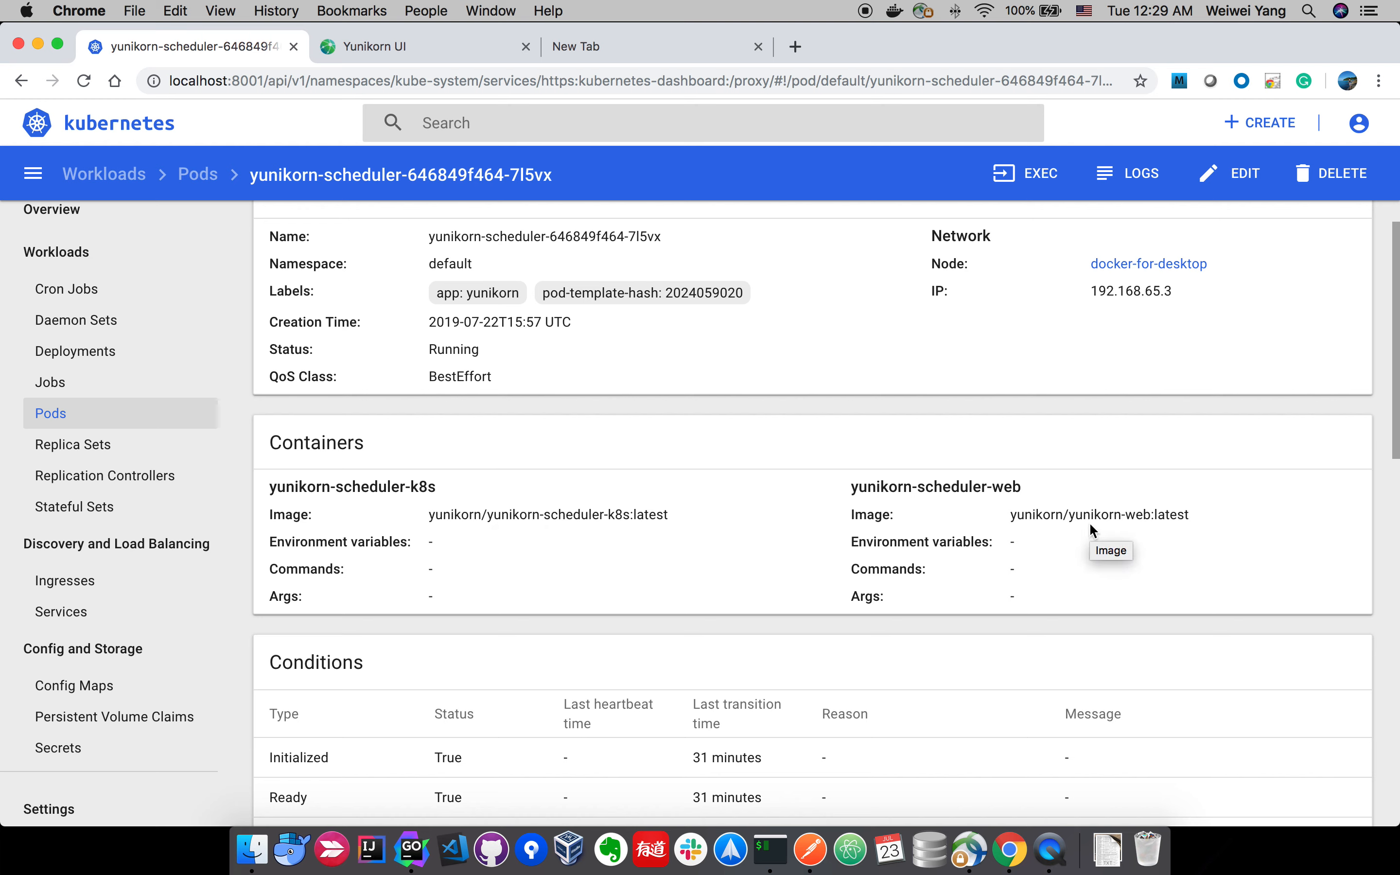
click(425, 47)
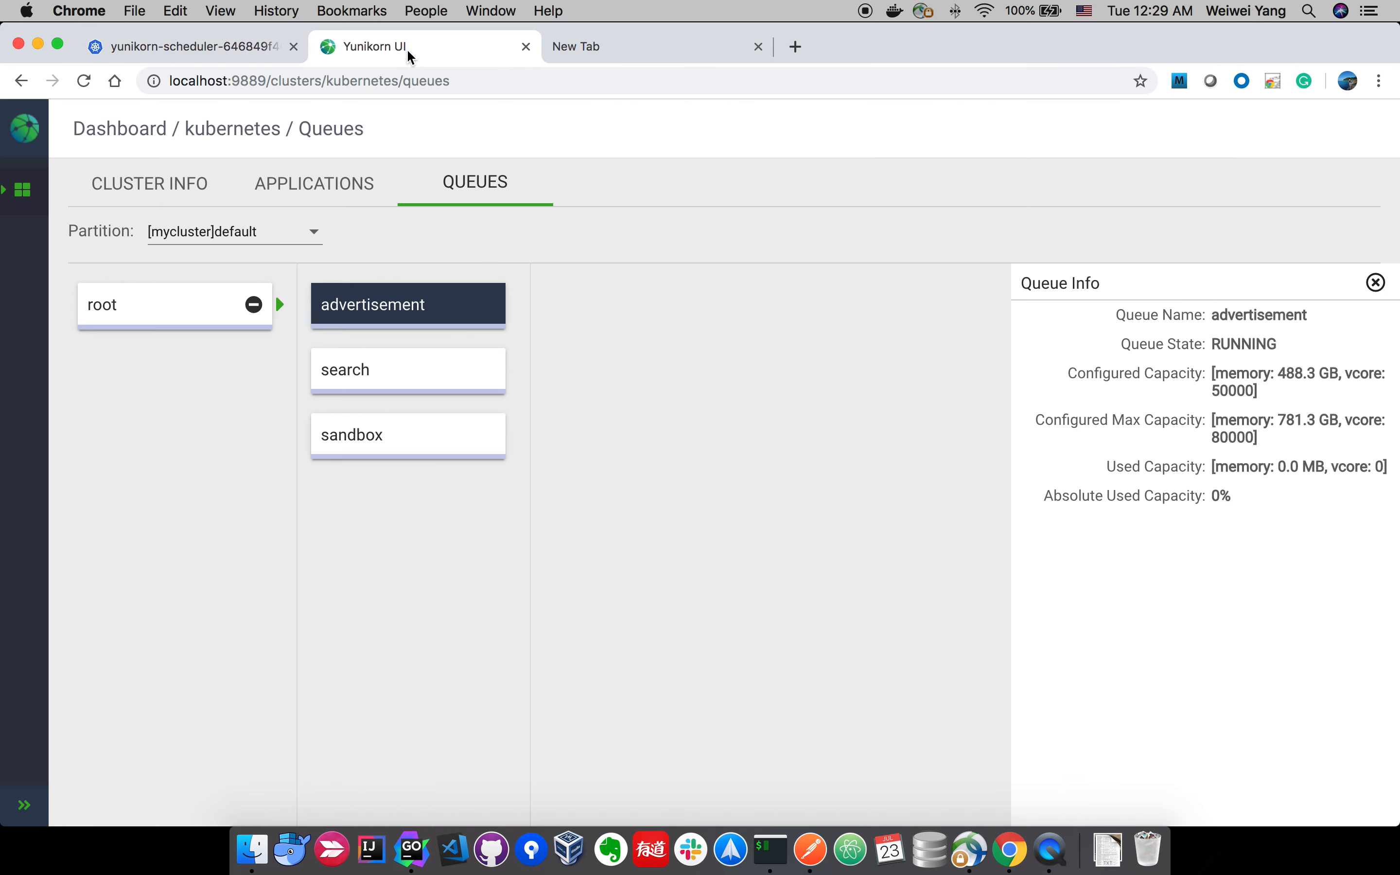
click(357, 80)
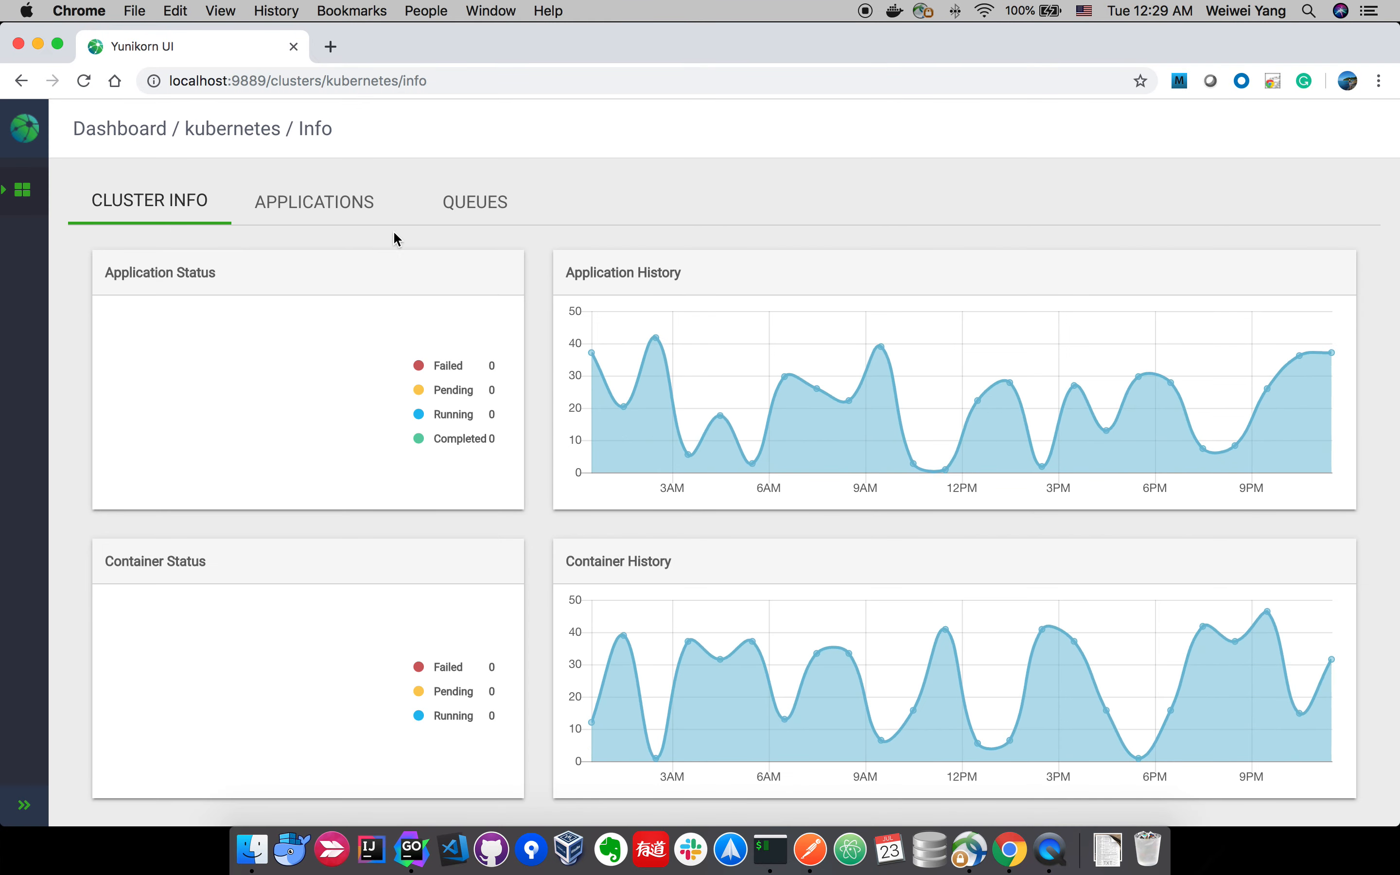
click(475, 202)
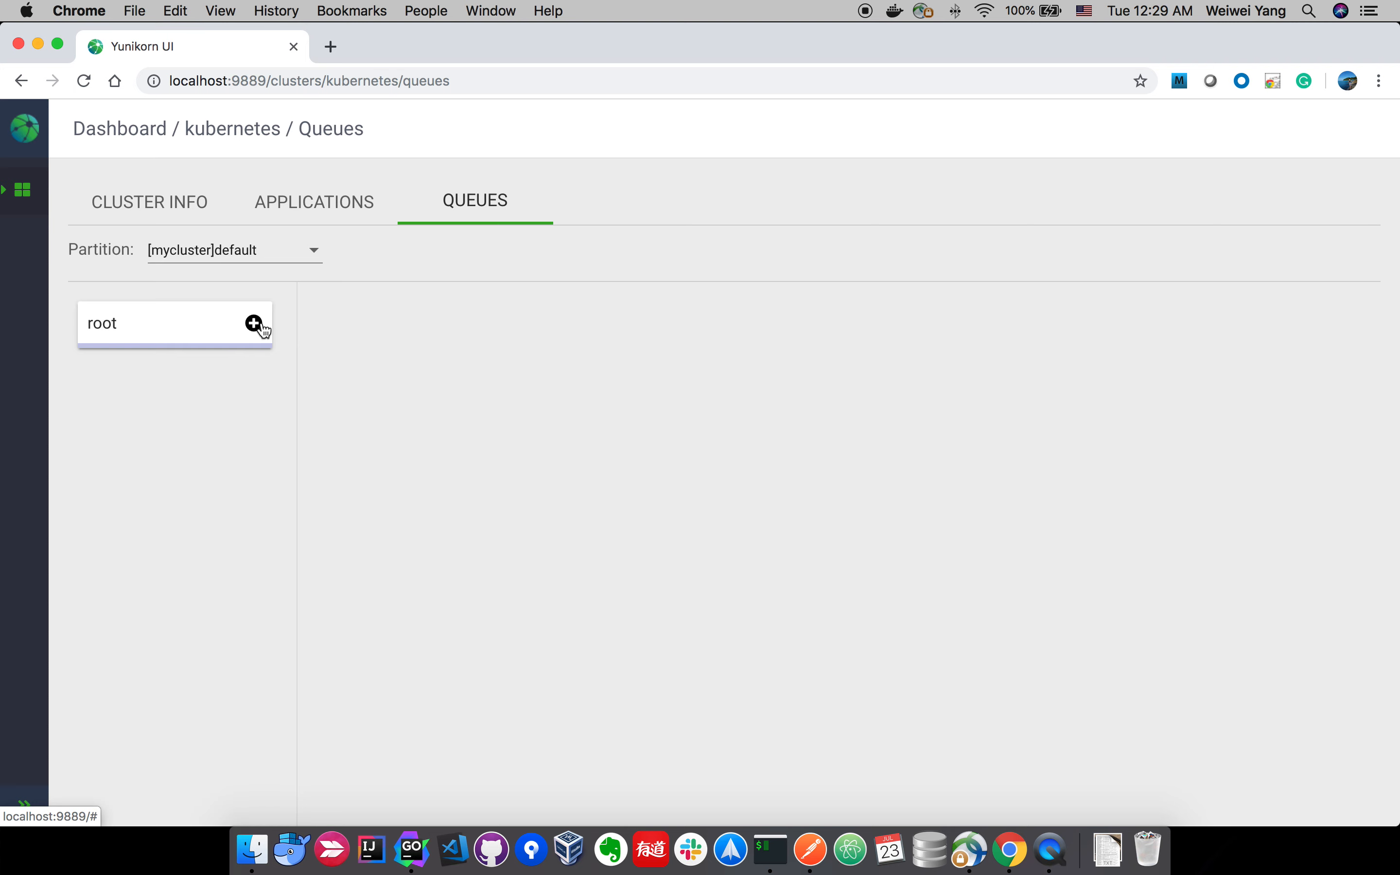
mouse_move(258, 329)
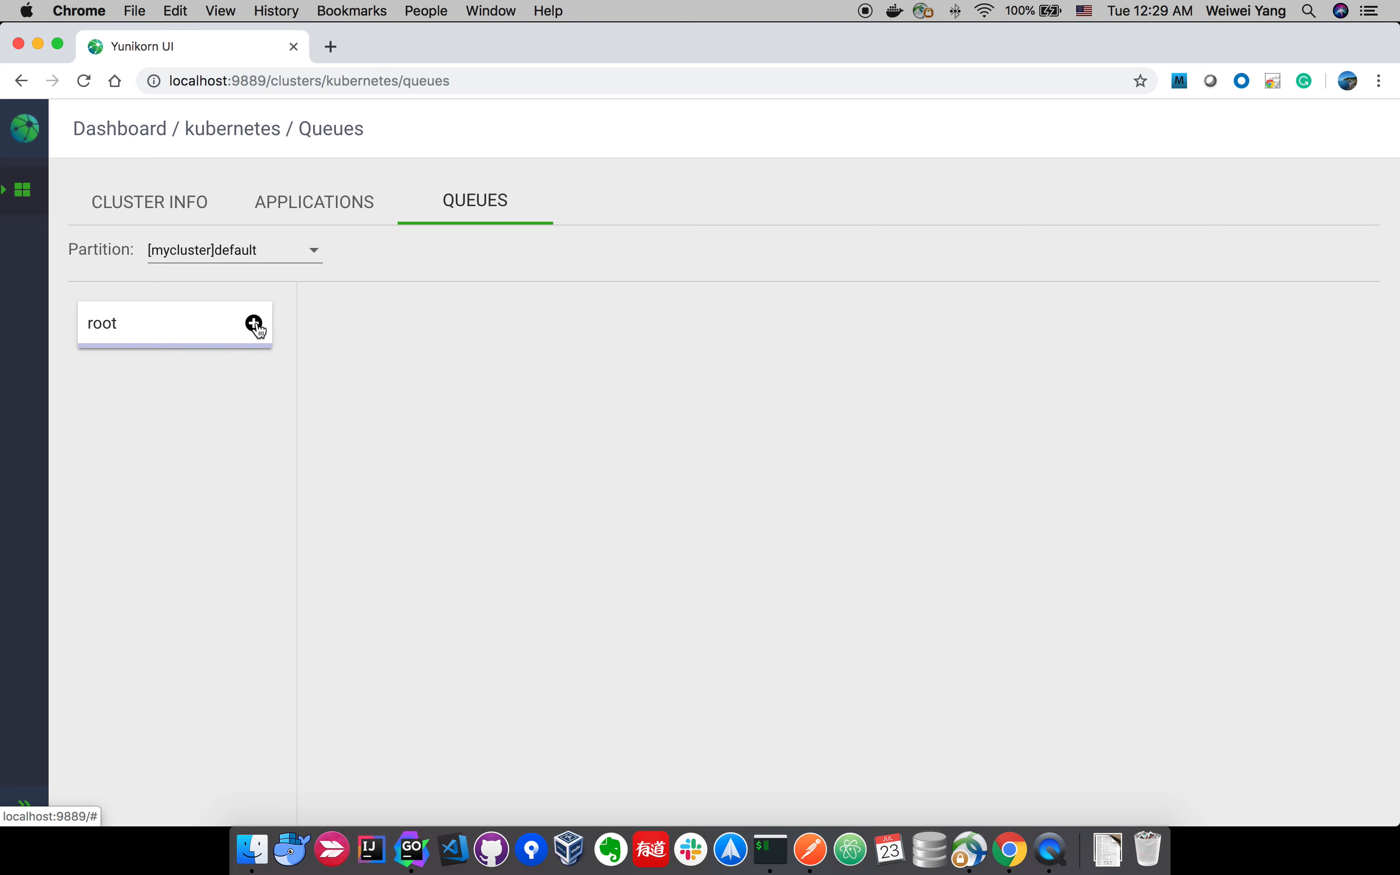
click(254, 323)
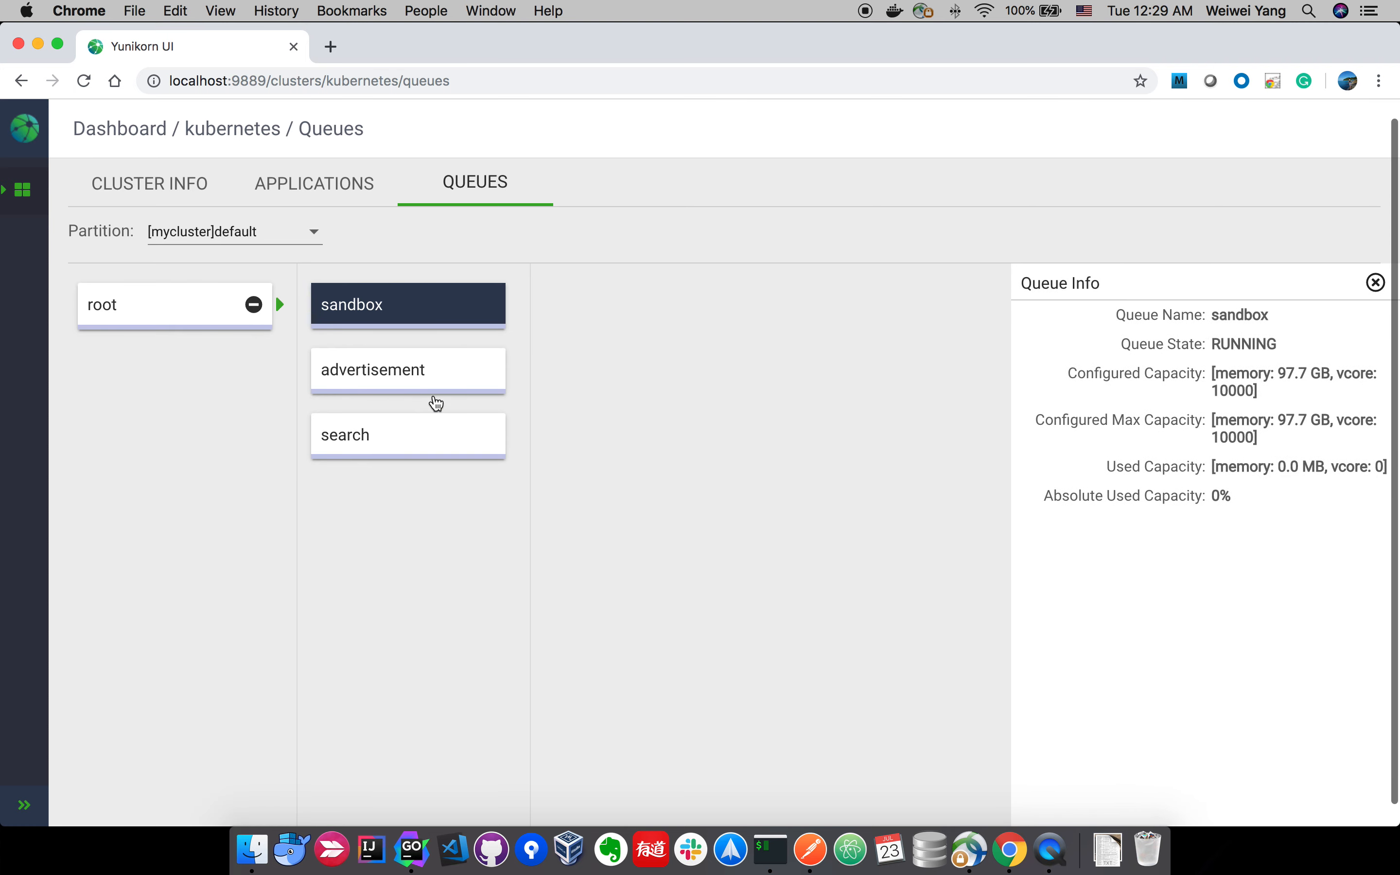
click(407, 370)
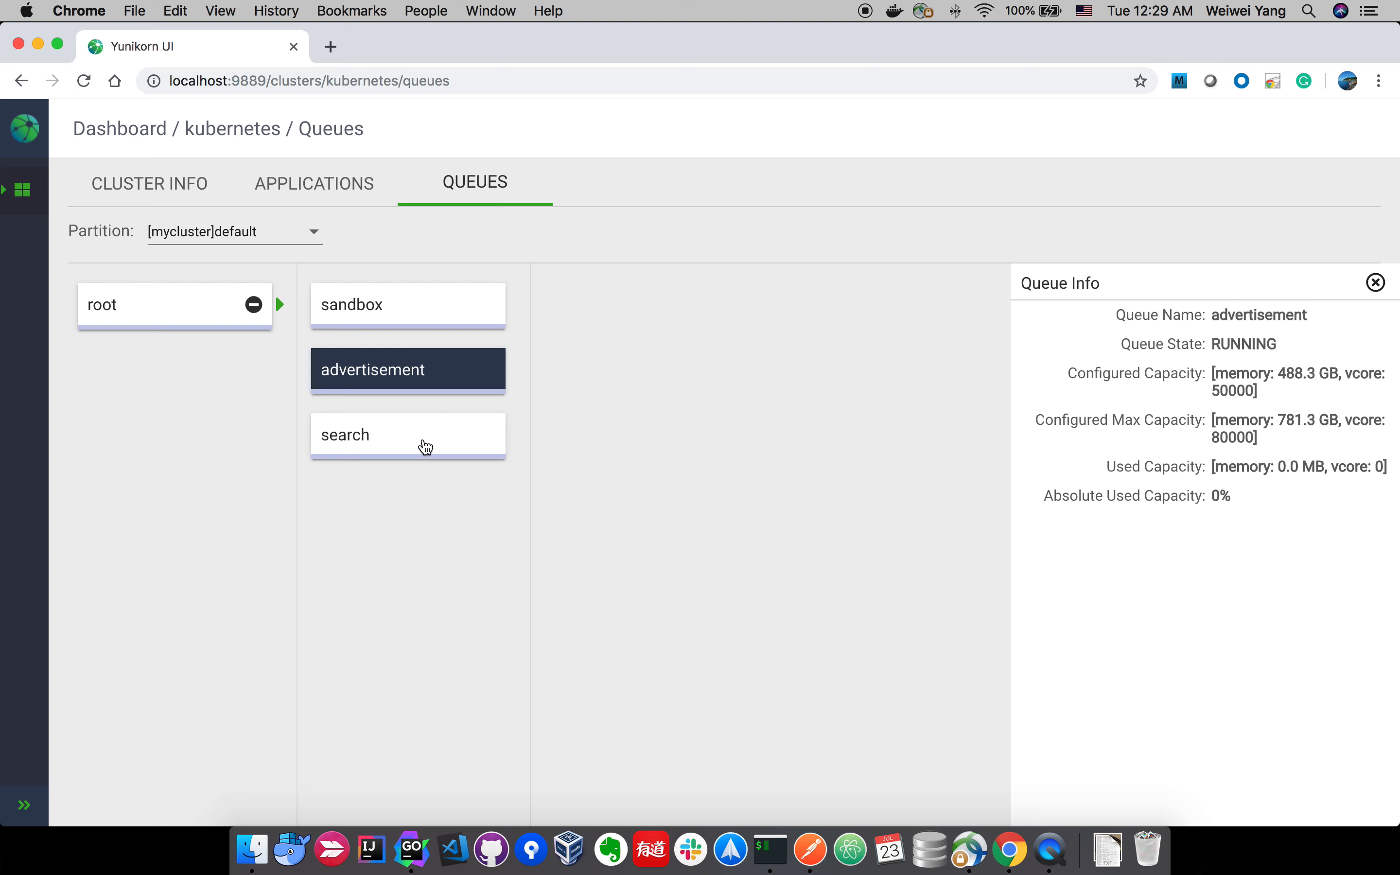
click(407, 433)
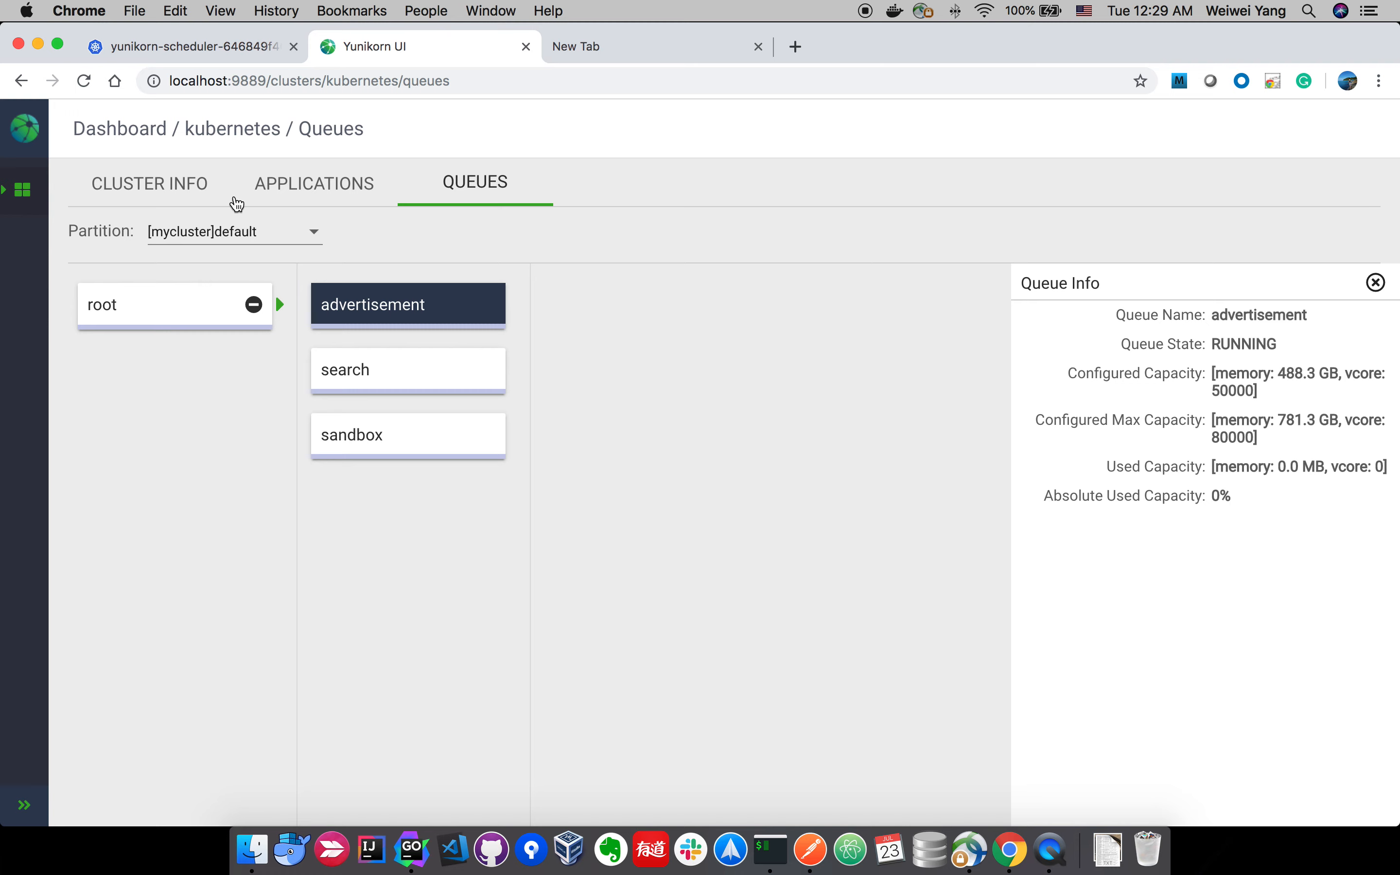
click(185, 46)
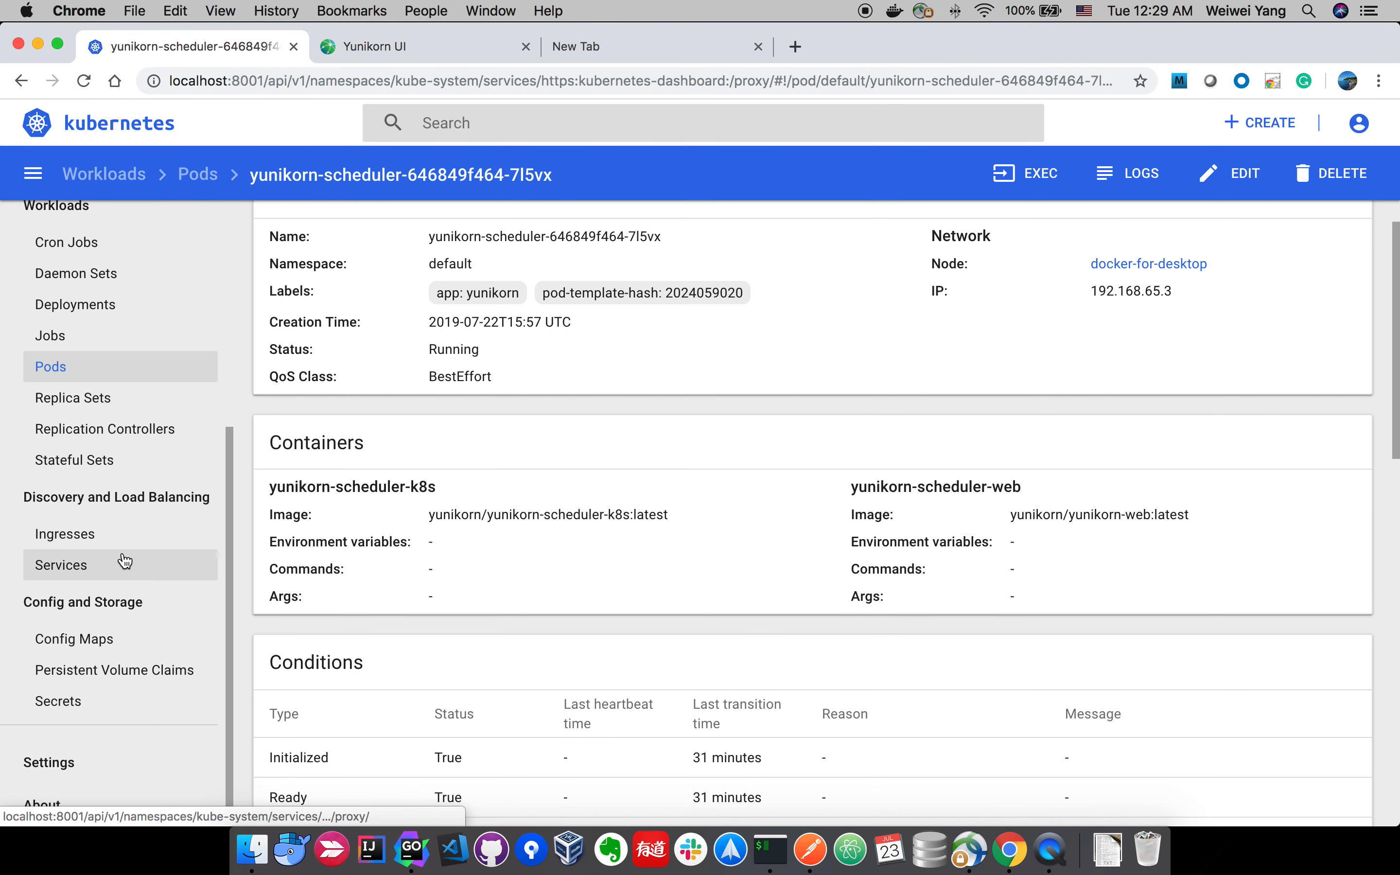
Open the yunikorn-configs config map and review its queues.yaml advertisement, search and sandbox limits.
click(74, 639)
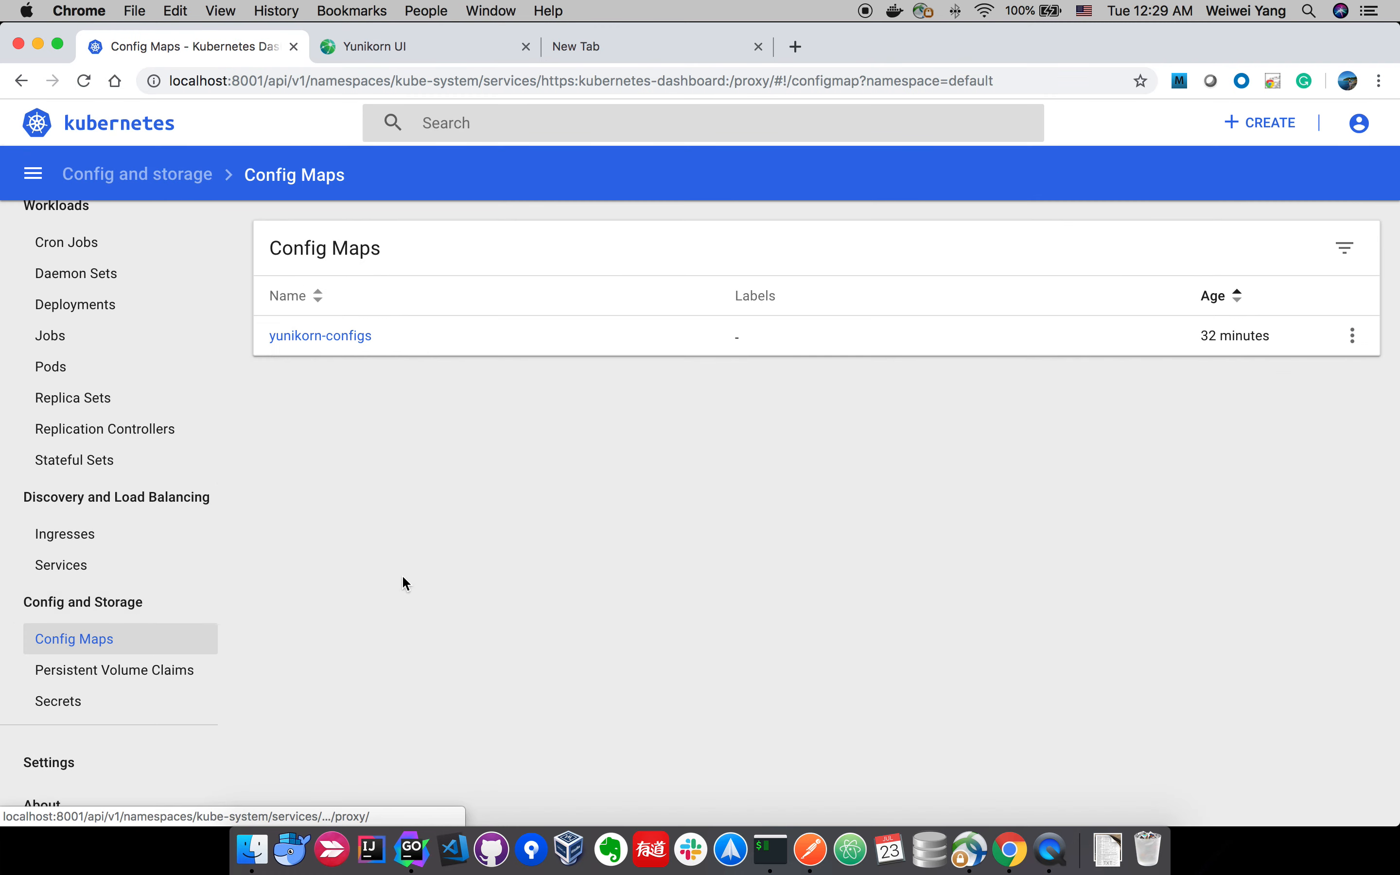
click(319, 336)
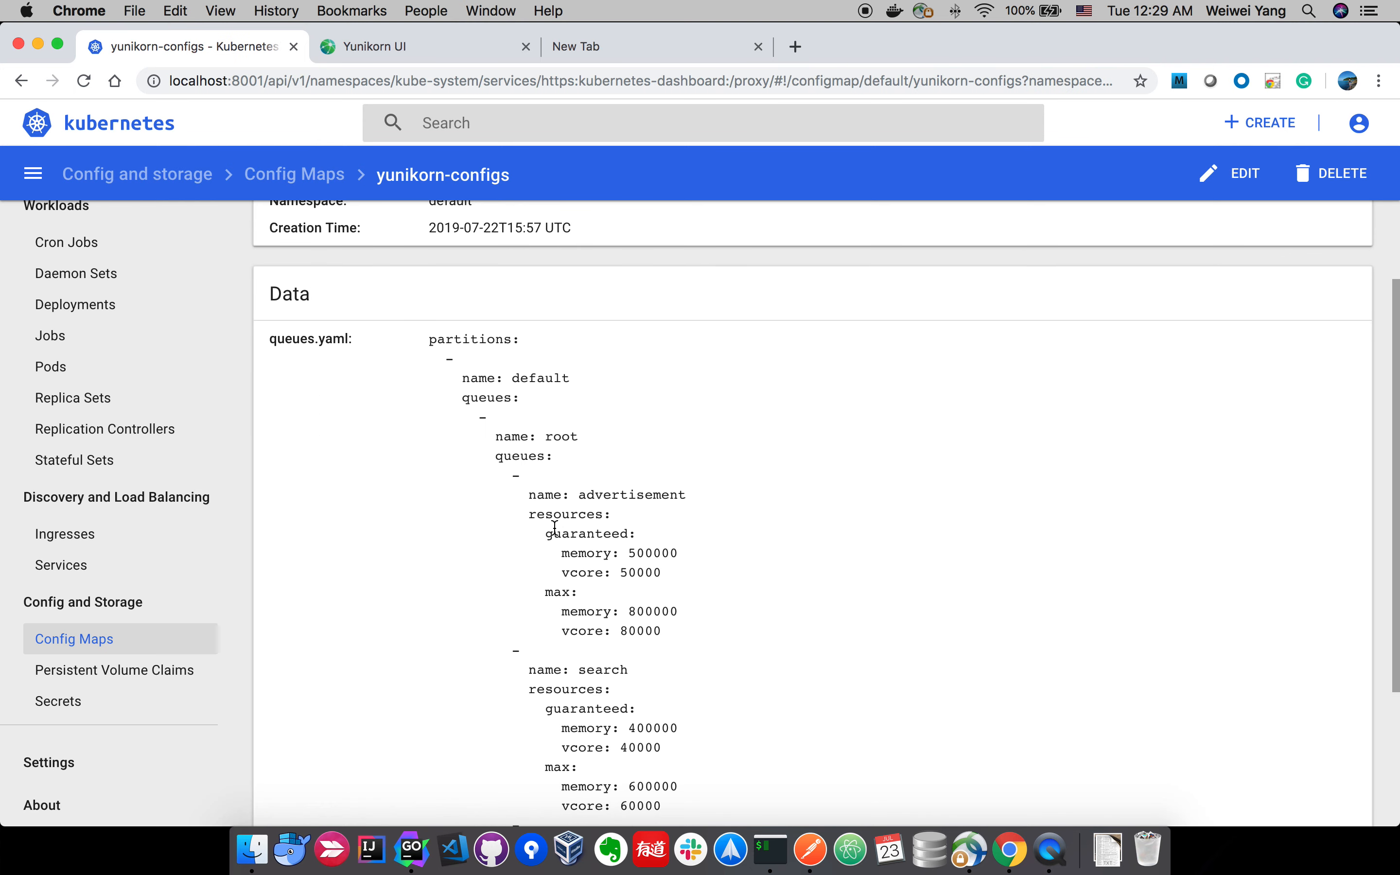
mouse_move(677, 560)
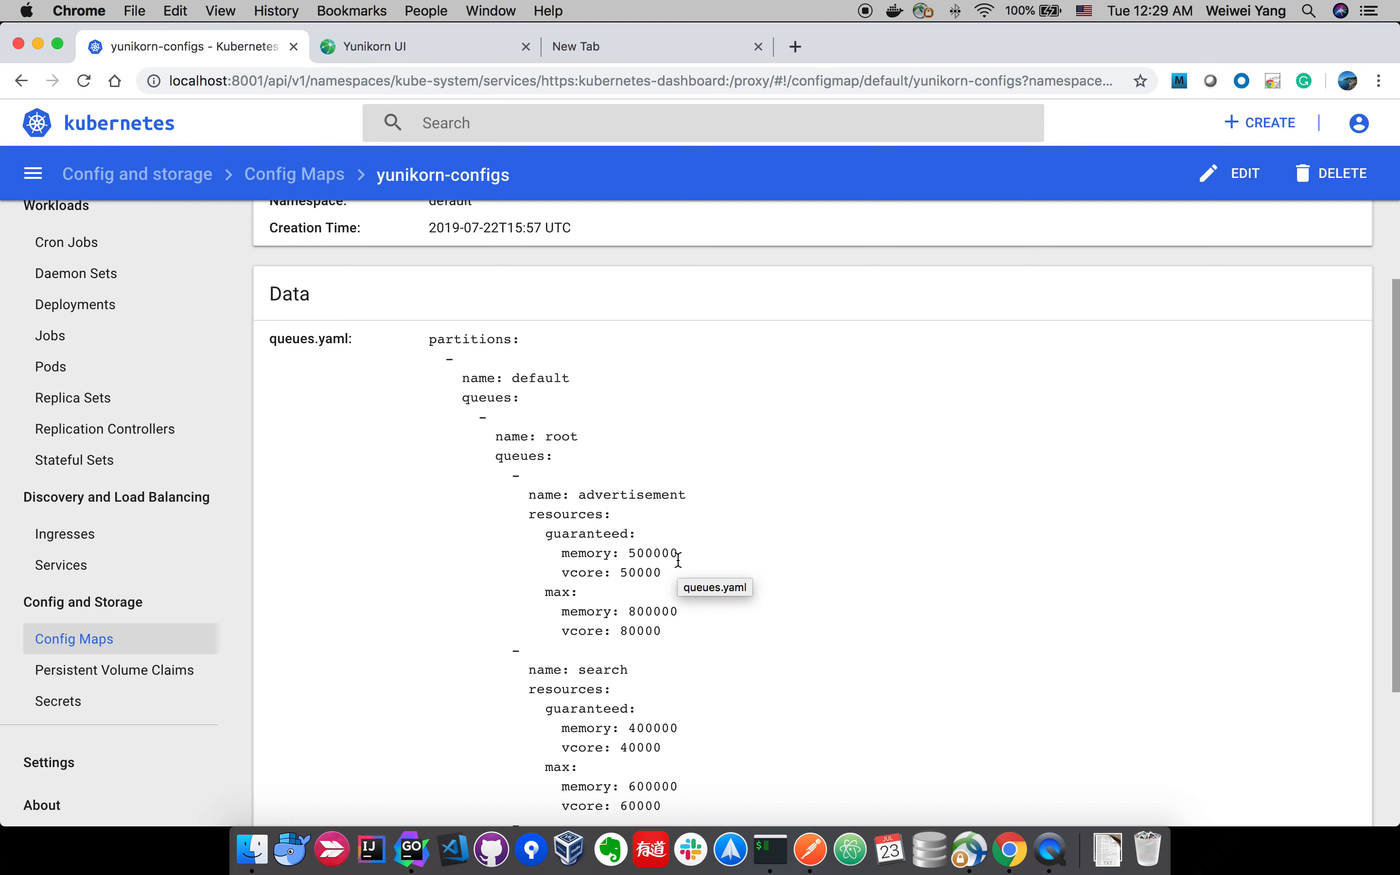
scroll(down, 3)
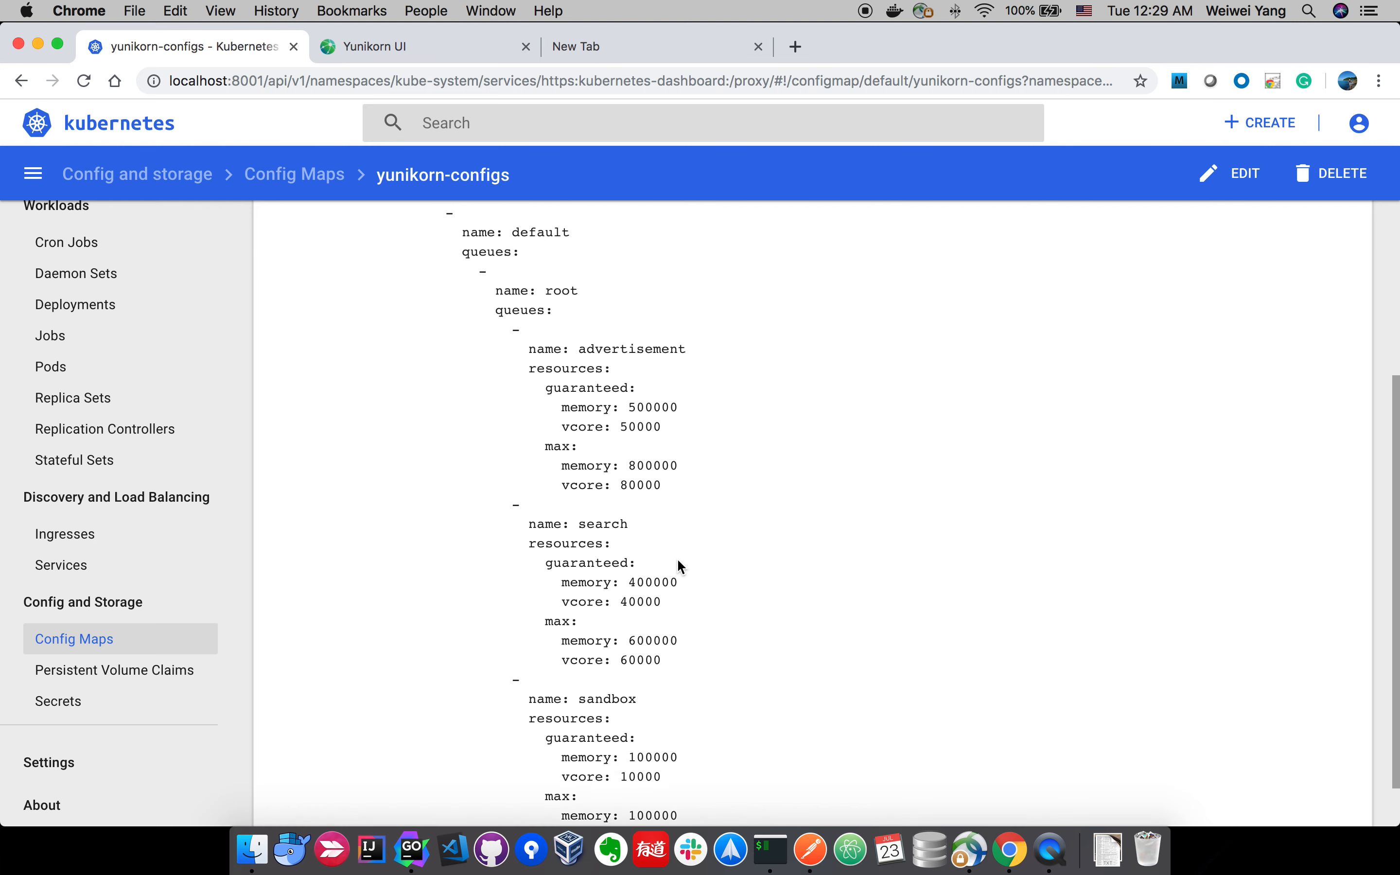
scroll(up, 3)
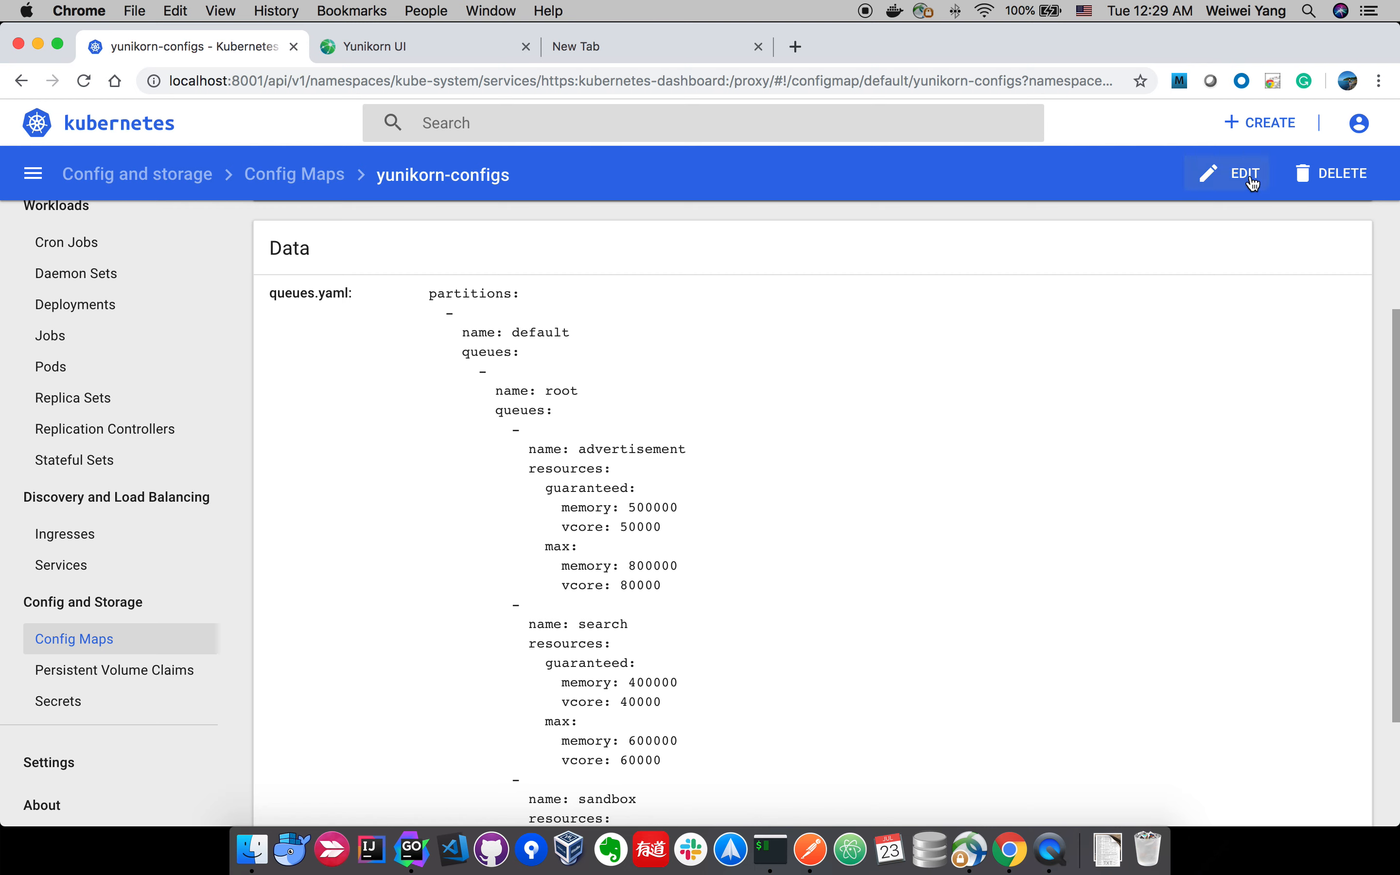
mouse_move(866, 451)
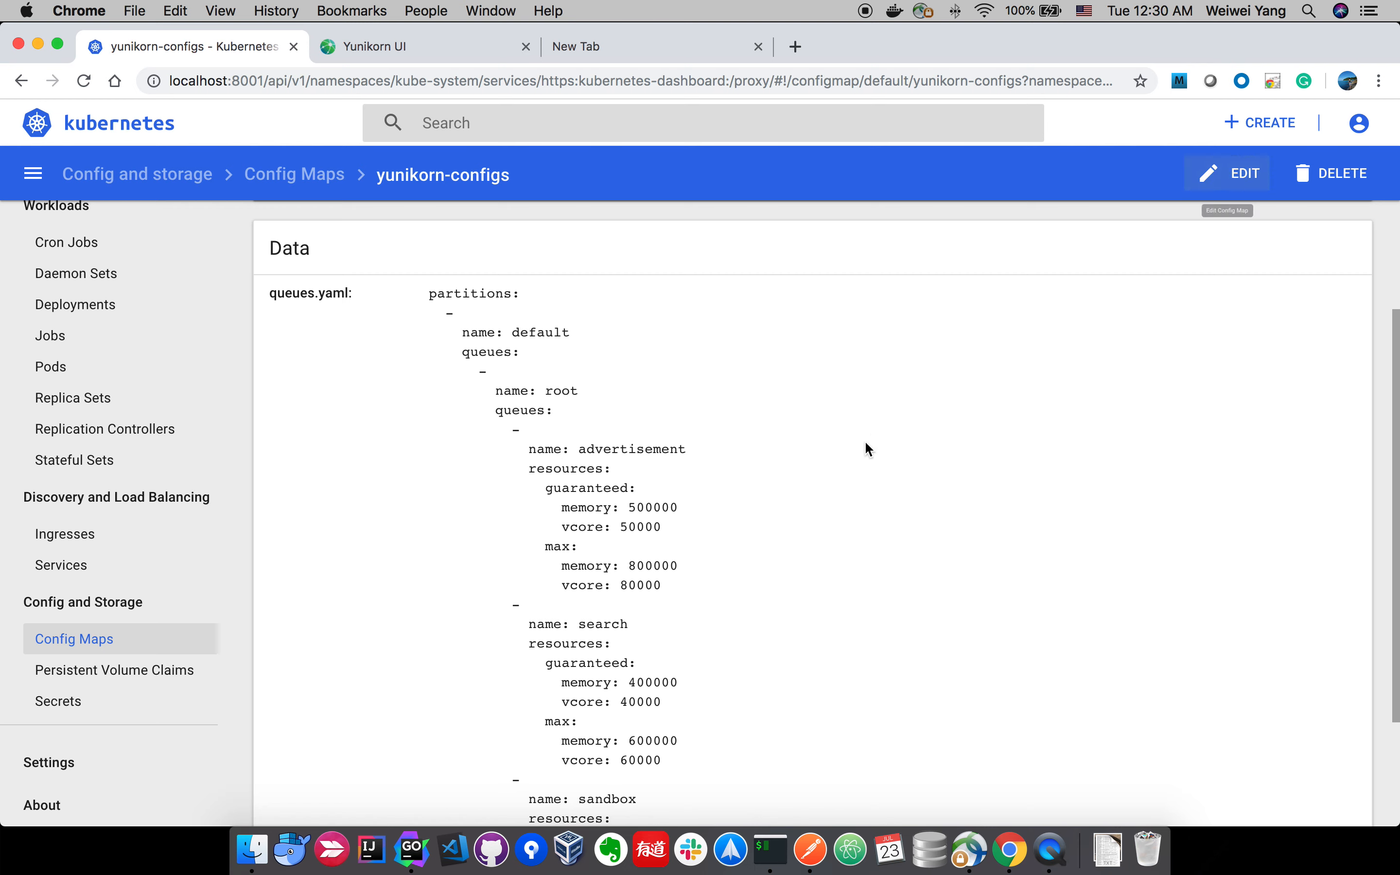
mouse_move(650, 528)
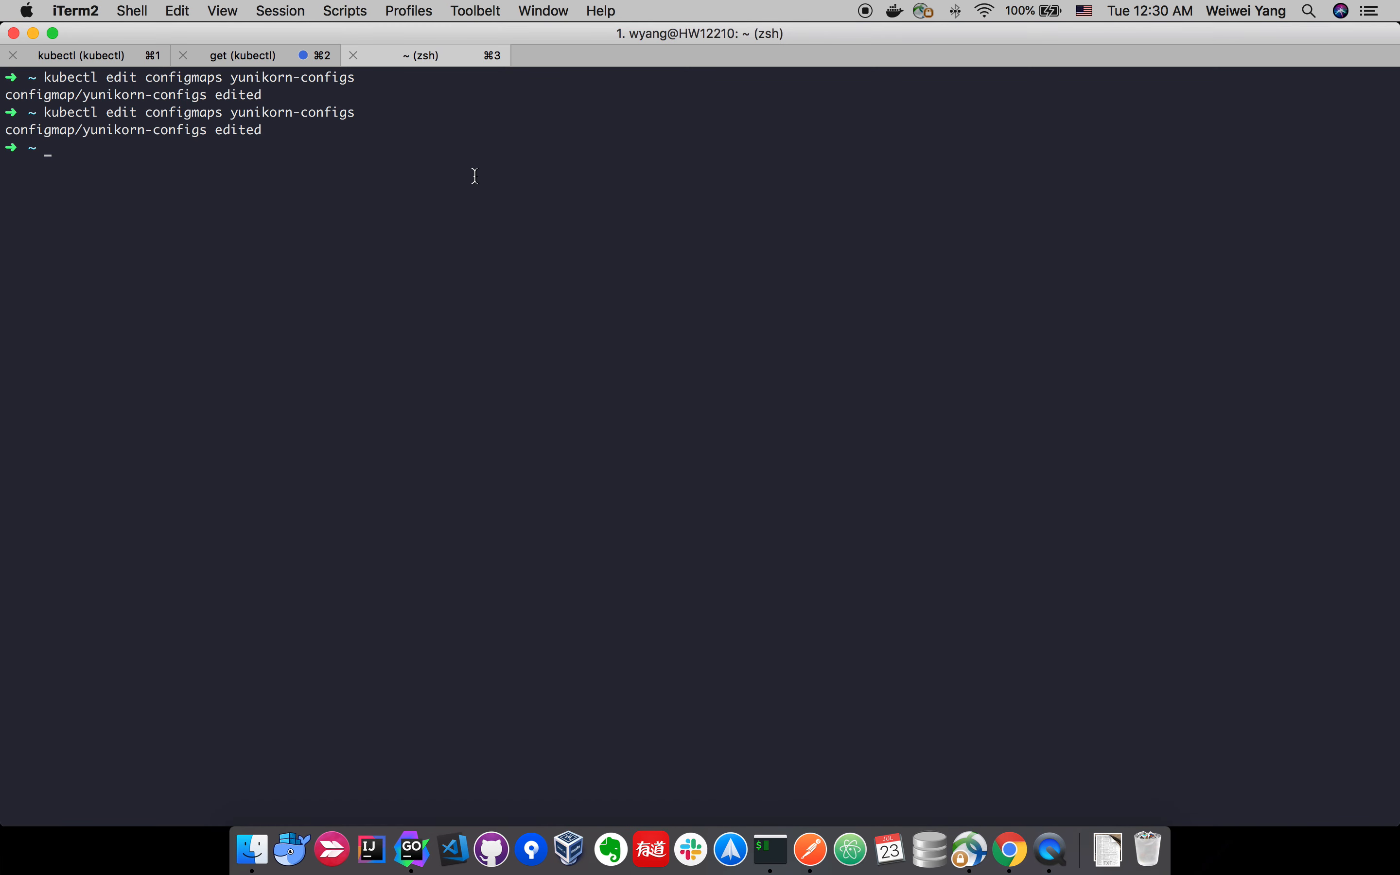
With kubectl edit, change advertisement's guaranteed vcore to 60000 in yunikorn-configs and save with :wq.
text(kubectl edit configmaps yunikorn-configs)
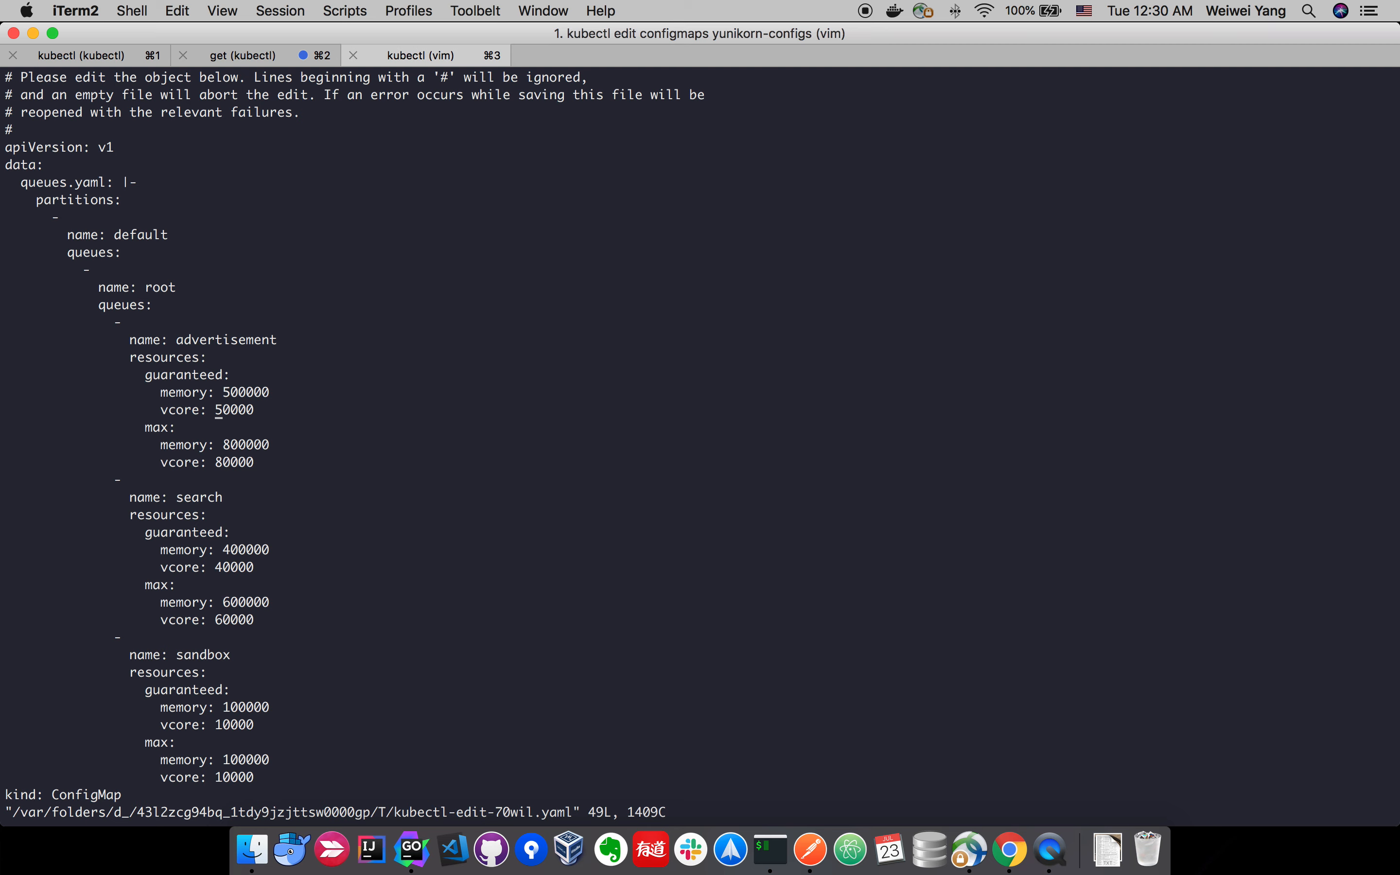
key(x)
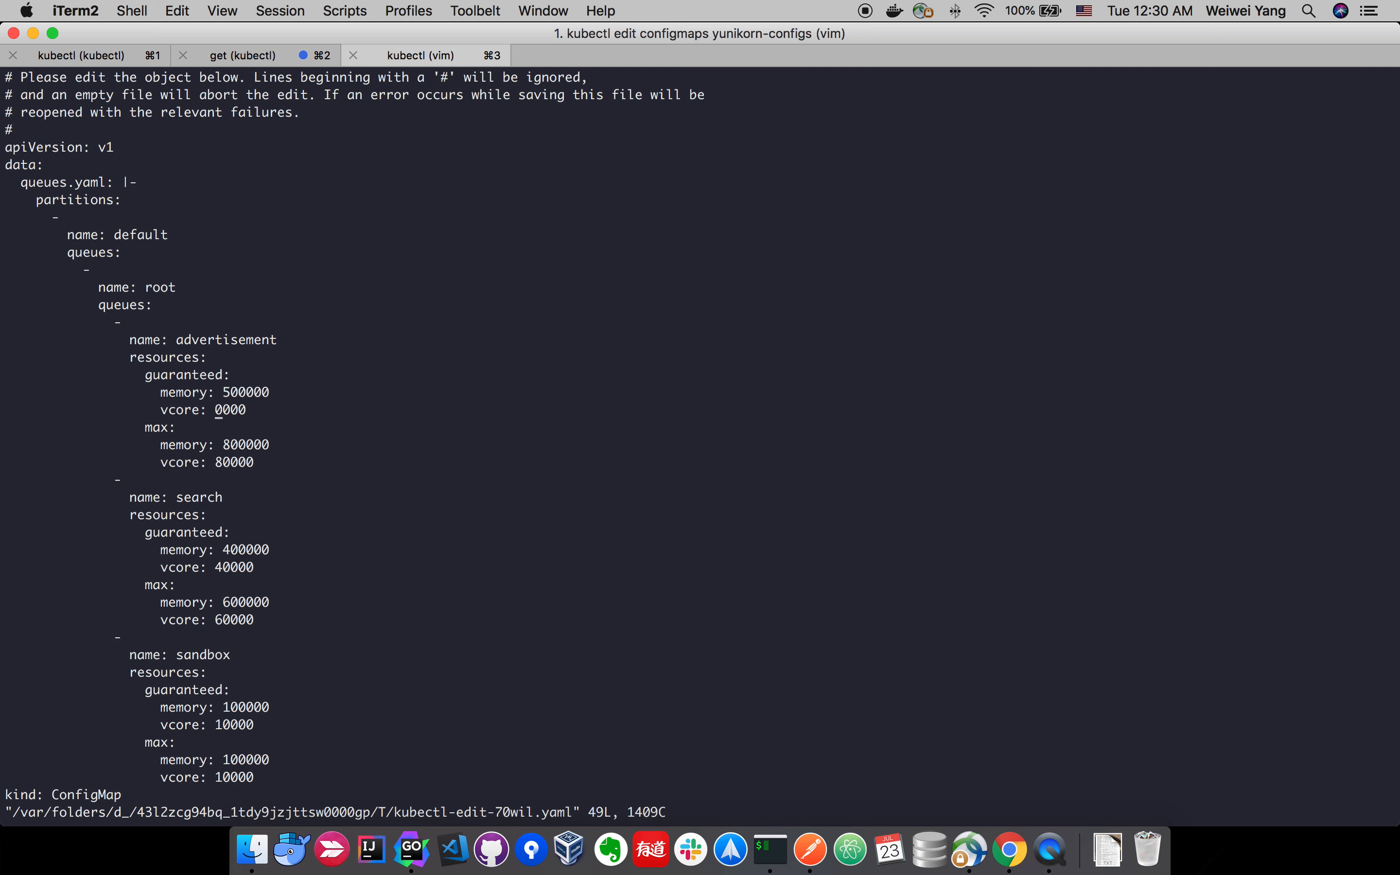
key(i)
text(:w)
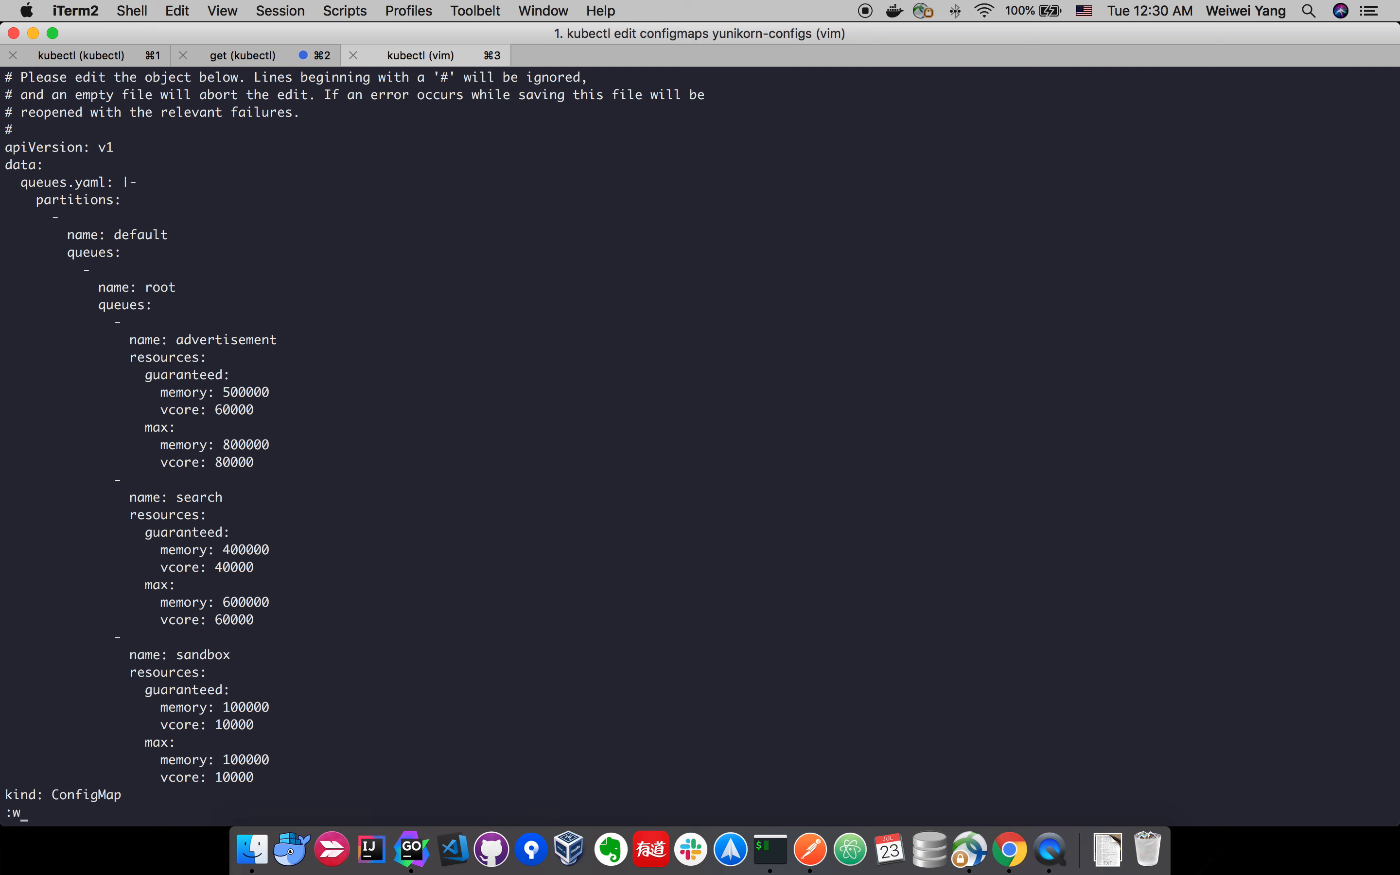
text(q)
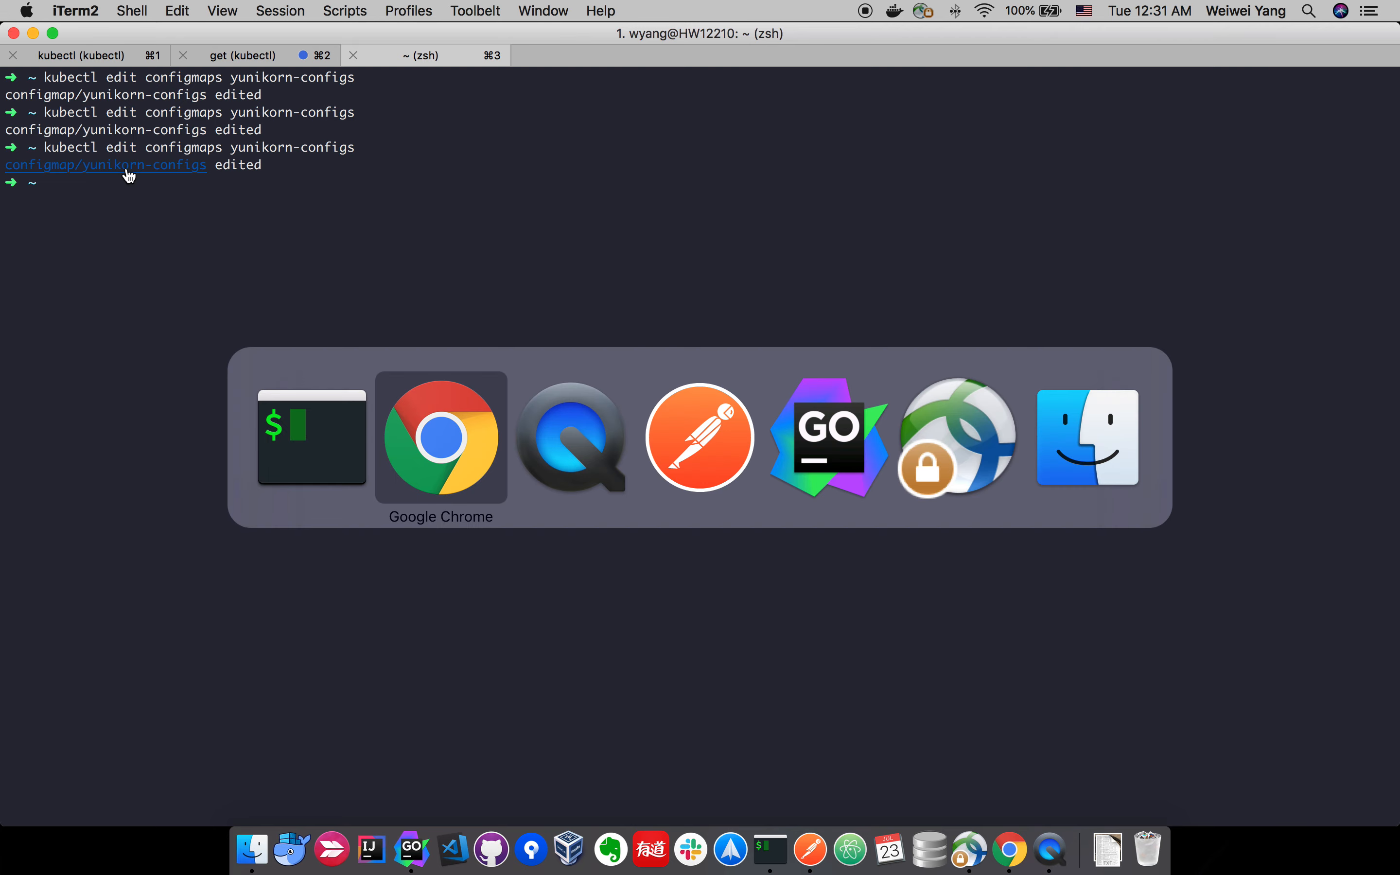
Bring the config map page forward and highlight advertisement's new 60000 vcore value.
click(441, 438)
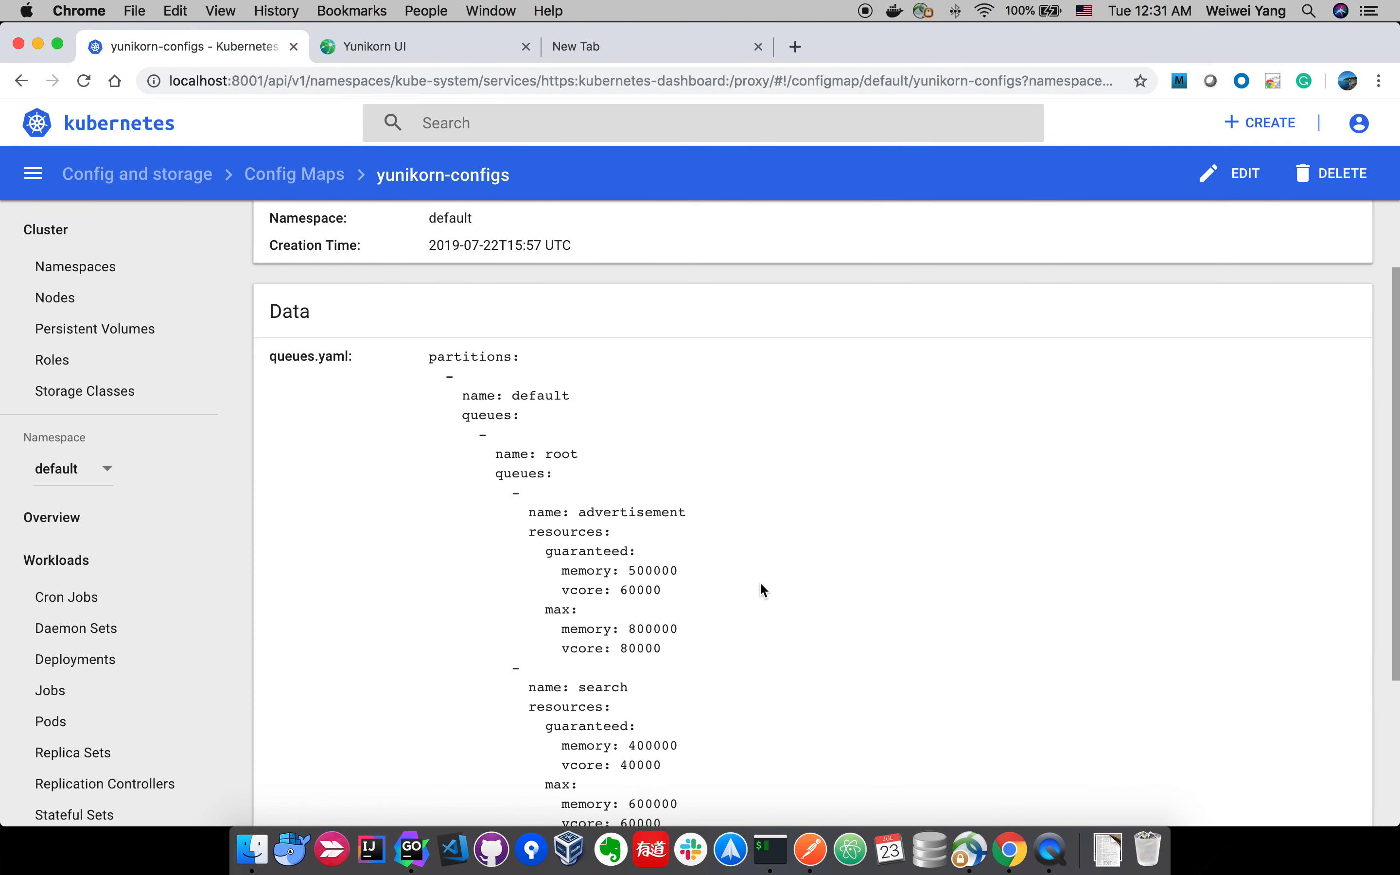
double_click(640, 589)
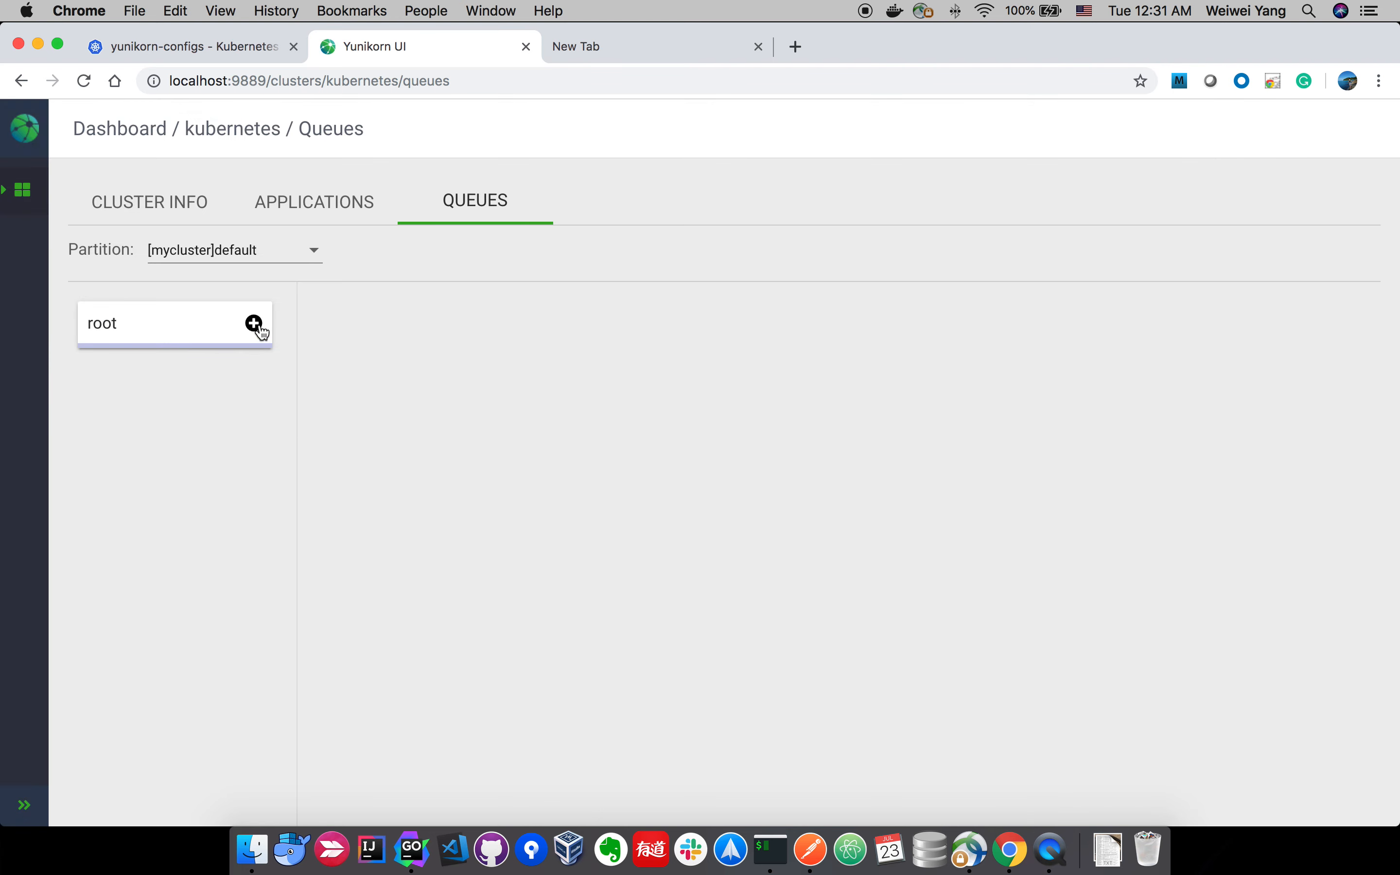
Expand root, show the advertisement queue's Queue Info and highlight its 60000 vcore configured capacity.
click(254, 323)
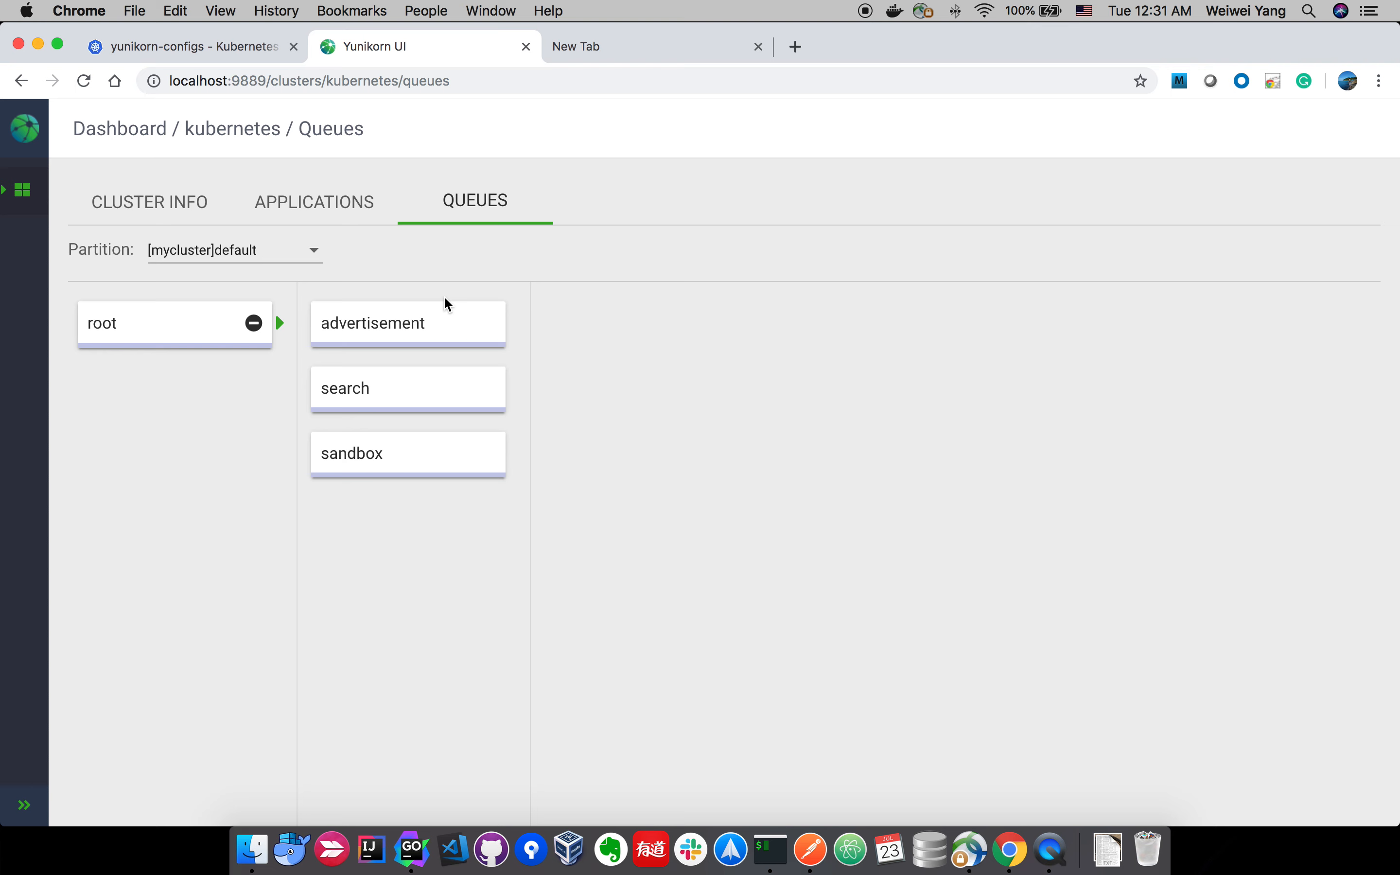
mouse_move(454, 311)
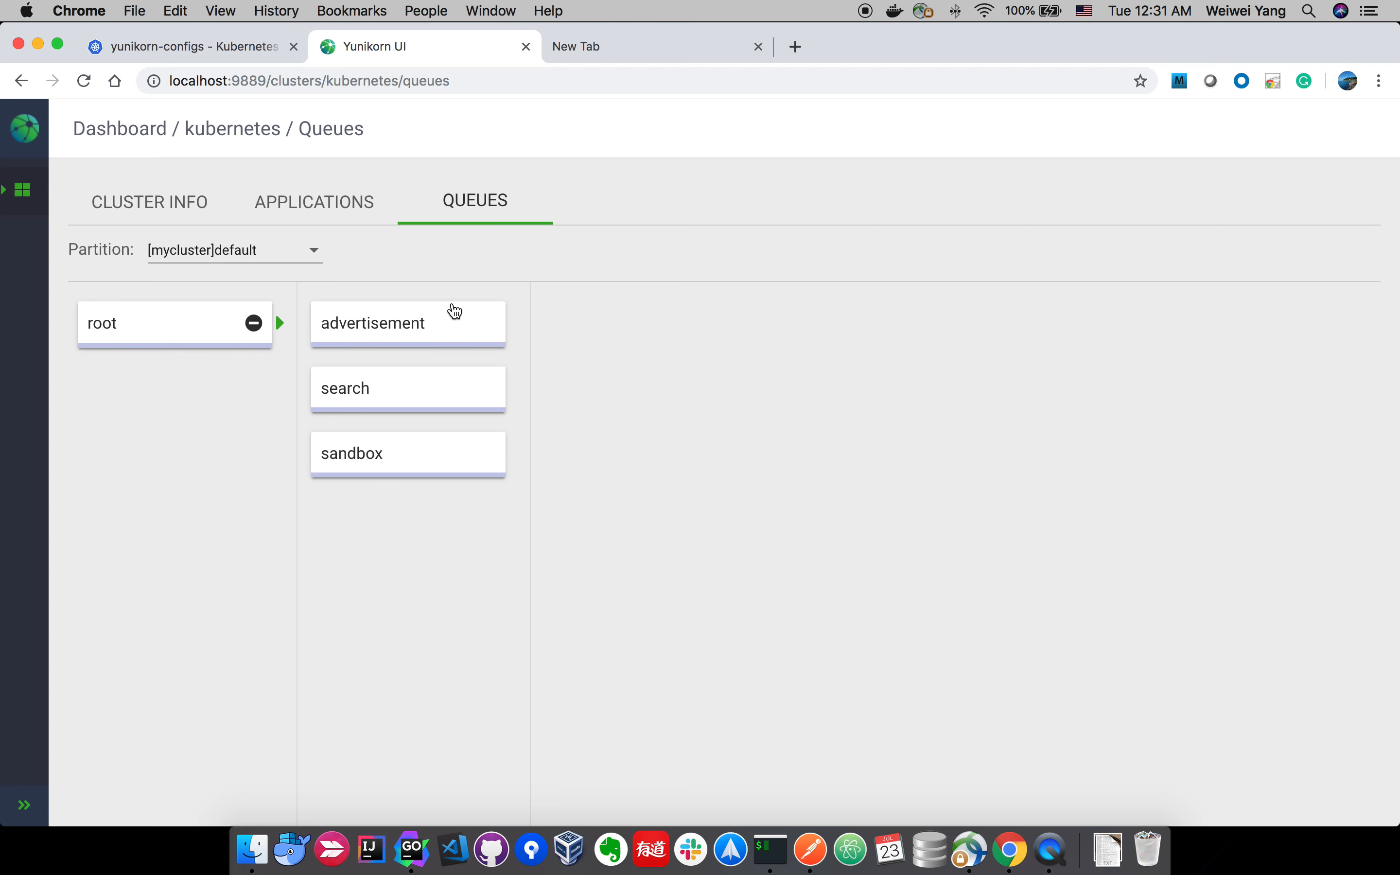
click(407, 322)
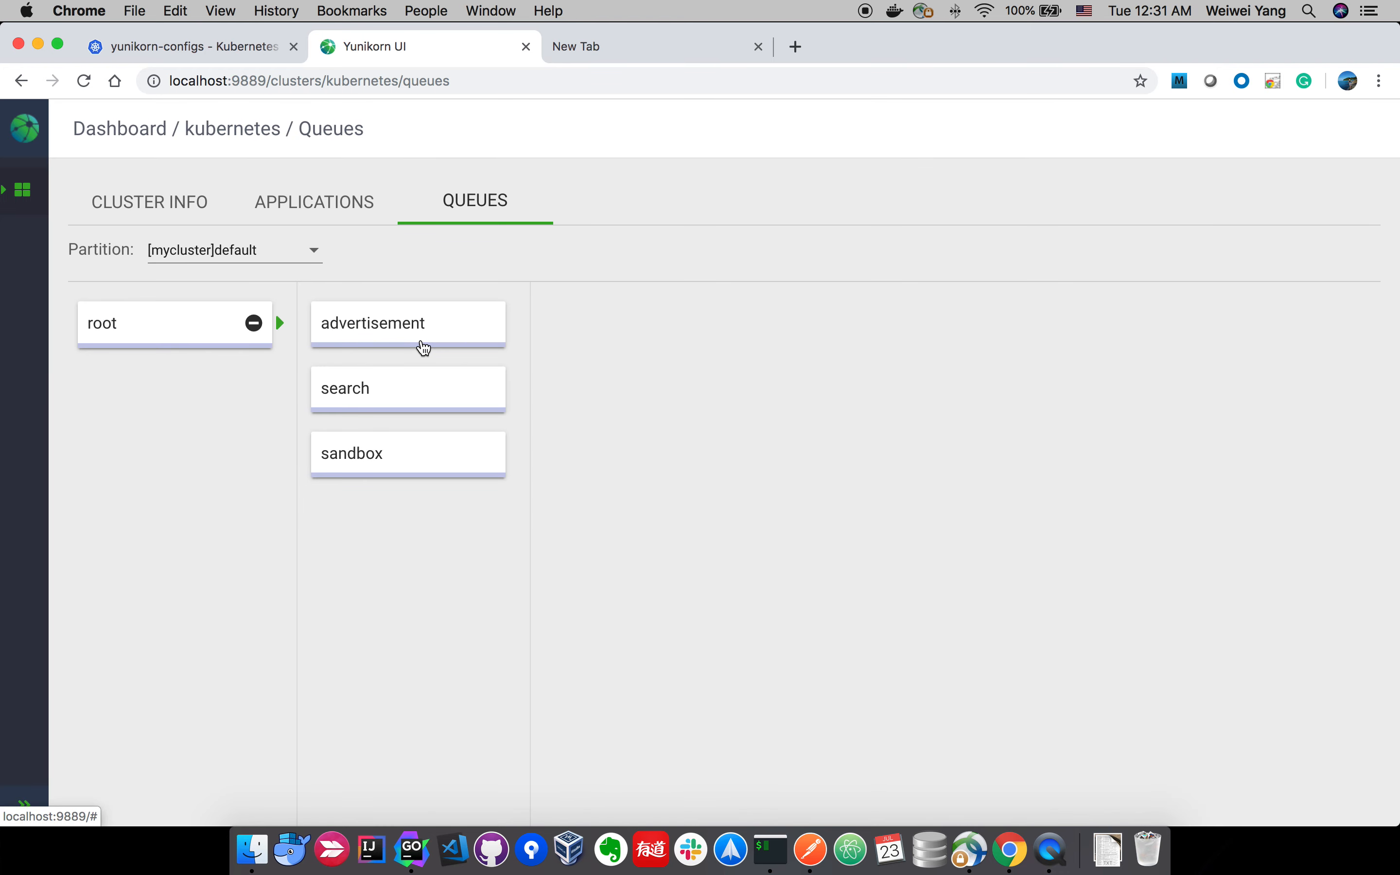
click(408, 323)
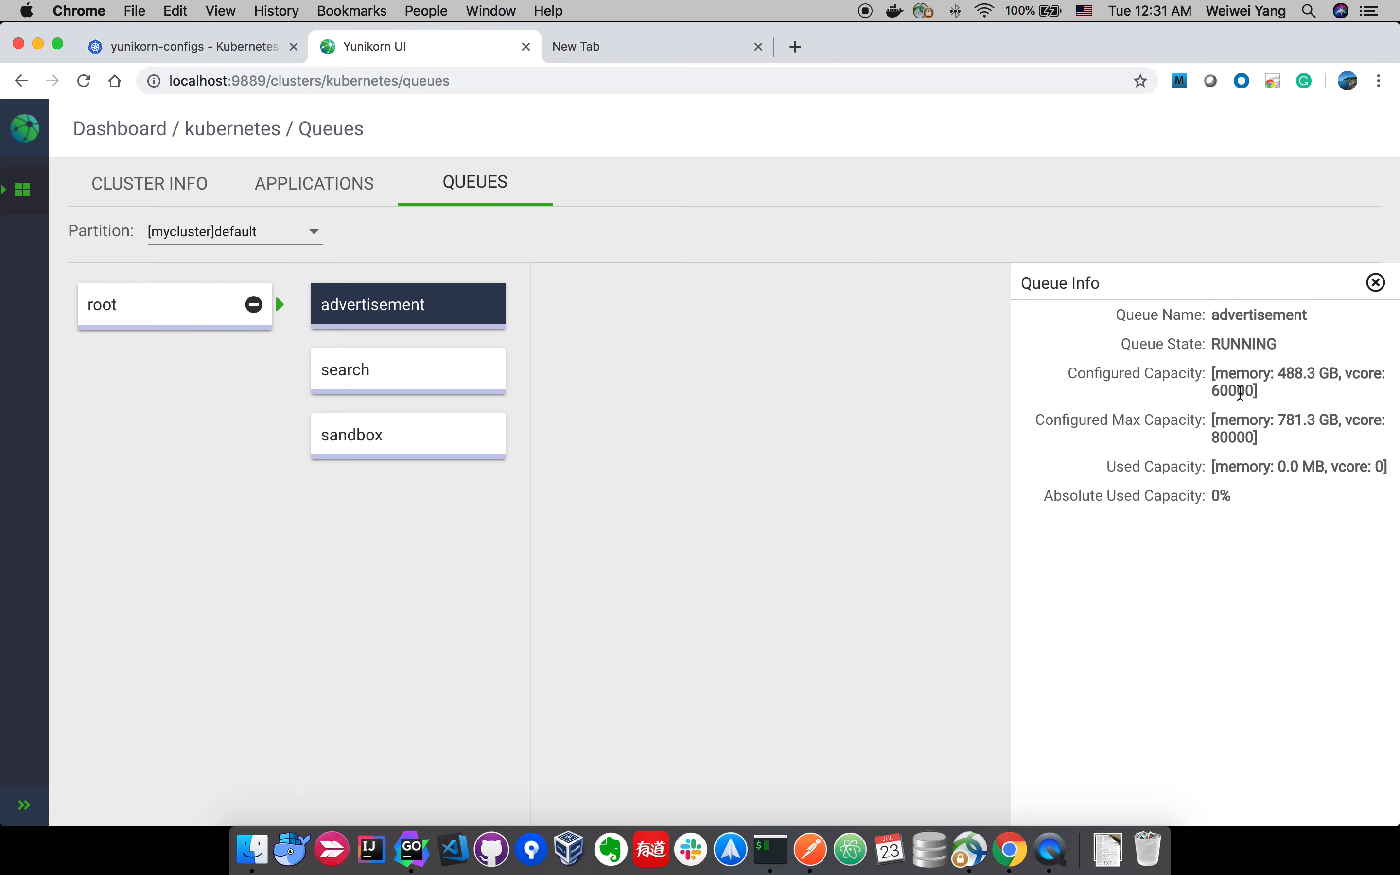
double_click(1233, 391)
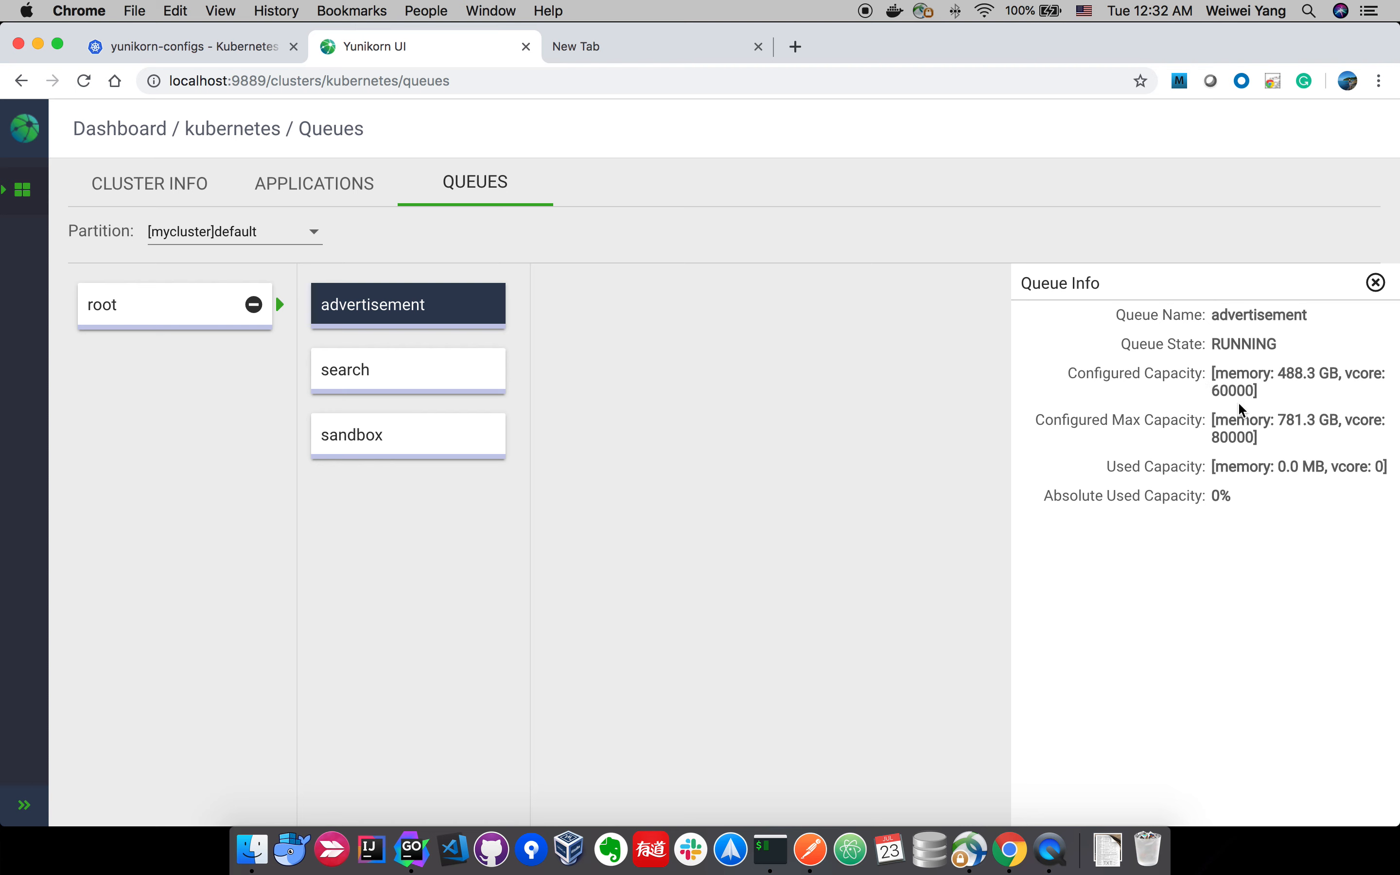
double_click(1233, 391)
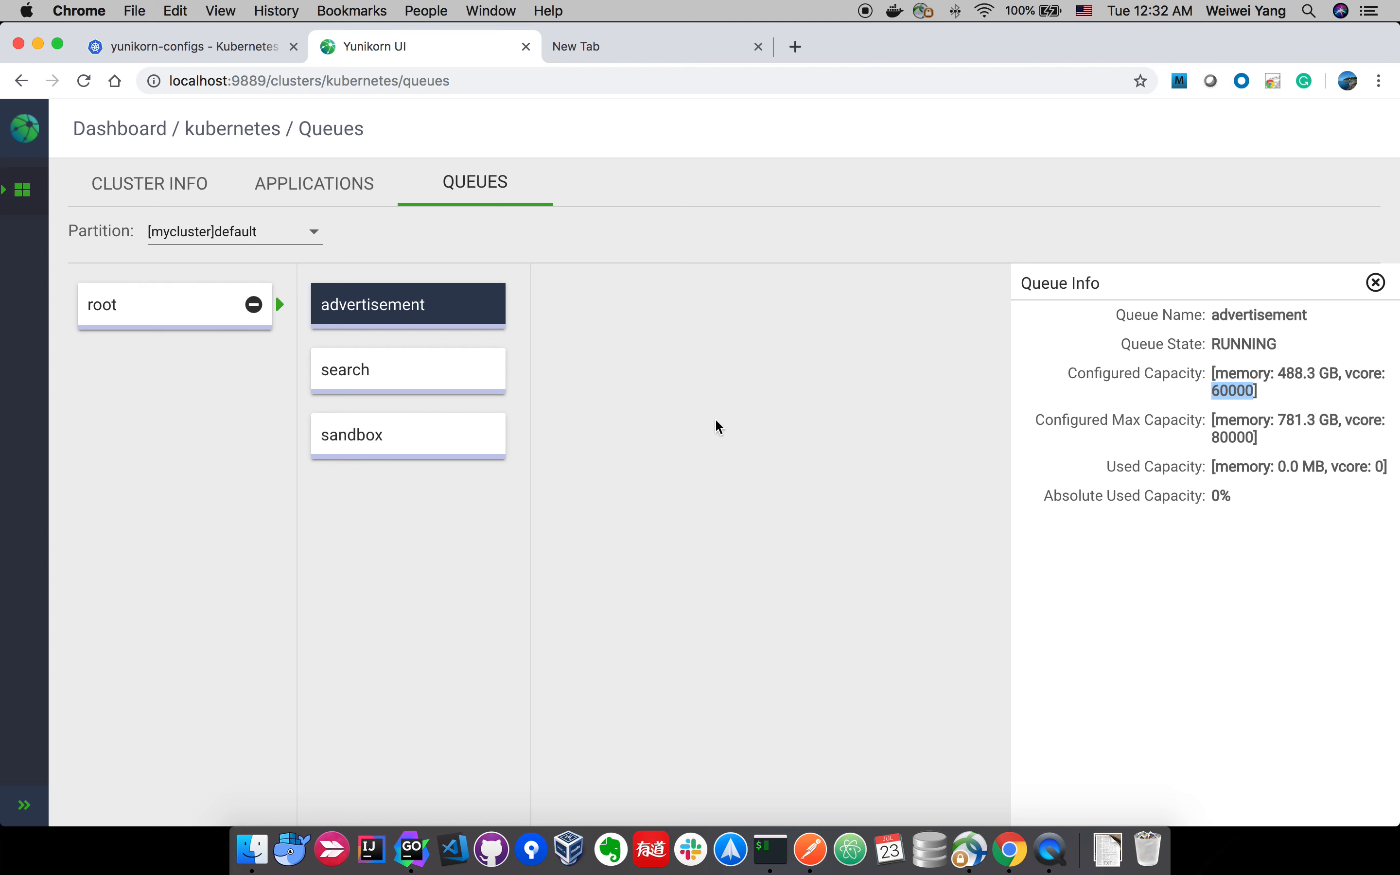
click(188, 47)
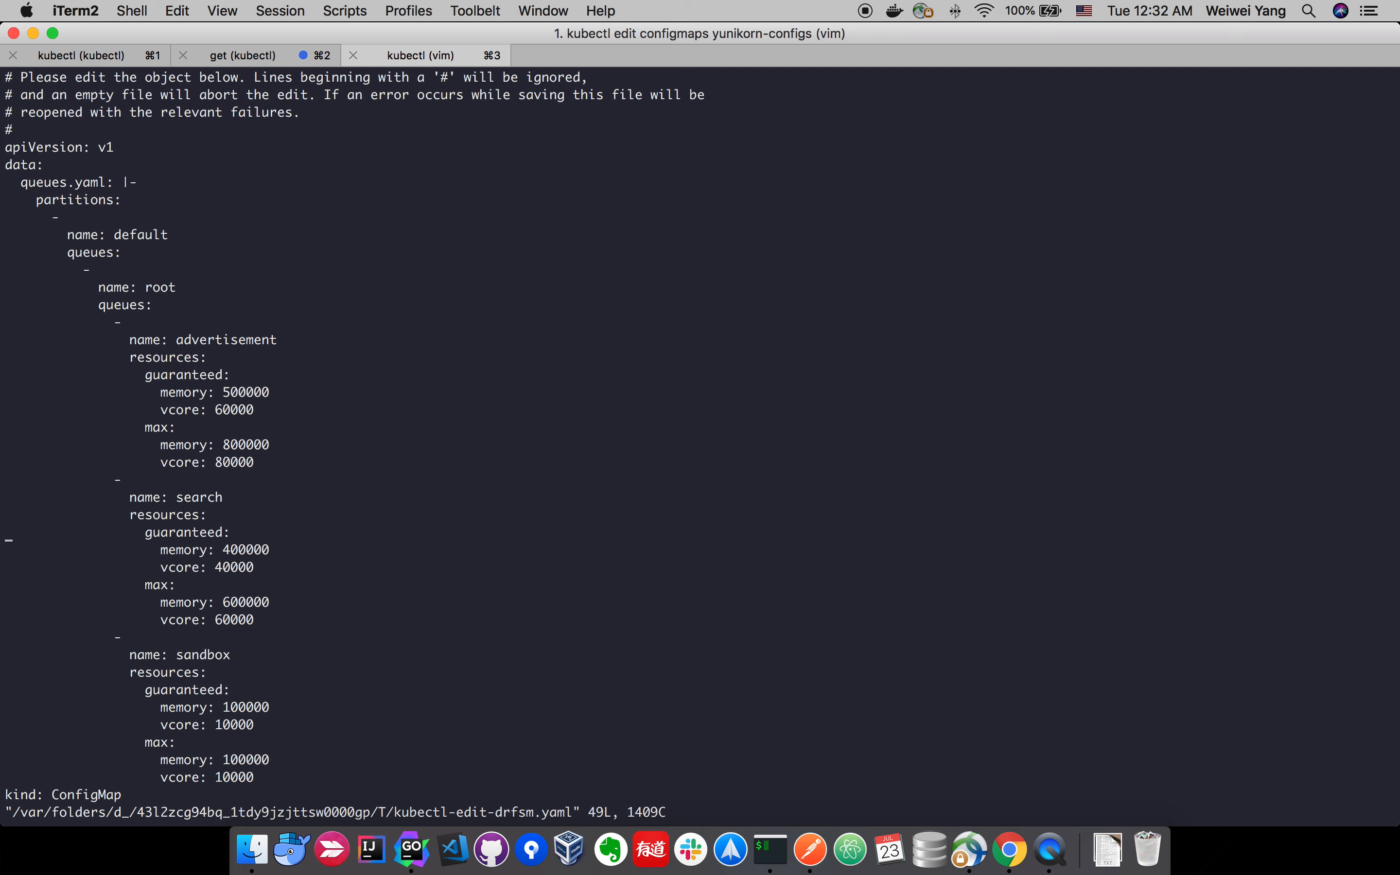
Copy the sandbox block below it, rename it to test (100000 memory, 10000 vcore) and save with :wq.
scroll(down, 3)
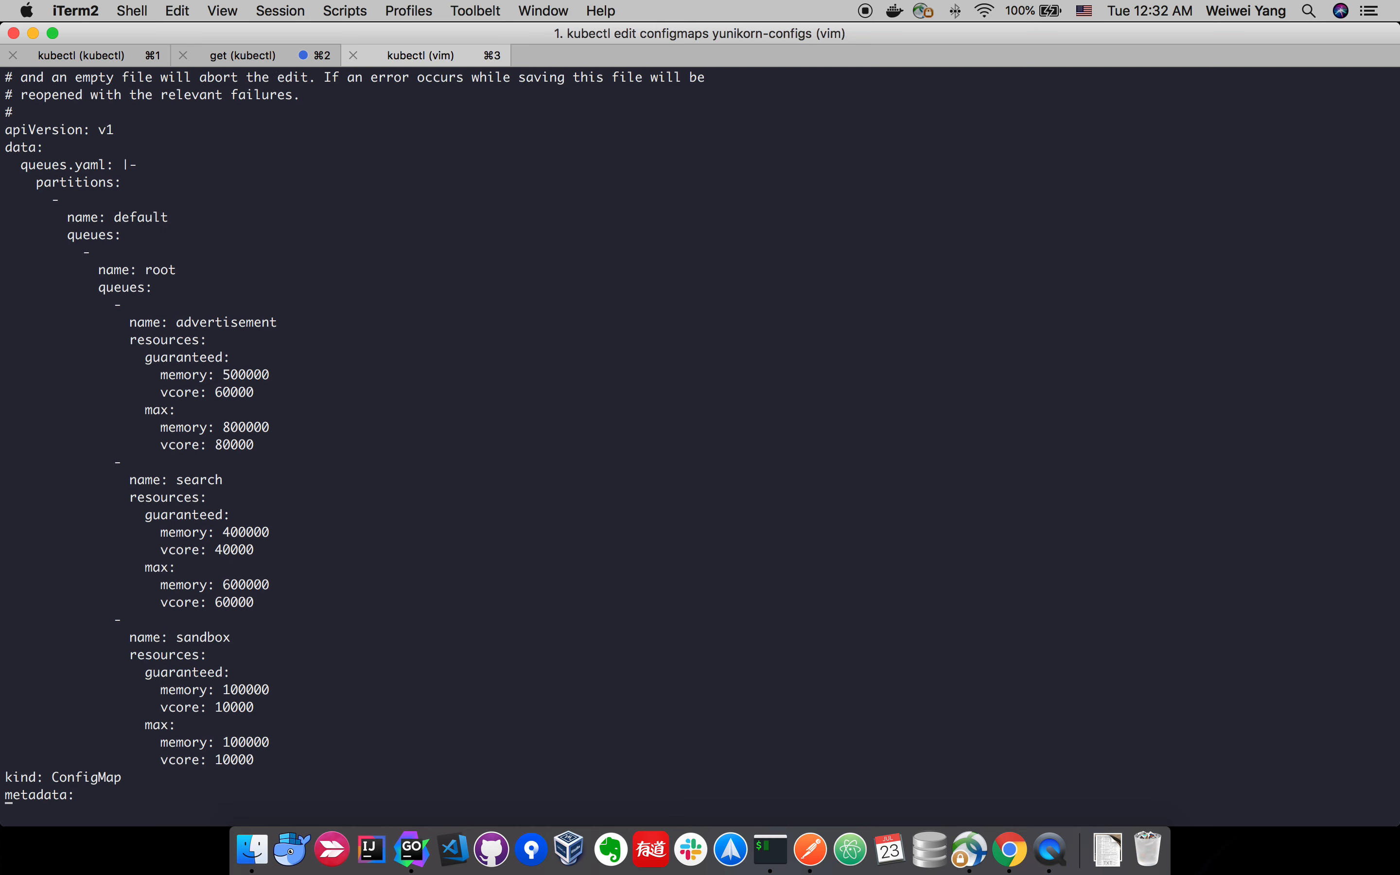
scroll(down, 3)
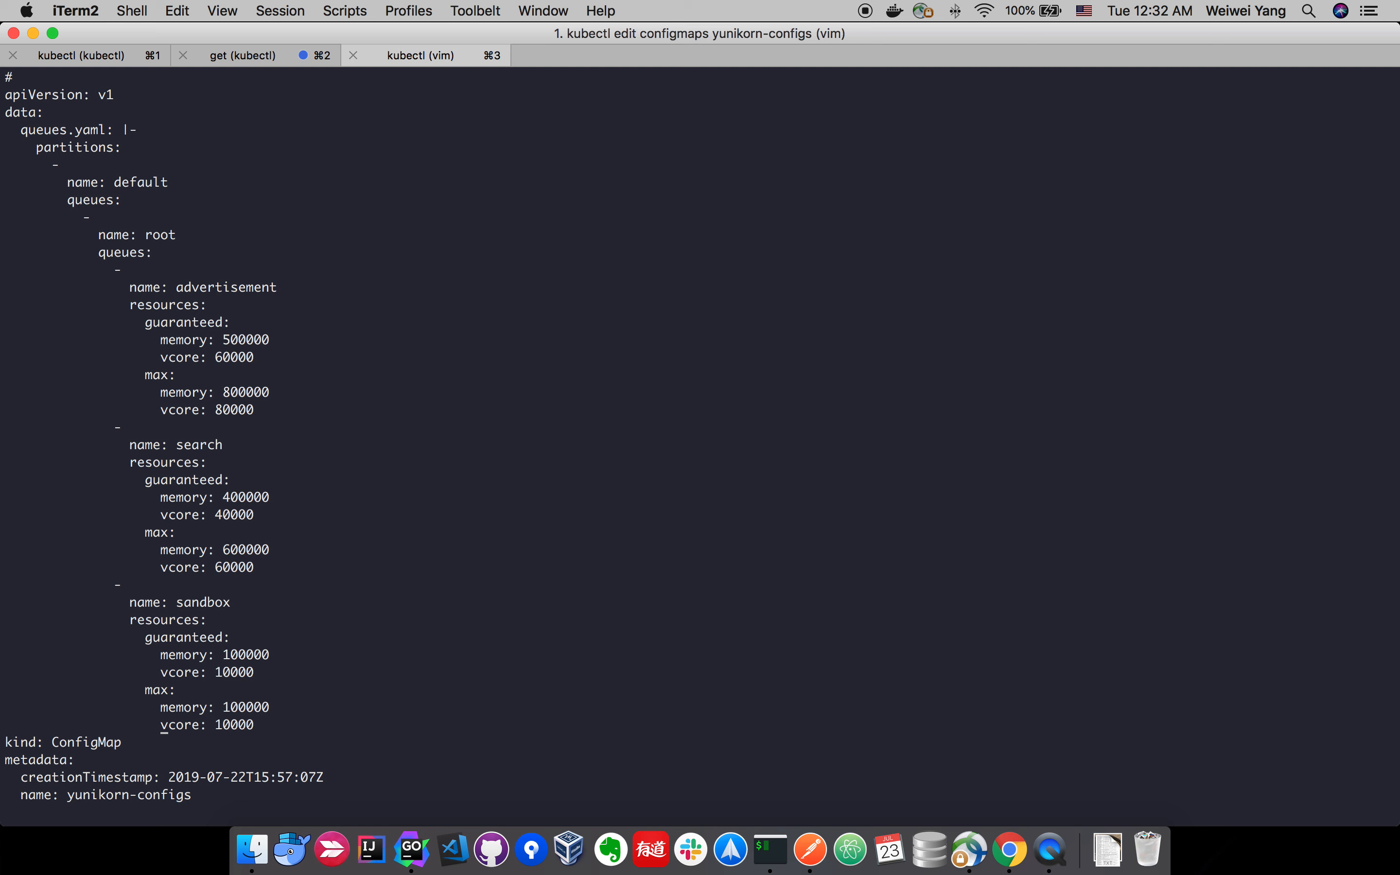
key(i)
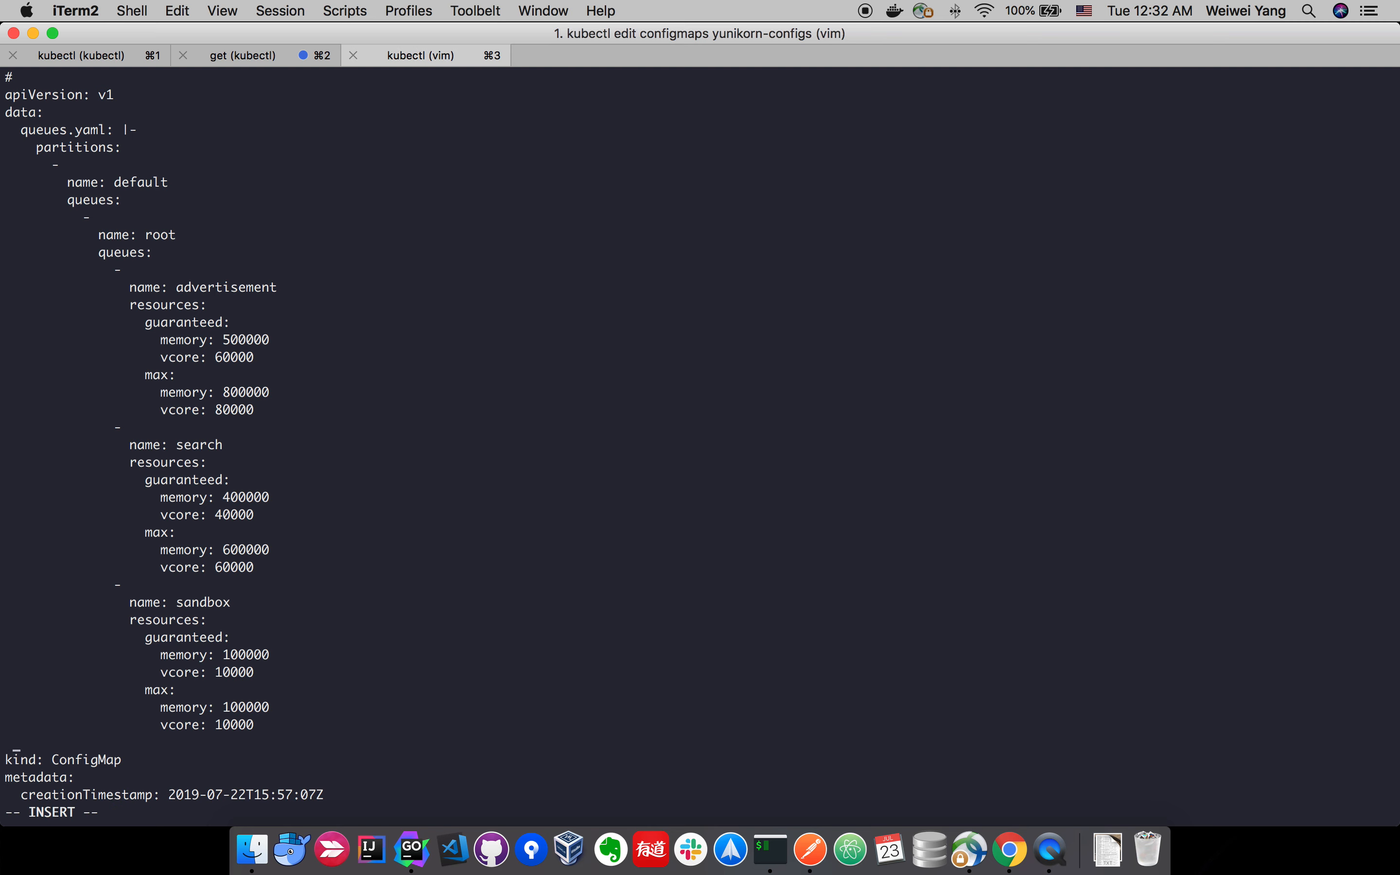
mouse_move(449, 407)
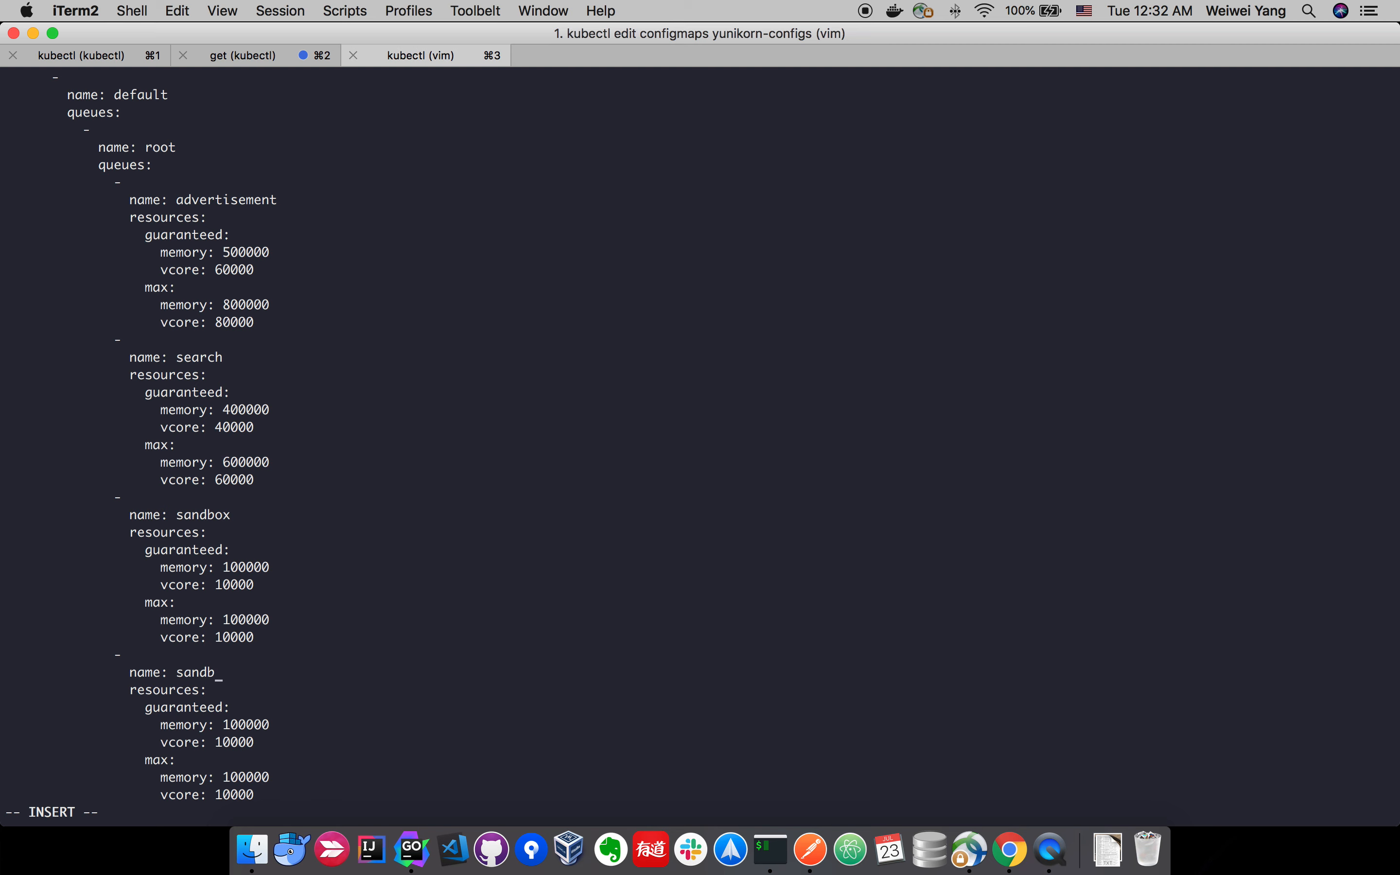
text(test)
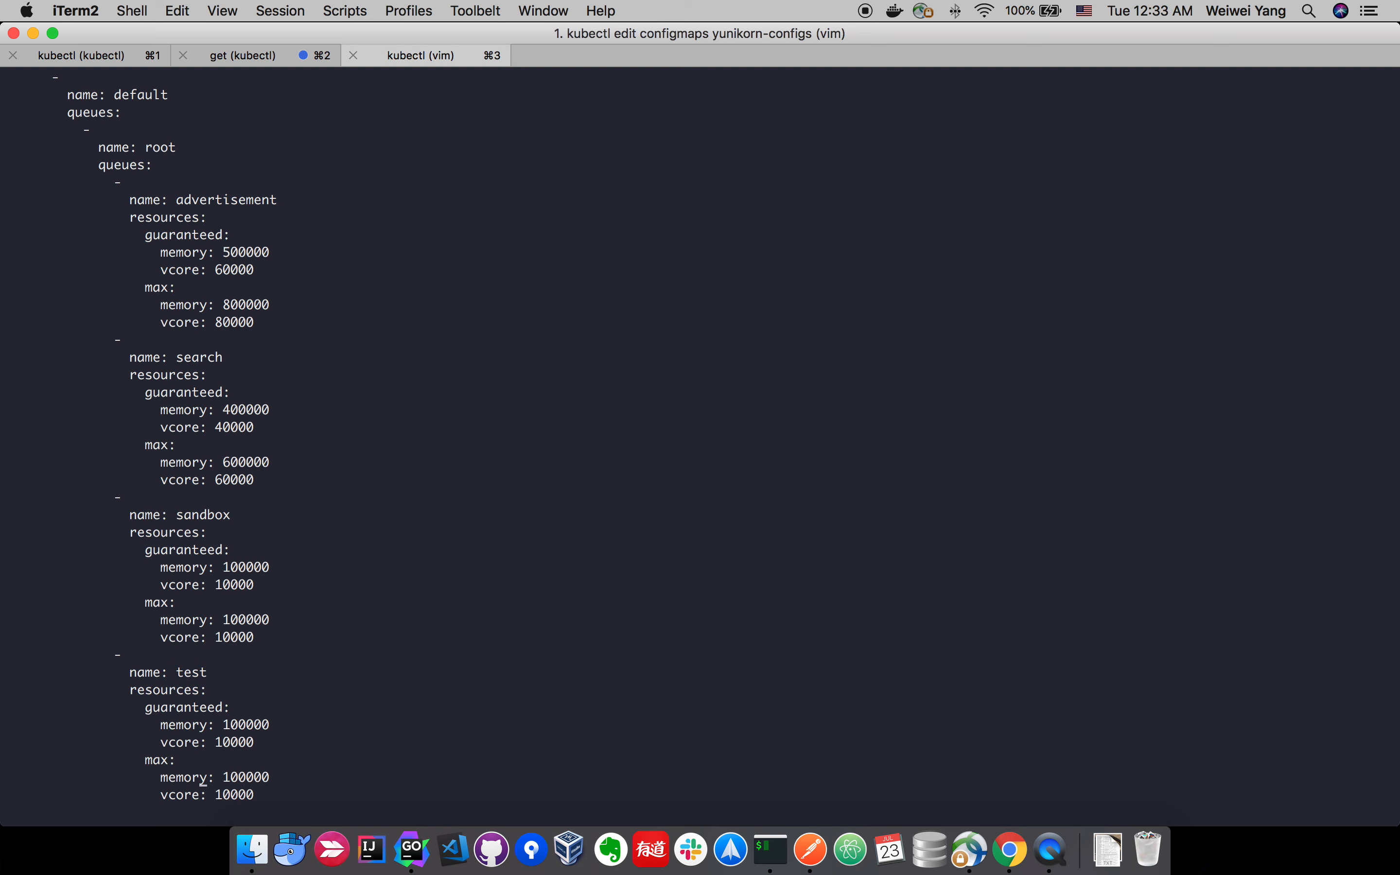
scroll(down, 3)
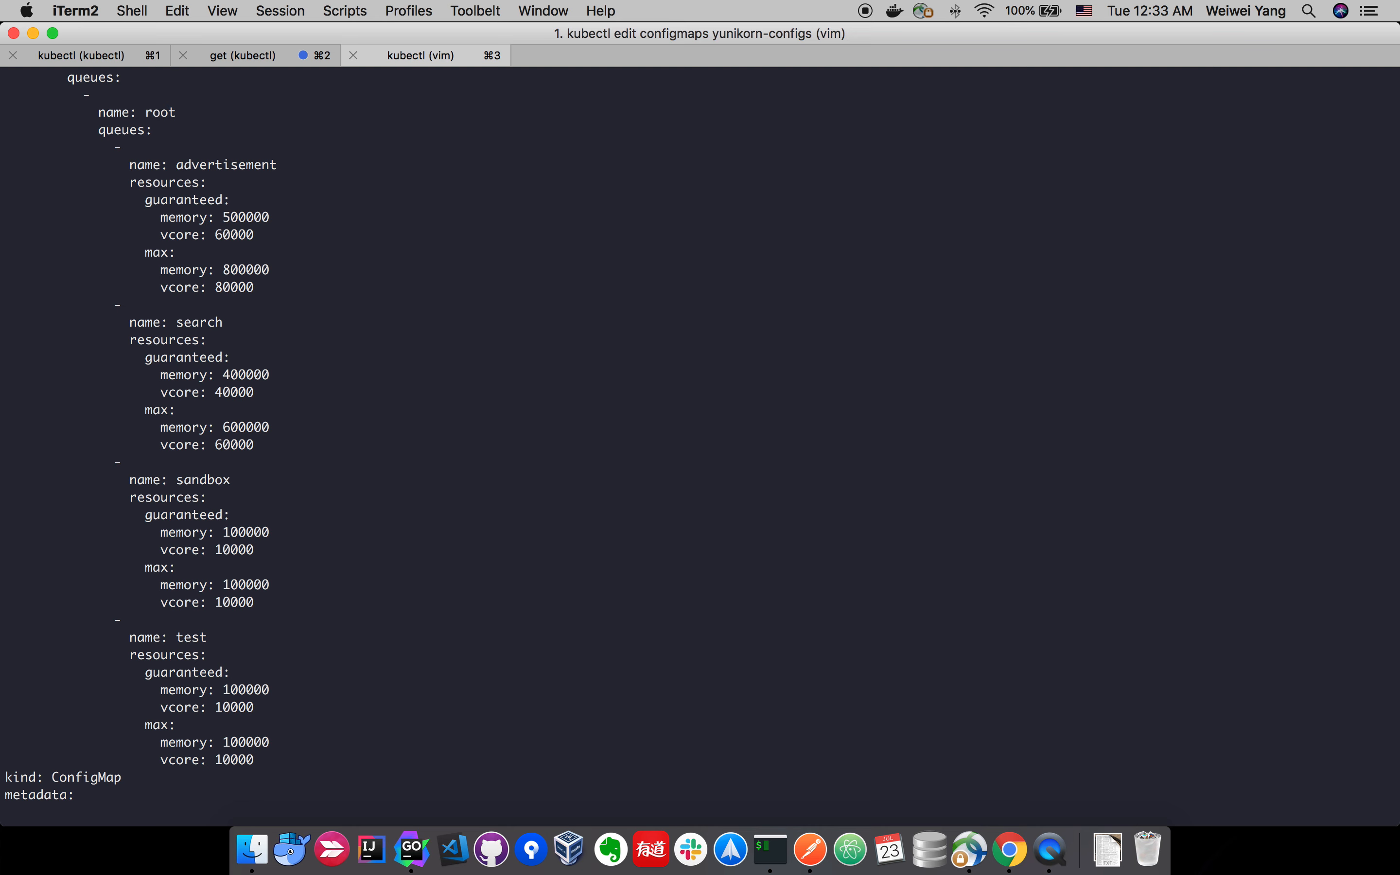
text(:wq)
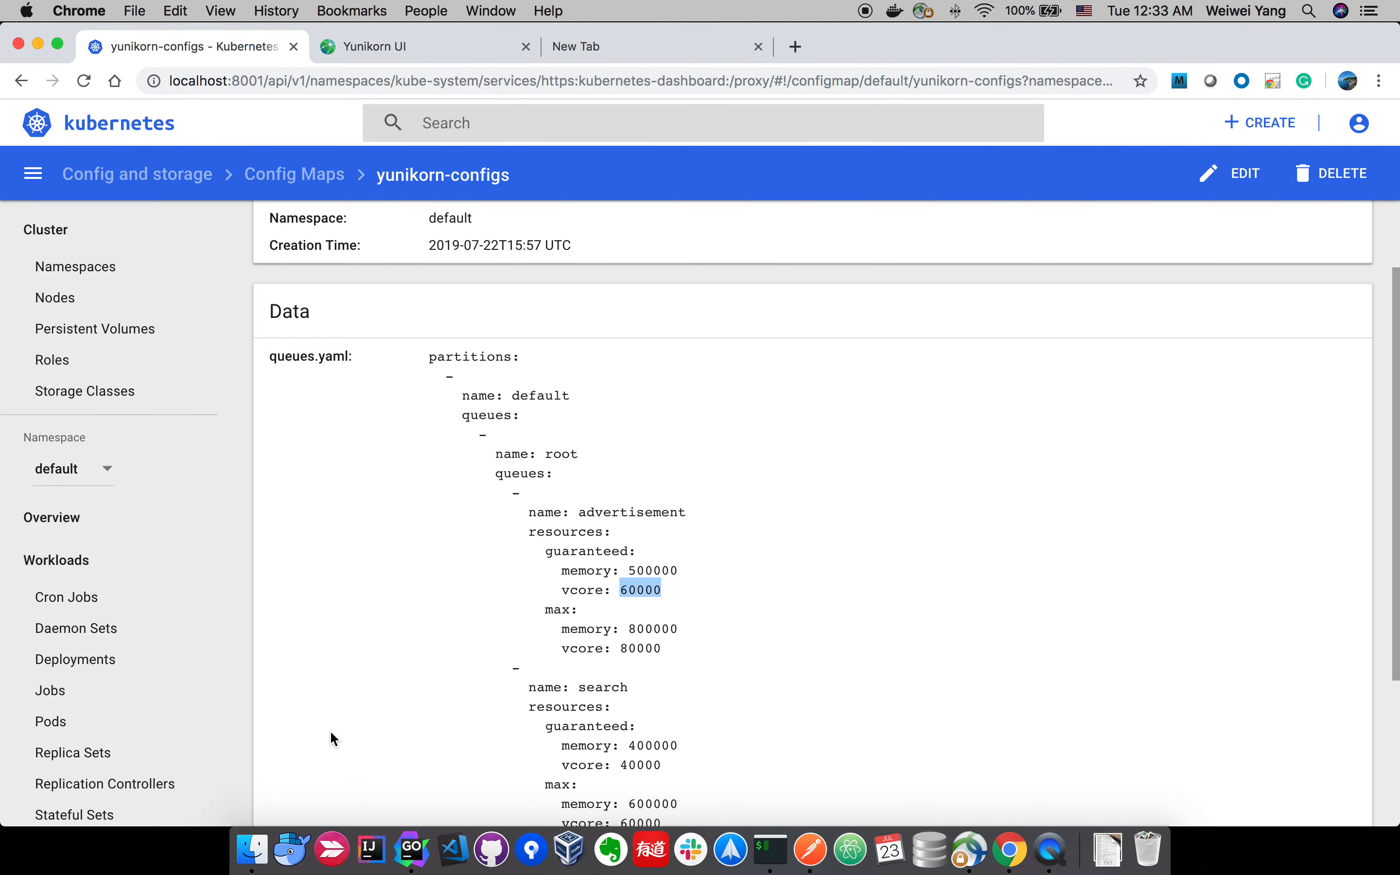
Reload yunikorn-configs and highlight the new test queue at the bottom of queues.yaml.
scroll(down, 3)
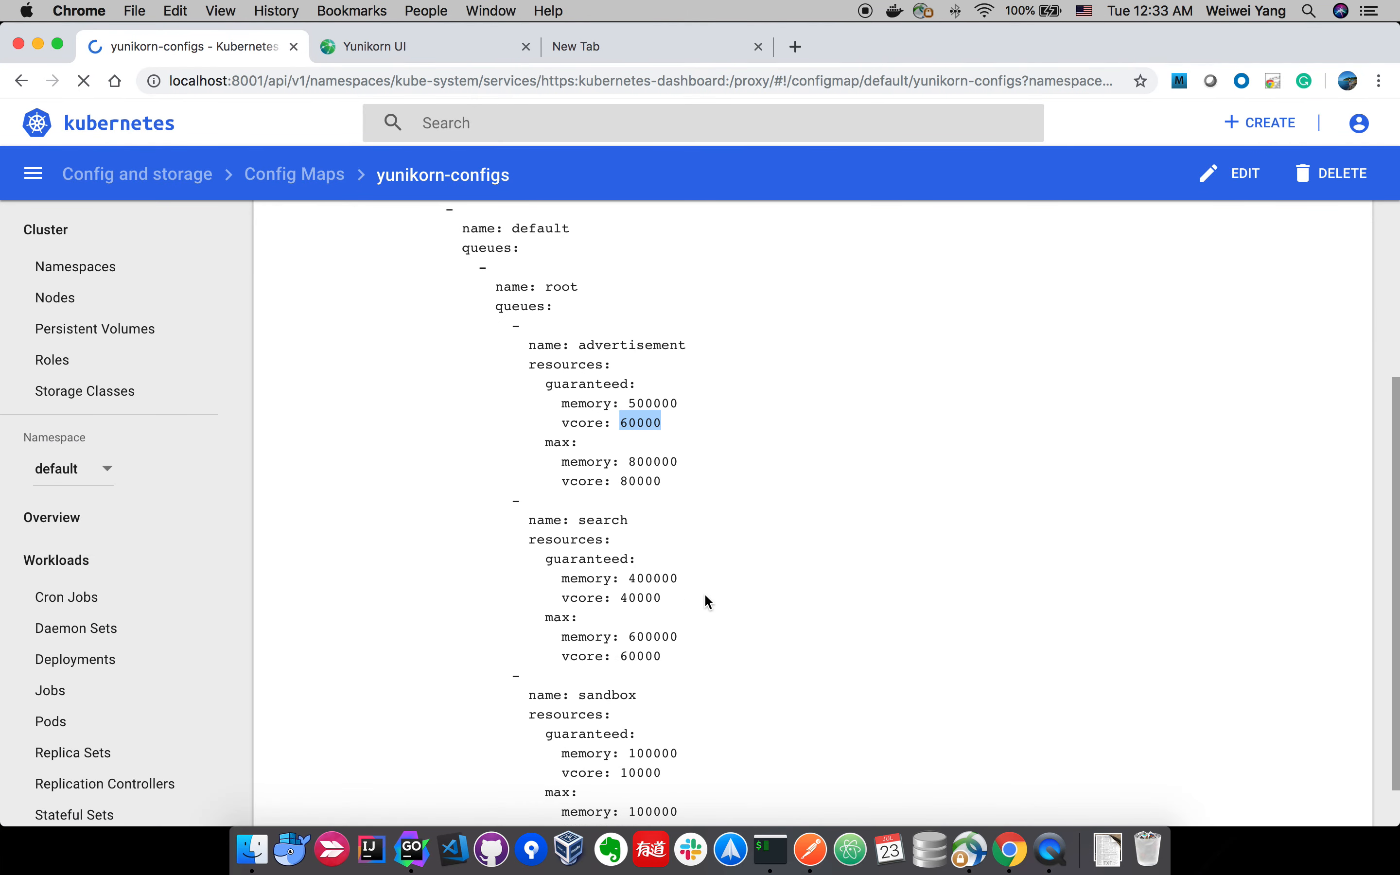
click(83, 80)
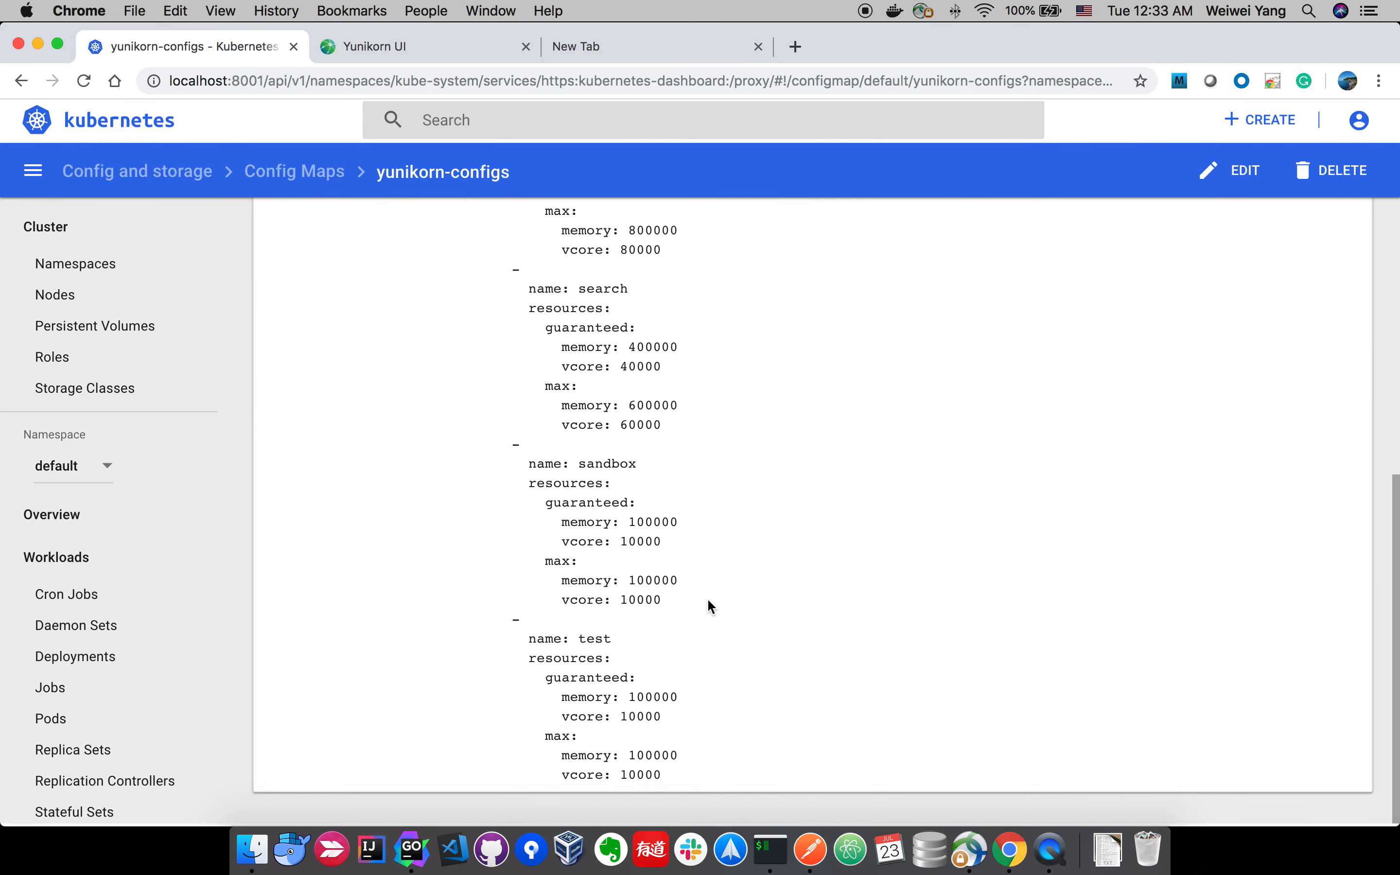
drag(535, 639, 681, 764)
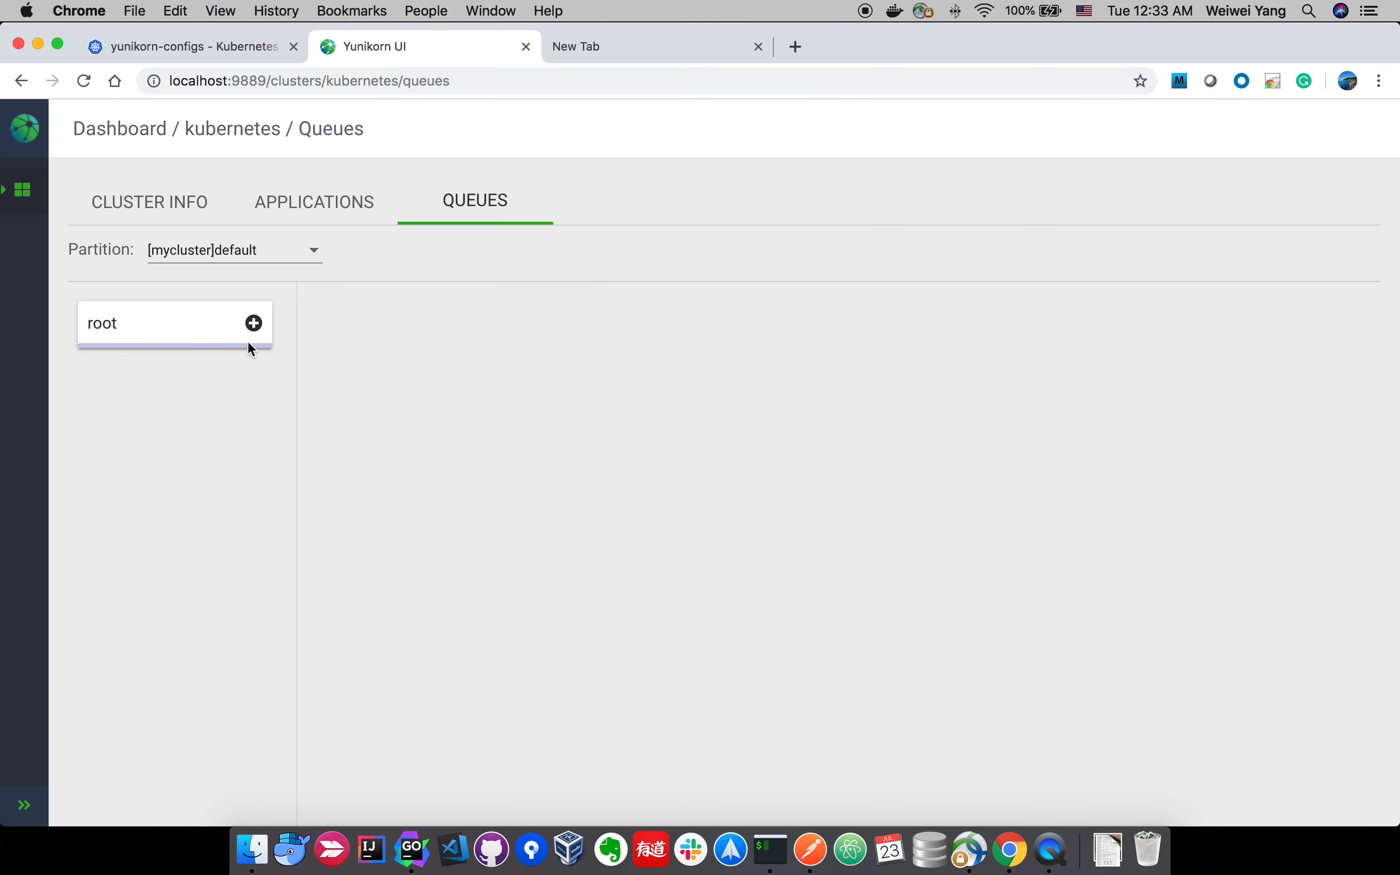
Expand root to list advertisement, search and sandbox, then bring Postman's queues request forward.
click(254, 323)
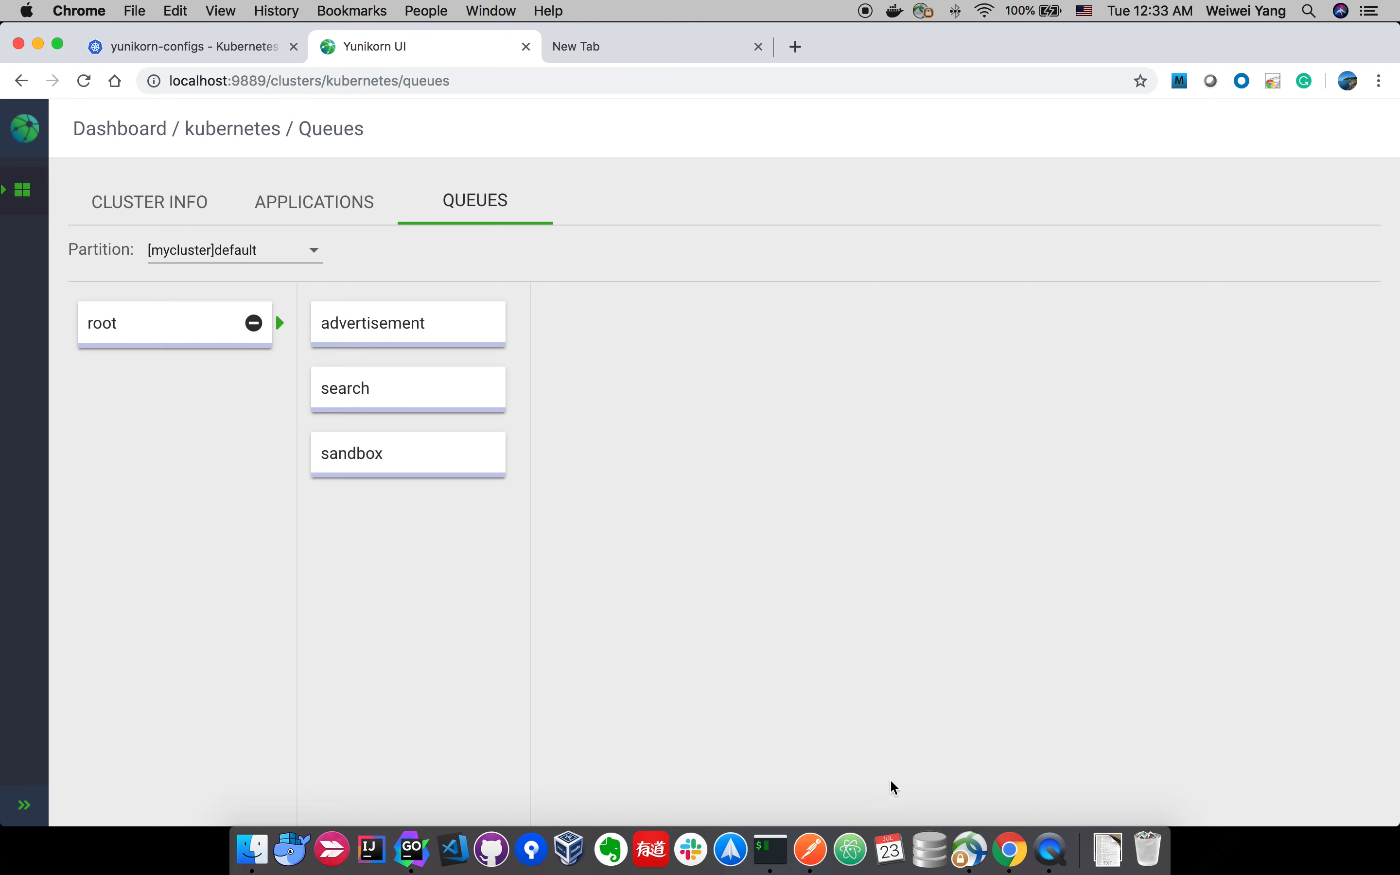
click(805, 843)
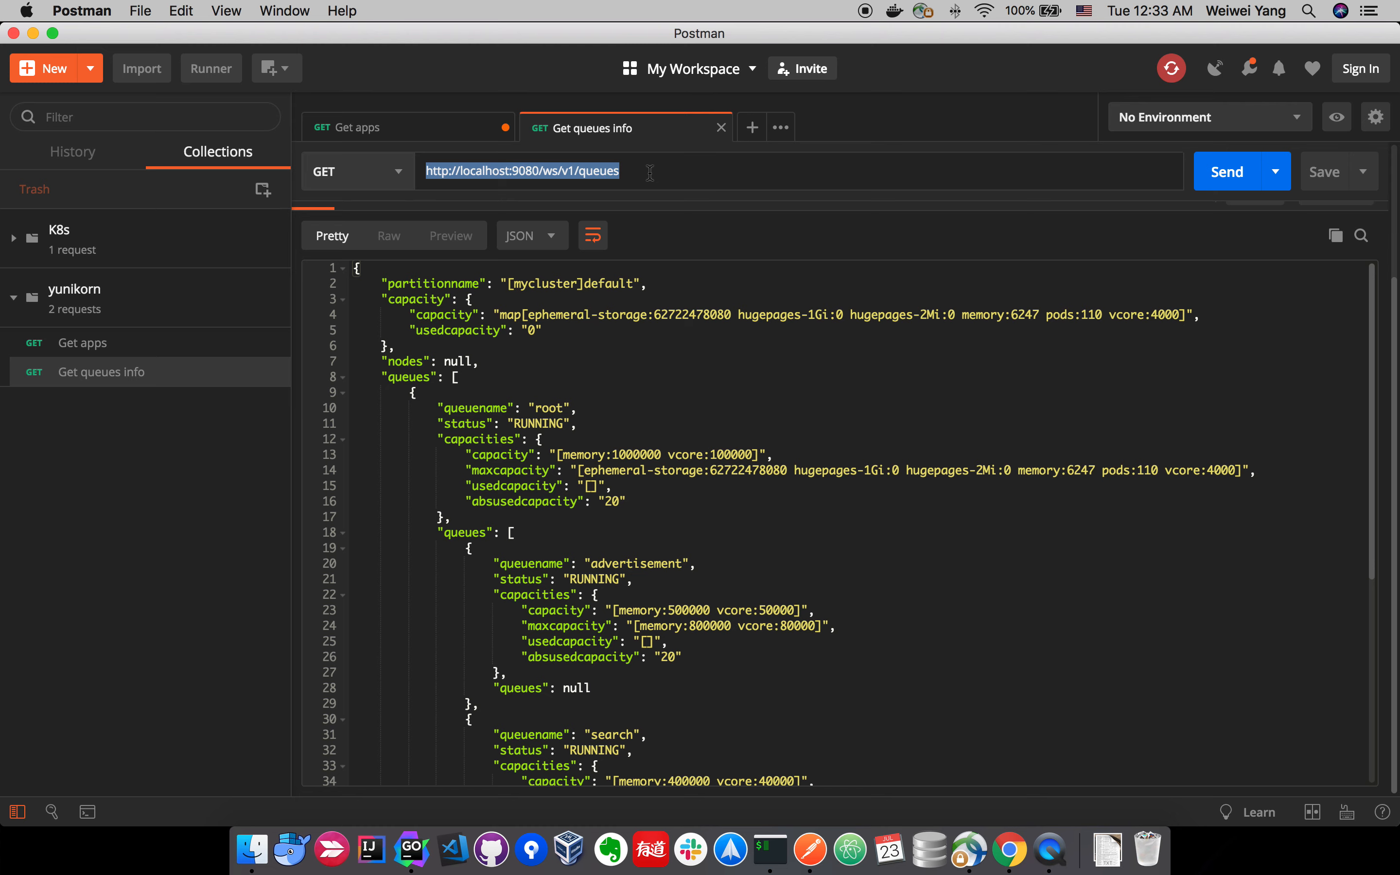
Resend GET localhost:9080/ws/v1/queues twice and scroll the JSON to advertisement's 60000 vcore and the test queue.
click(1236, 171)
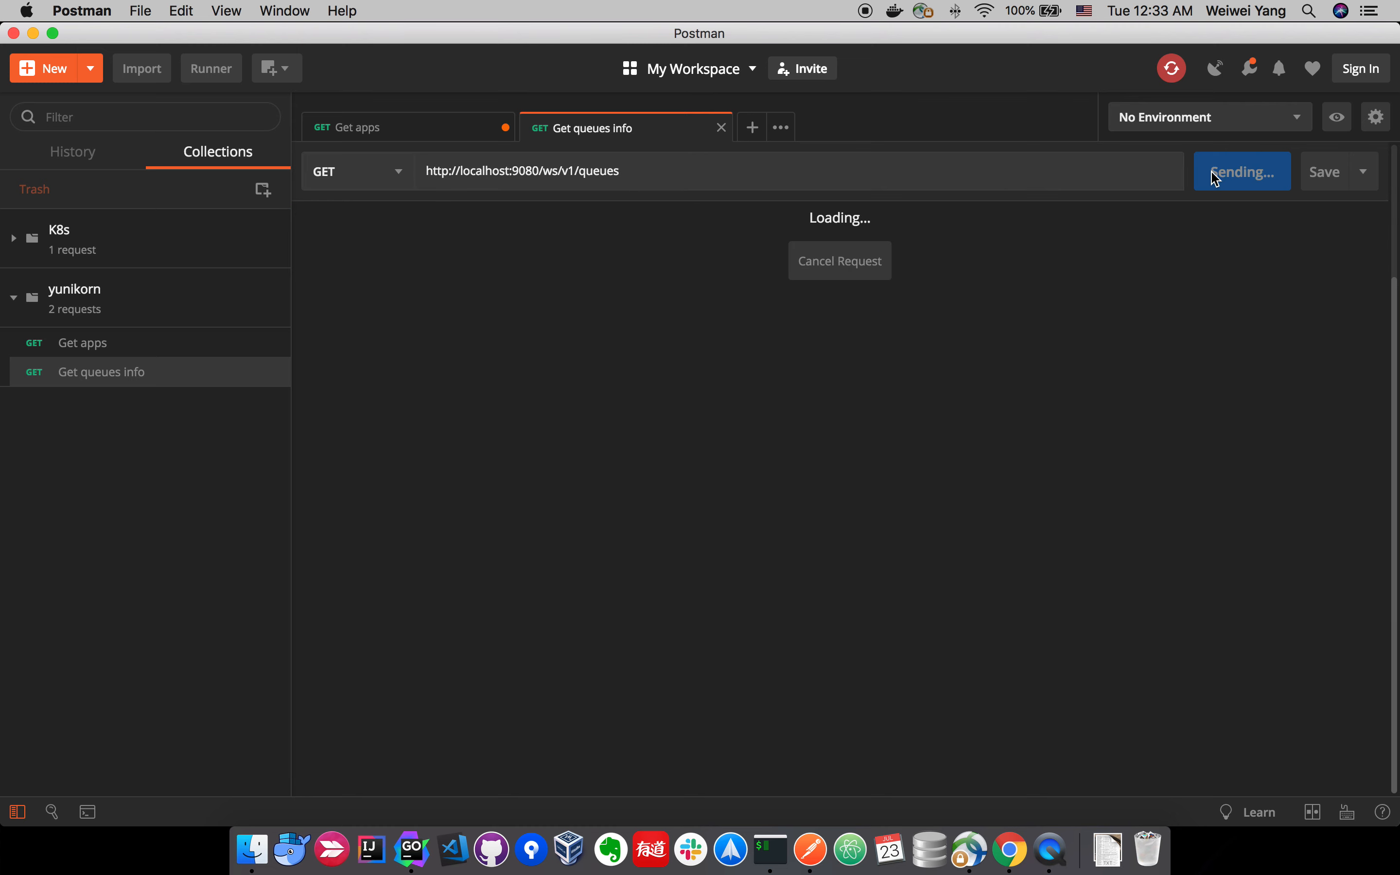
click(1241, 170)
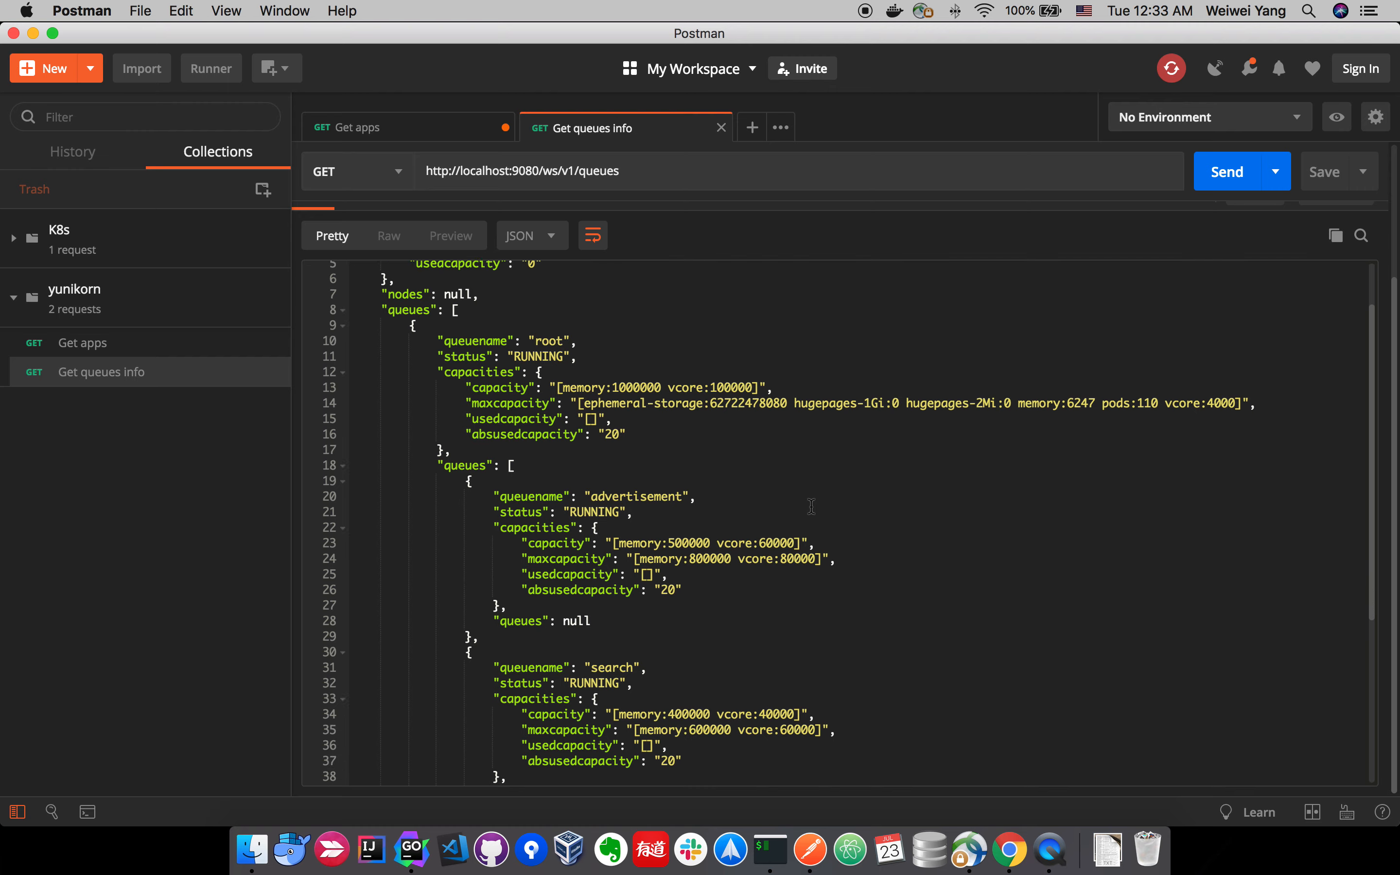
scroll(down, 3)
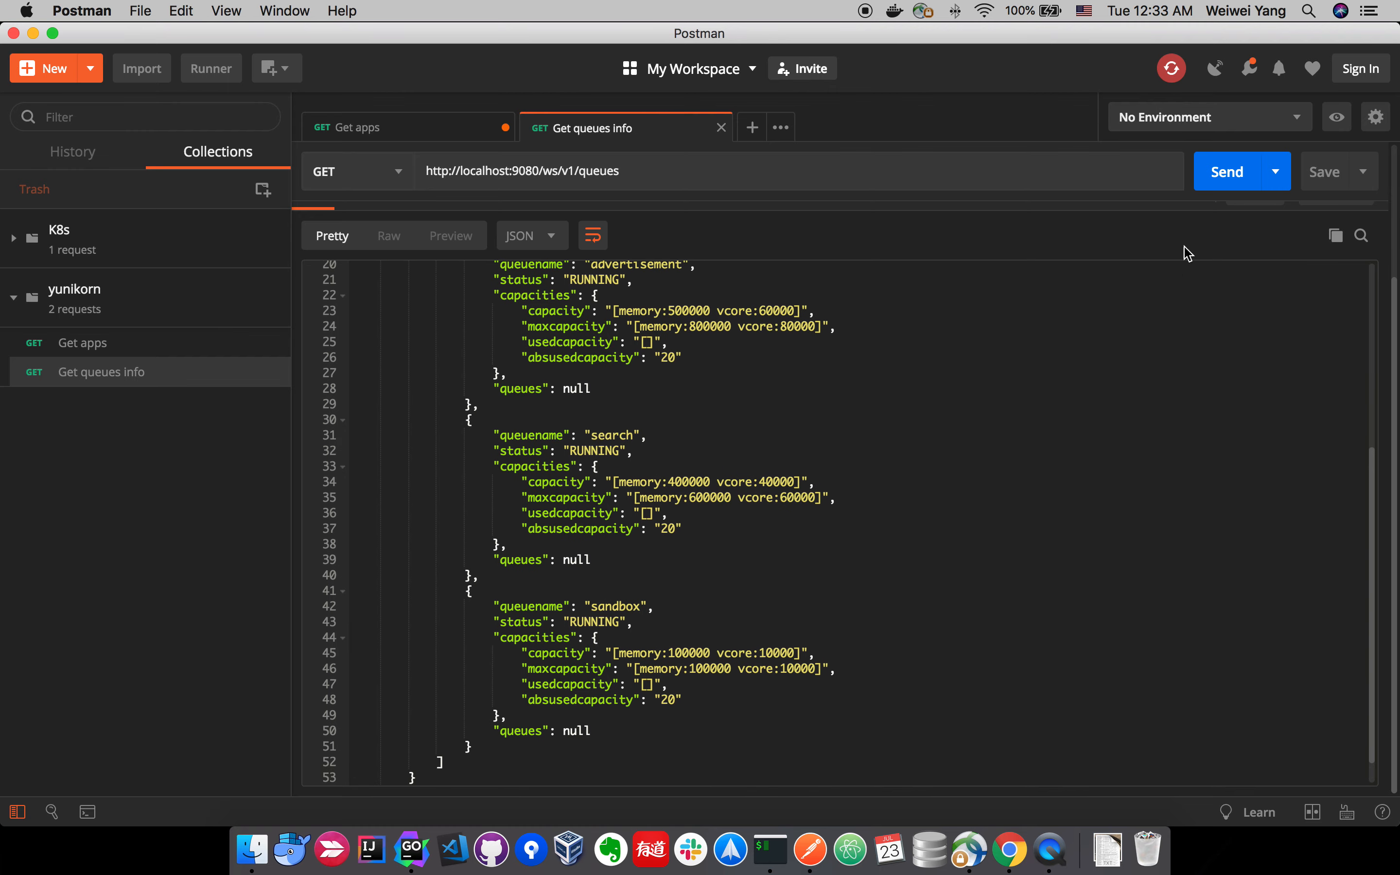
scroll(down, 3)
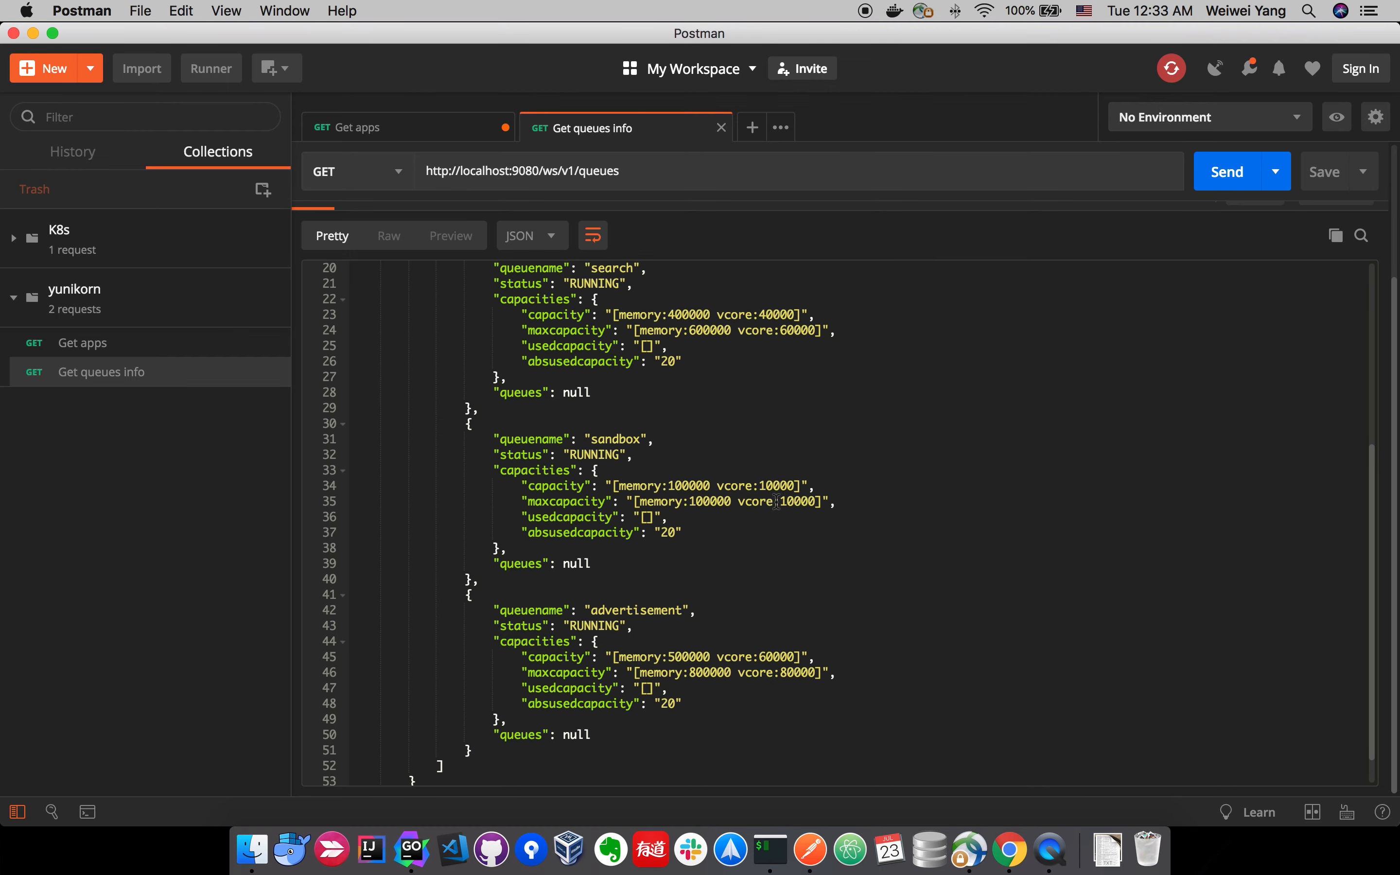
scroll(up, 3)
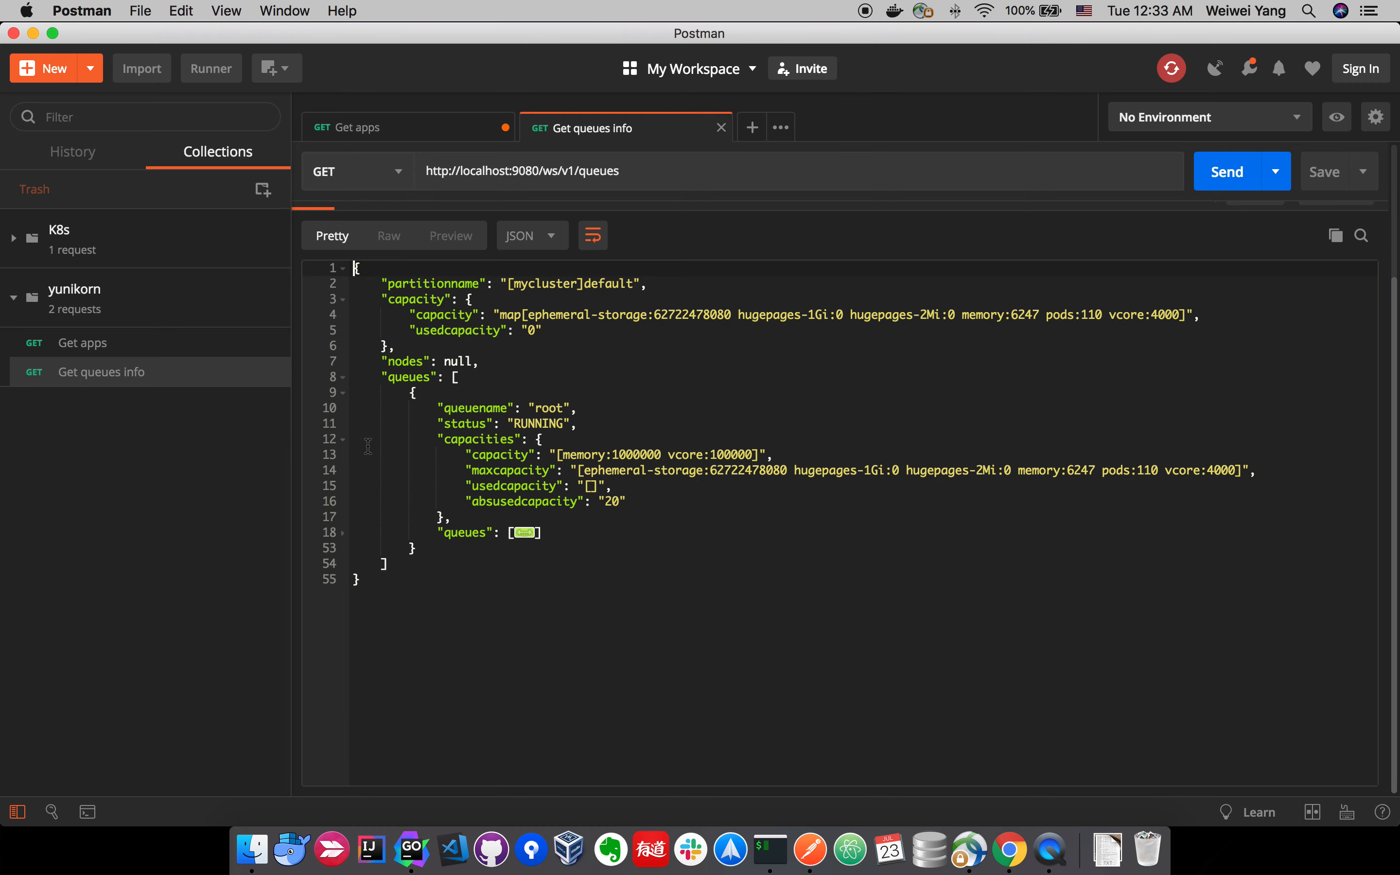
click(341, 532)
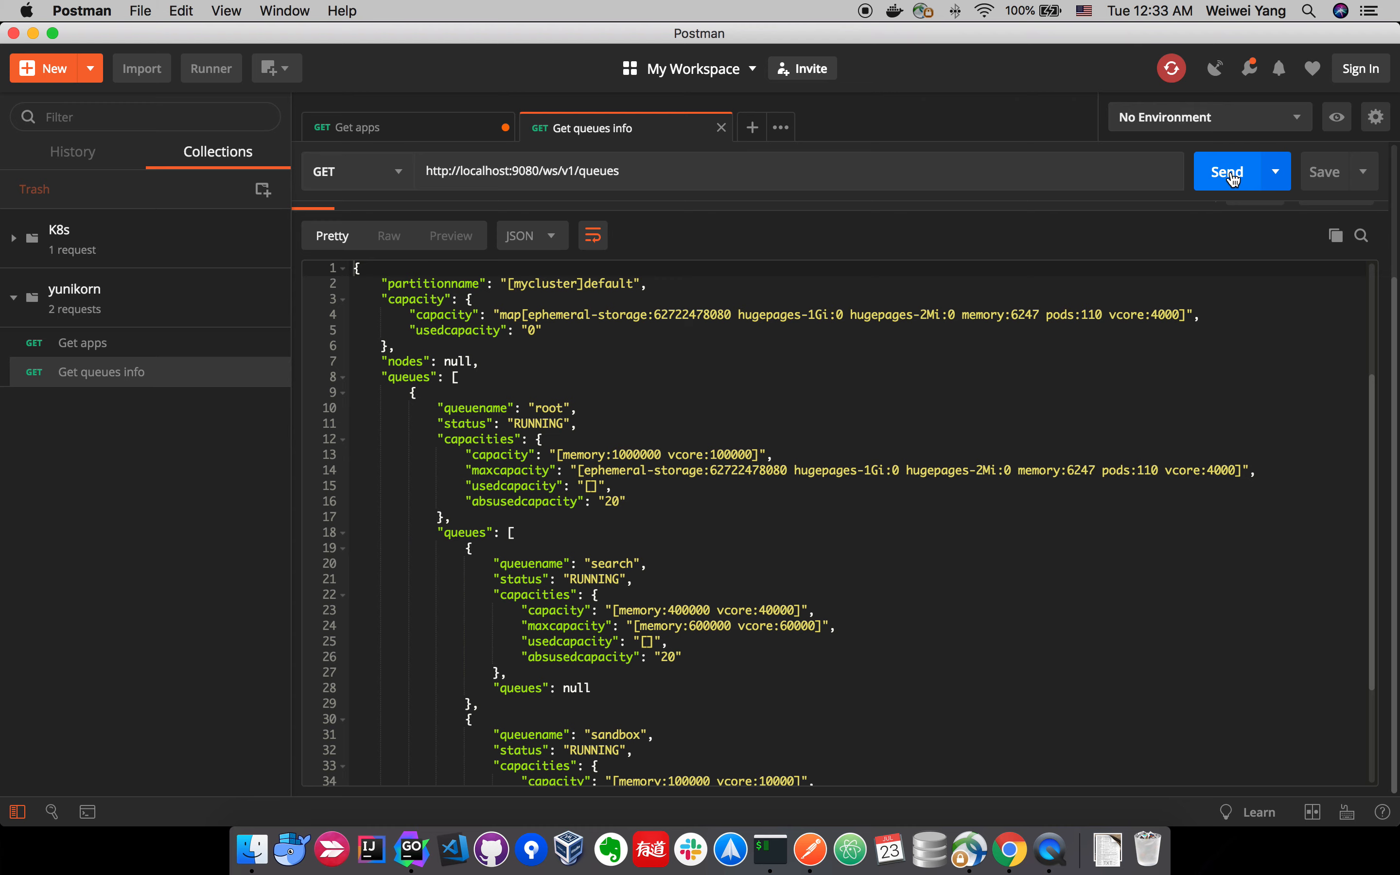
scroll(down, 3)
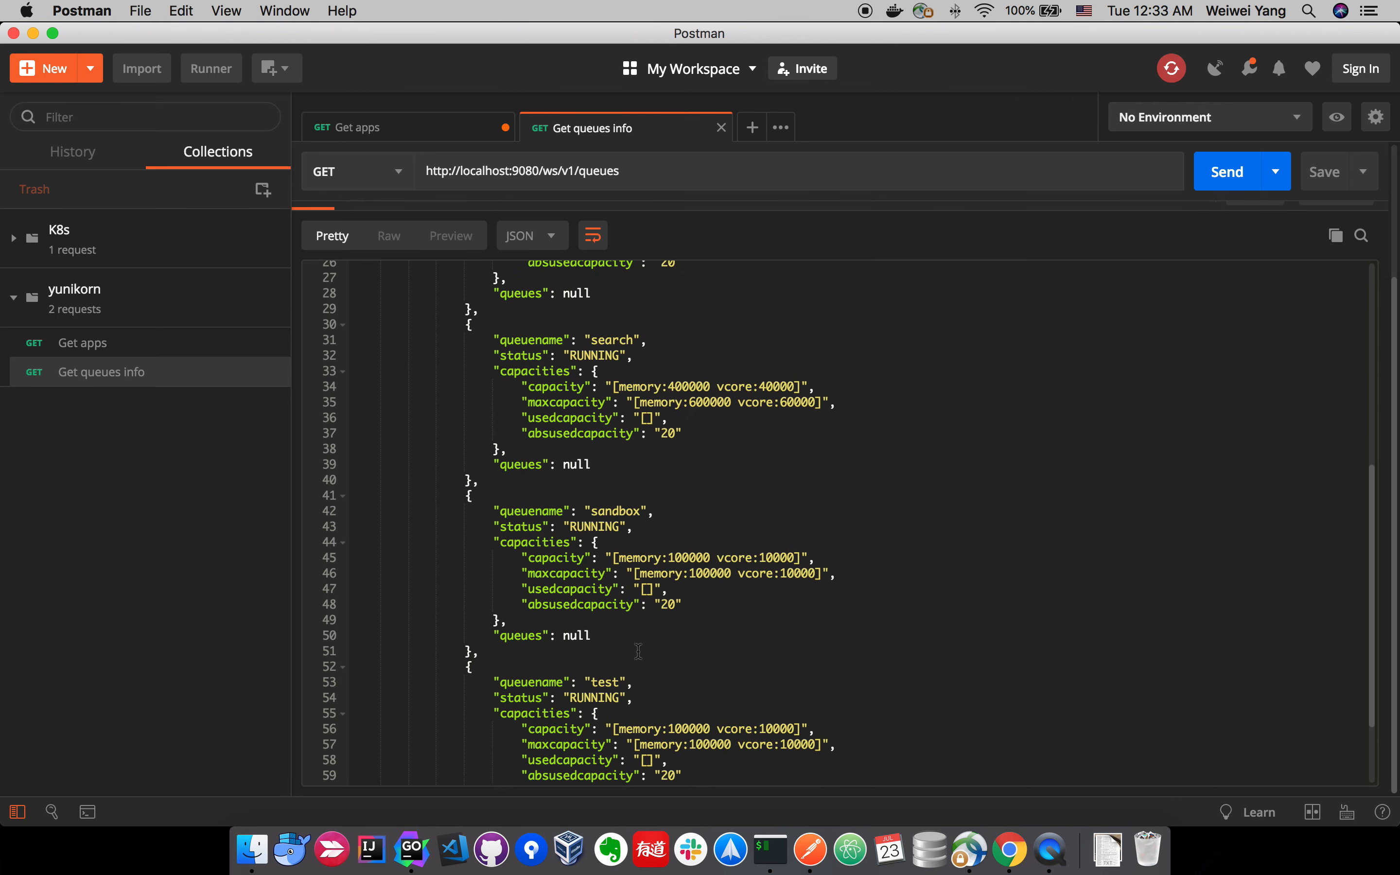
scroll(down, 3)
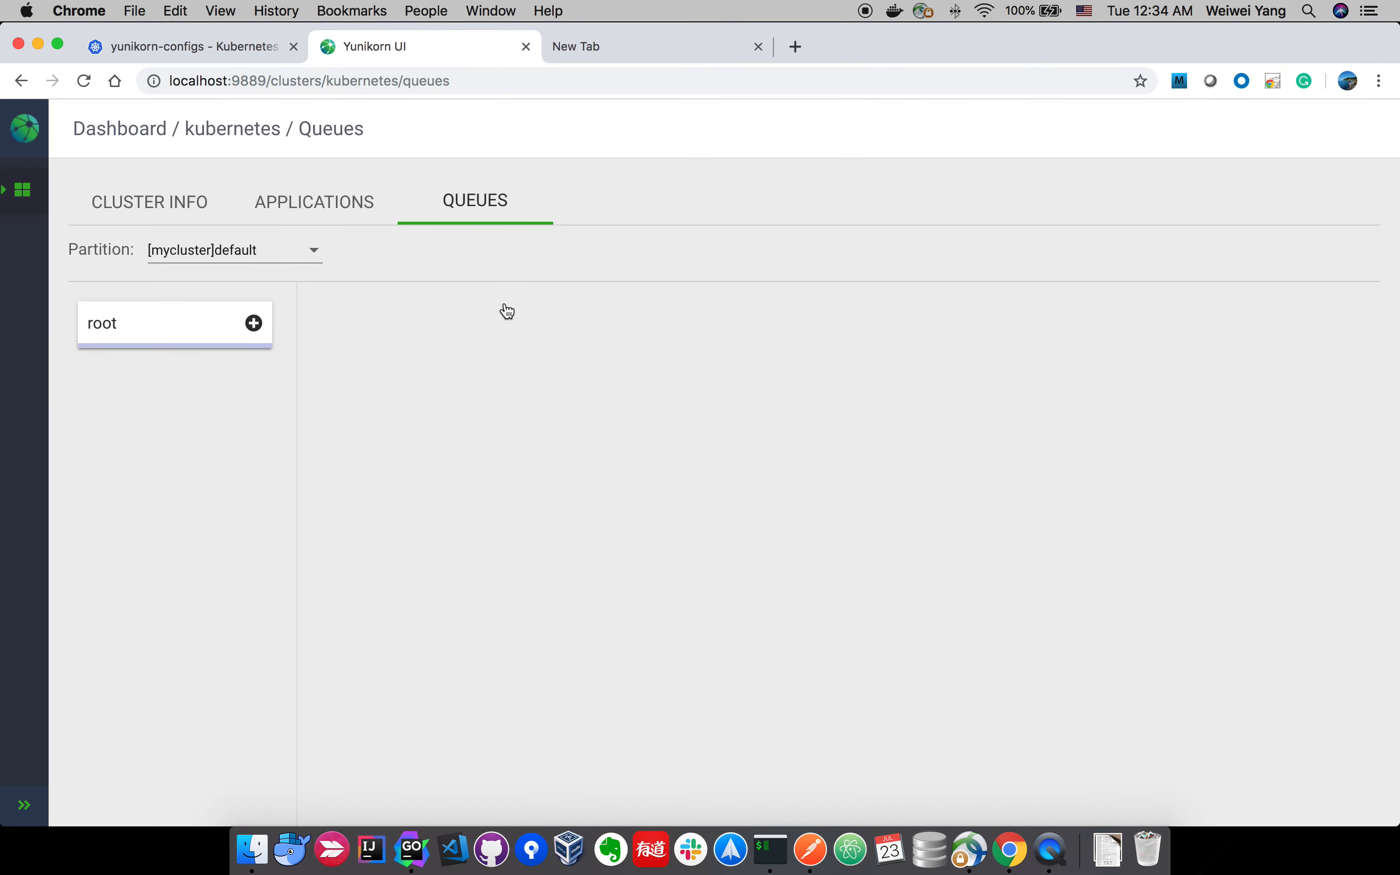
Expand root and show the test queue's details: RUNNING with 97.7 GB memory and 10000 vcore capacity.
click(254, 323)
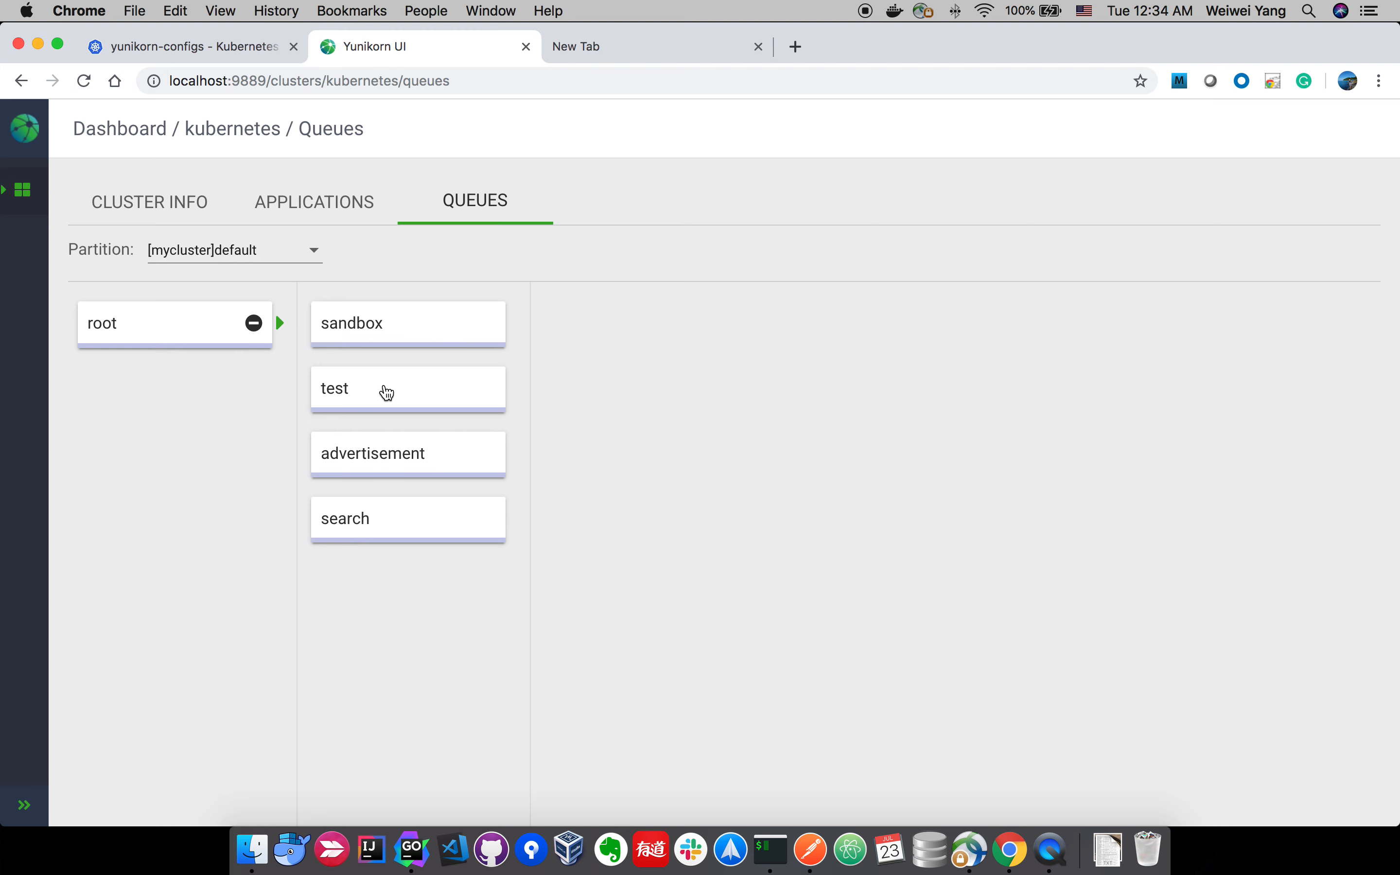
click(407, 388)
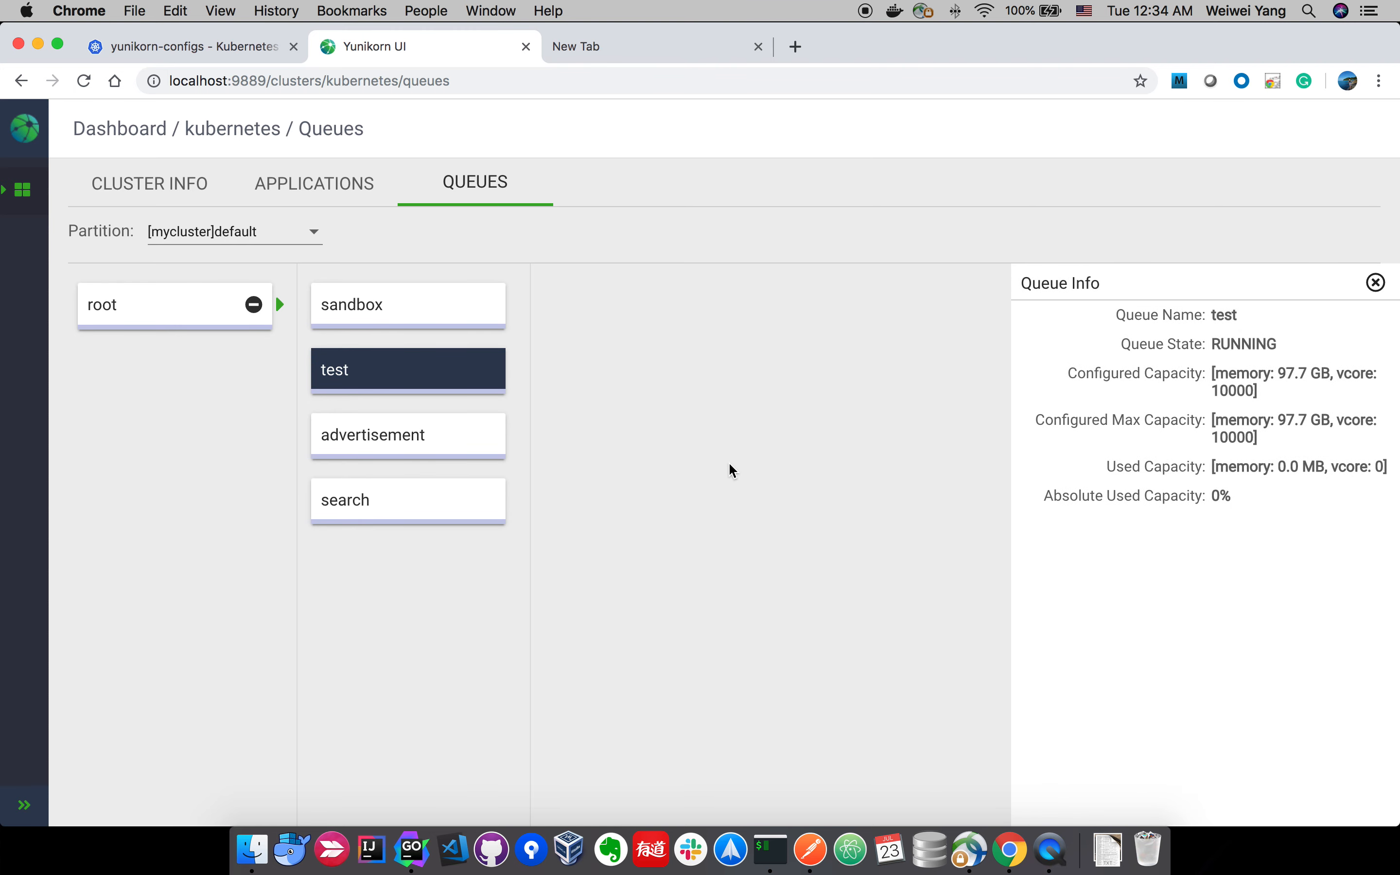
mouse_move(455, 393)
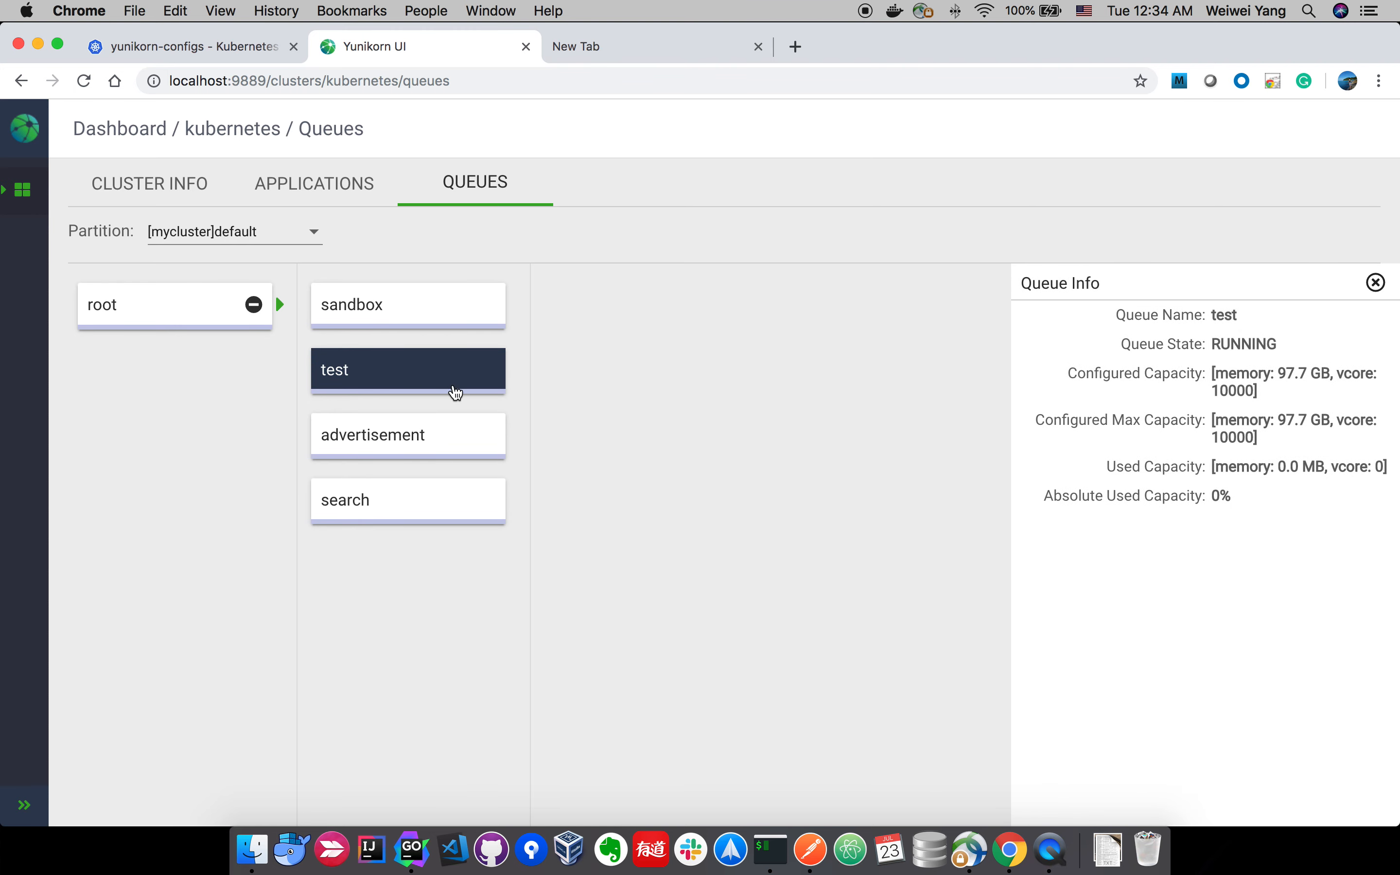
mouse_move(467, 394)
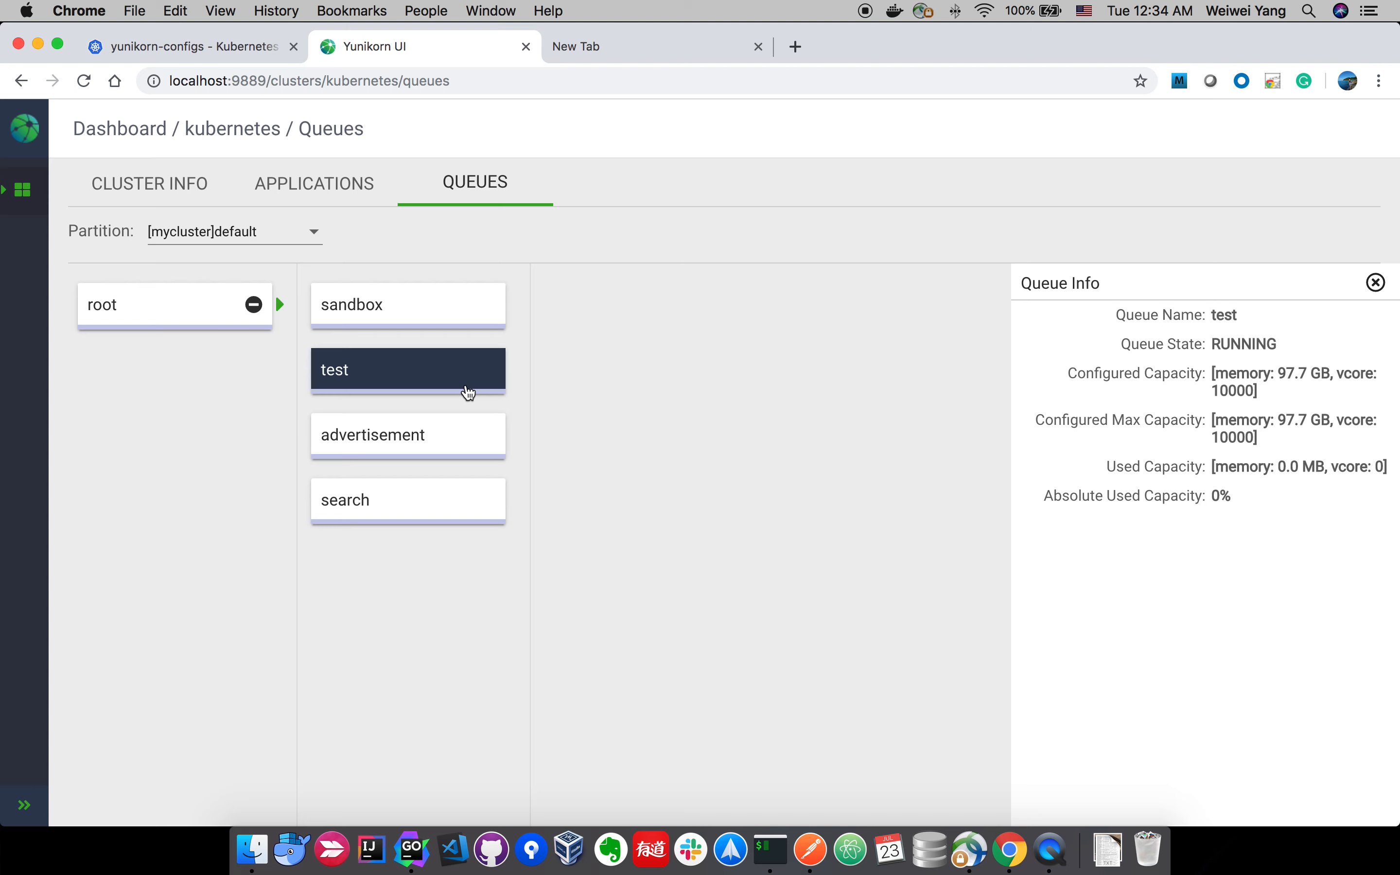
mouse_move(453, 392)
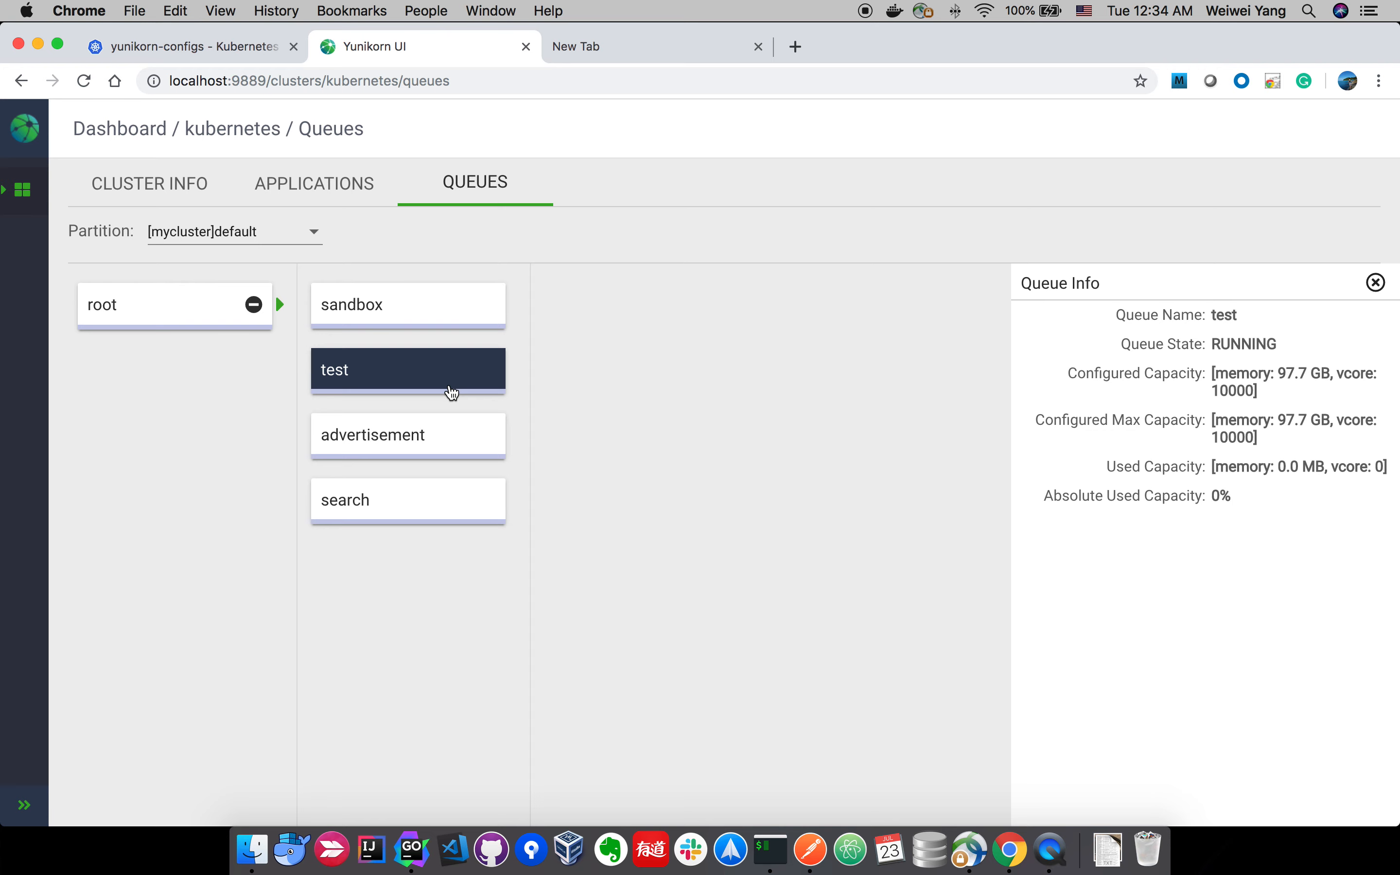
mouse_move(496, 235)
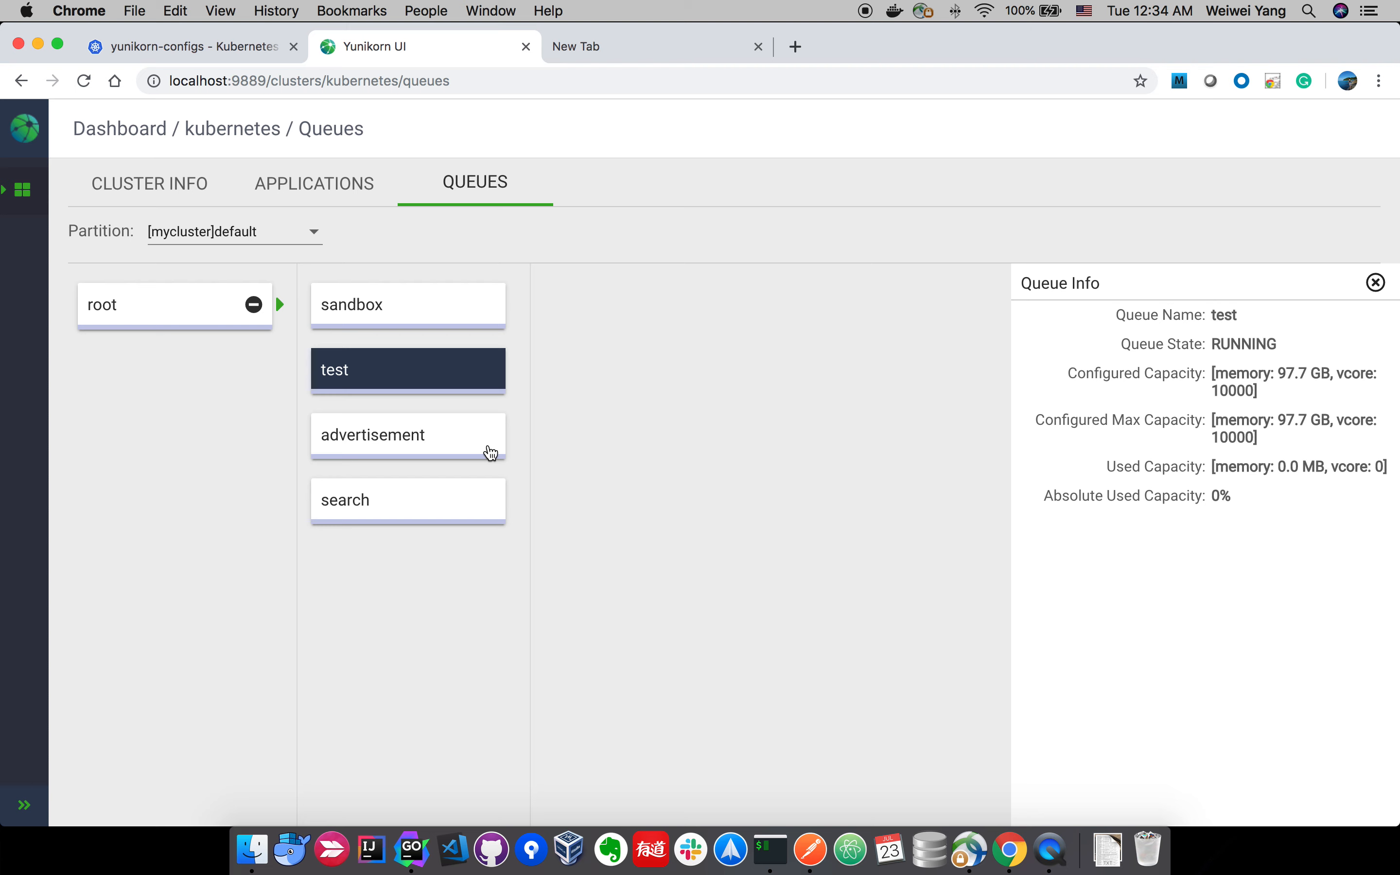
mouse_move(1082, 396)
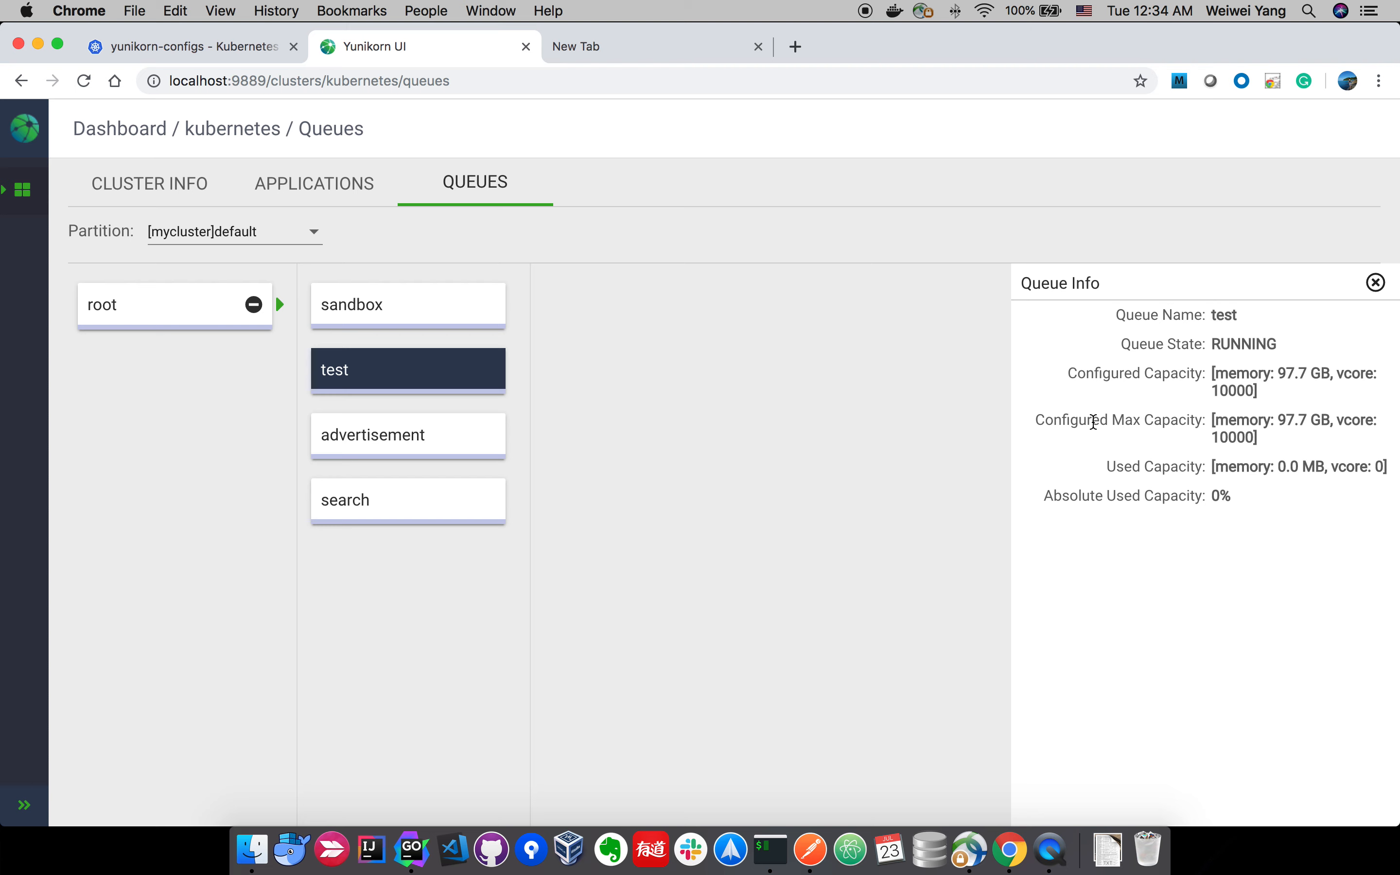
click(187, 46)
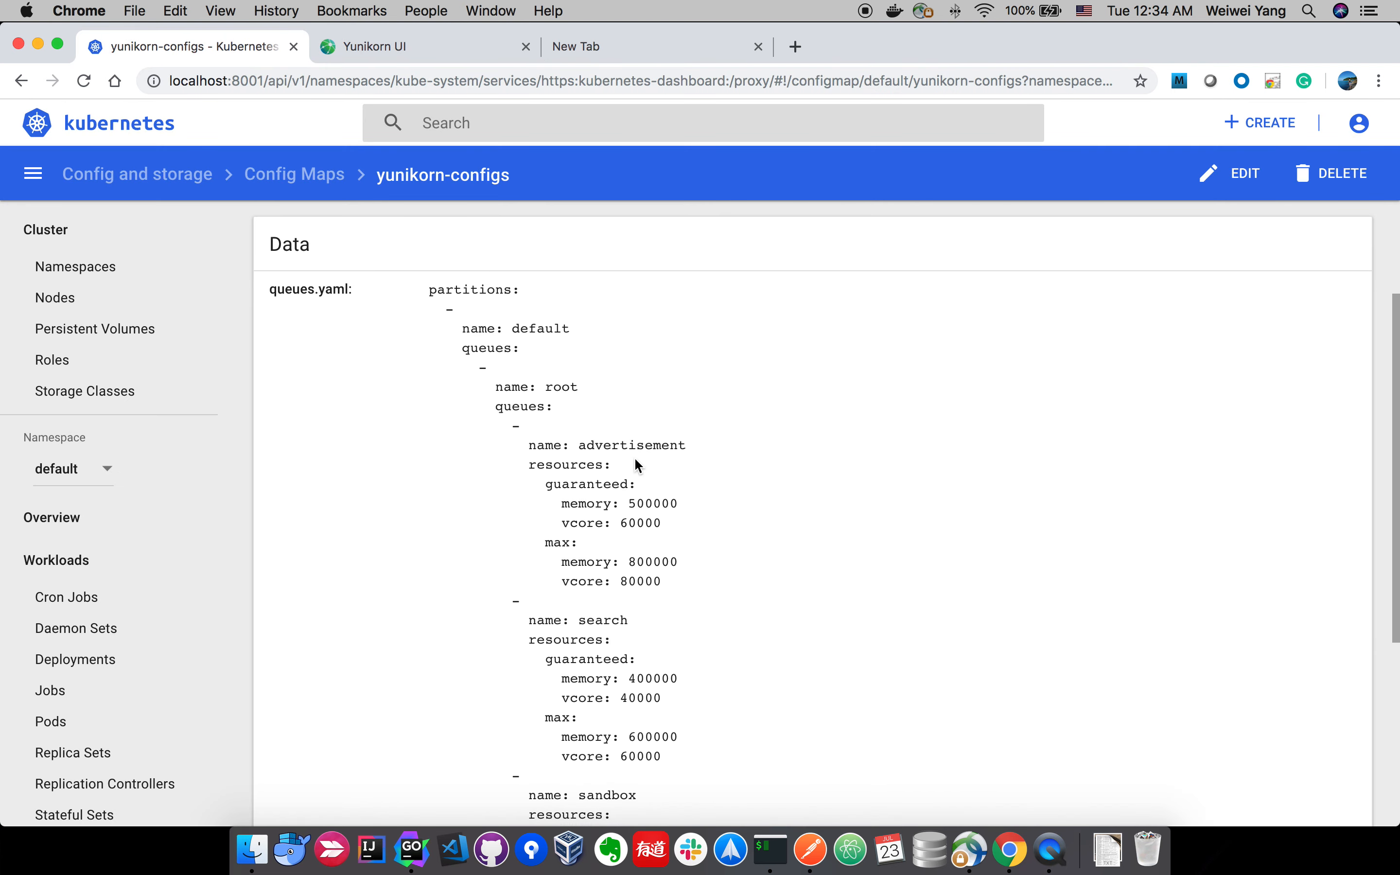
scroll(down, 3)
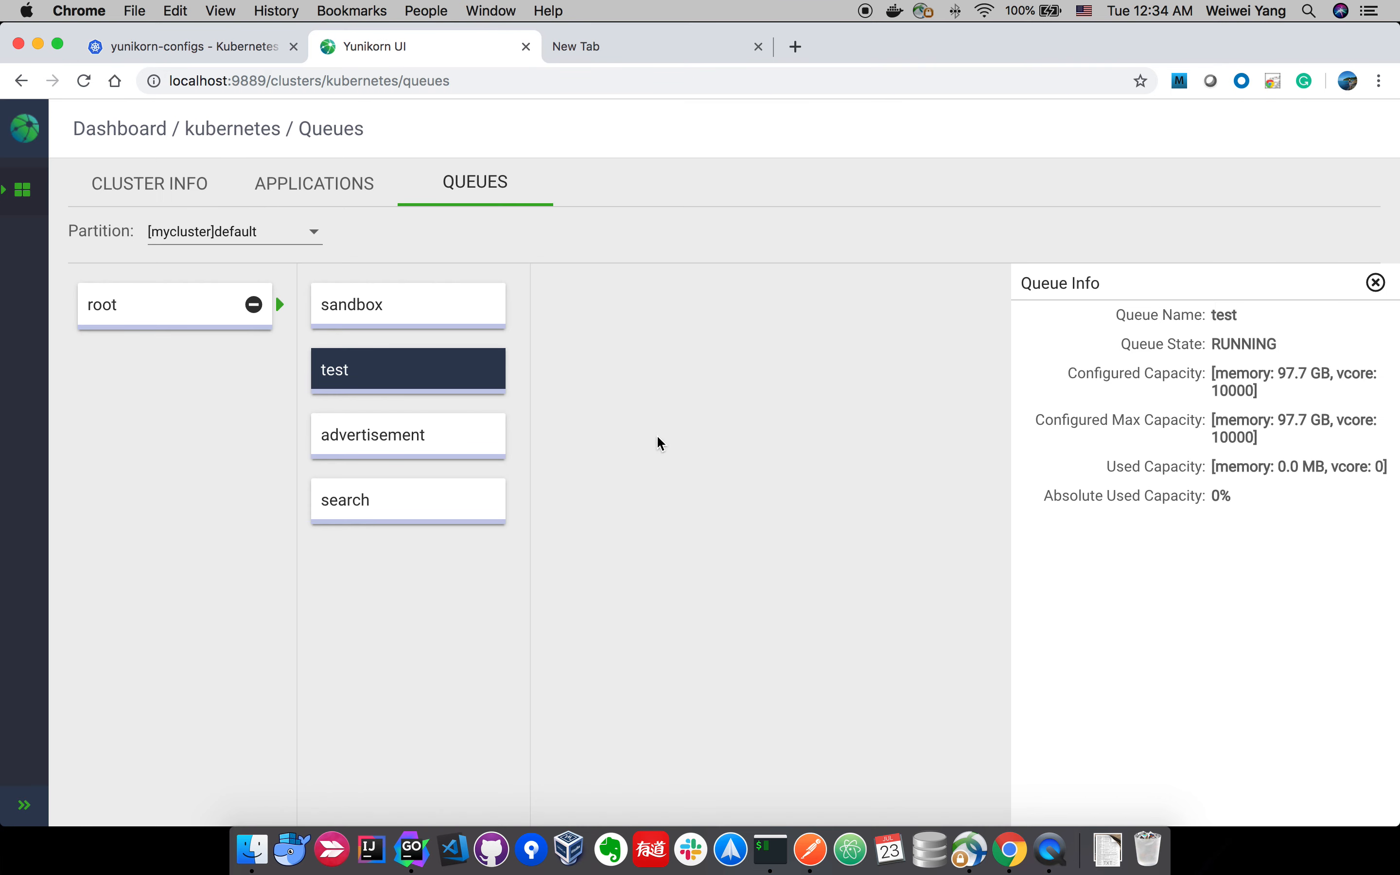
mouse_move(756, 551)
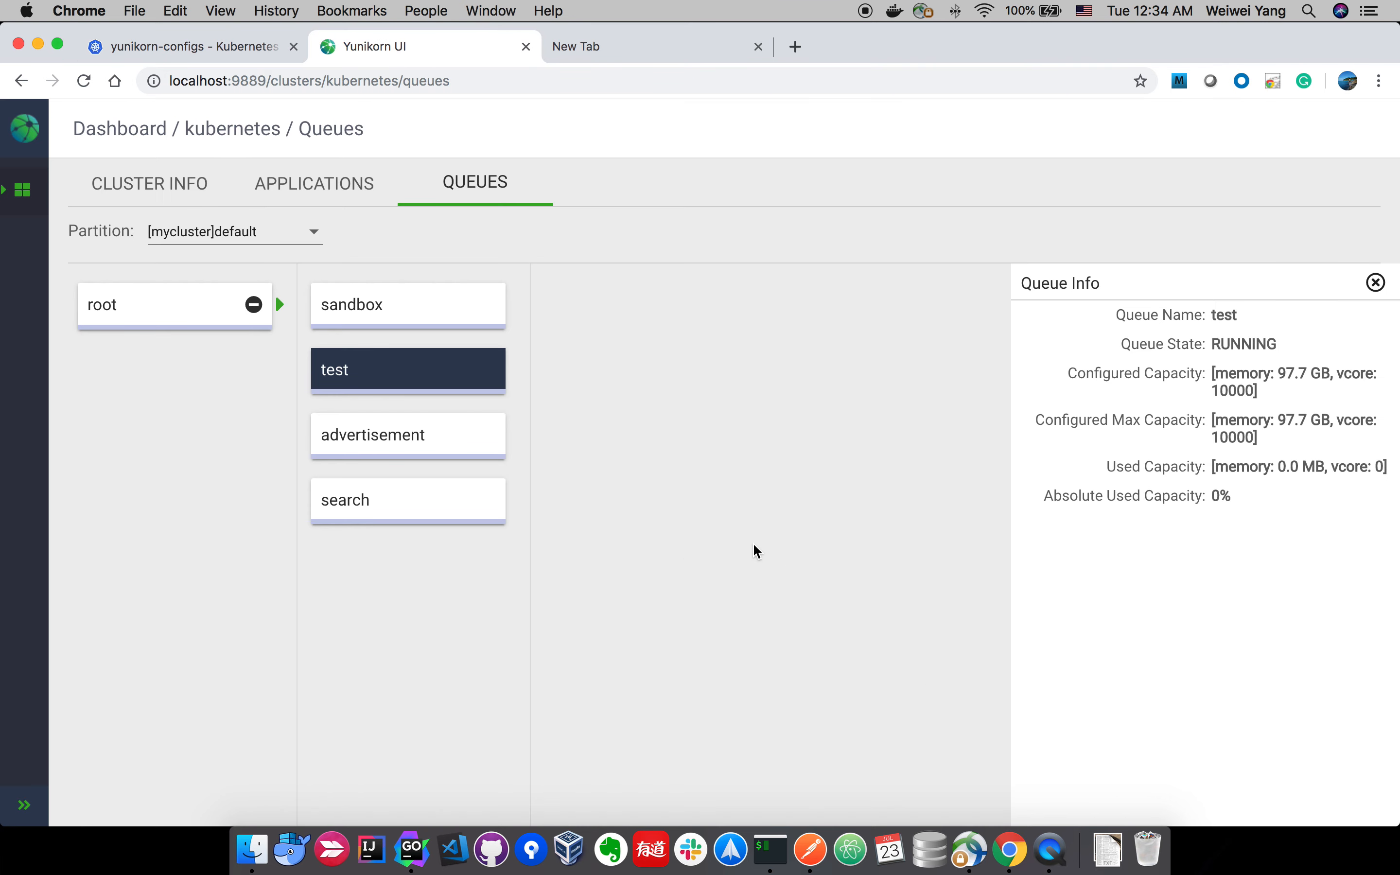
mouse_move(348, 207)
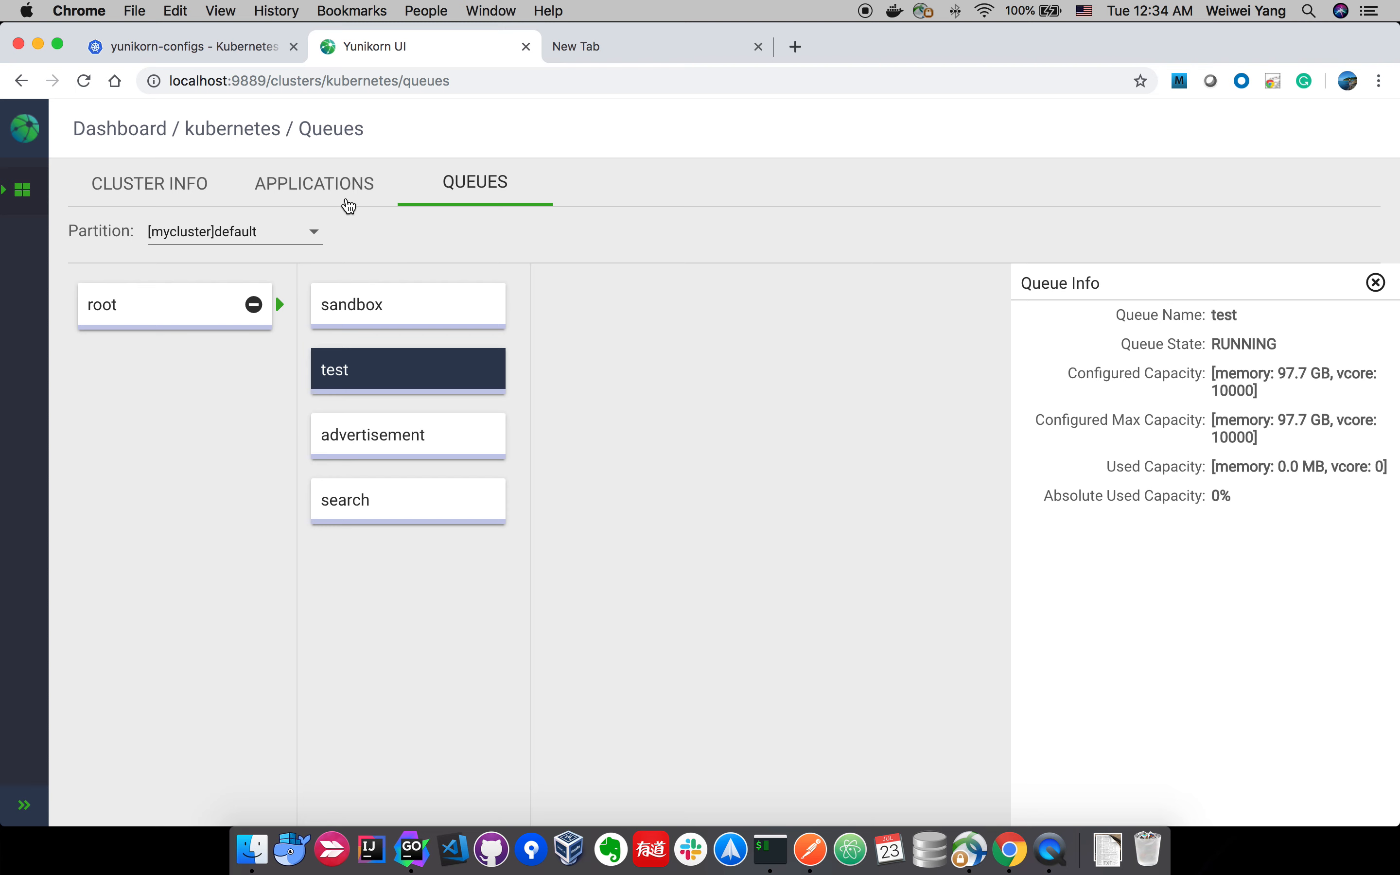
mouse_move(772, 523)
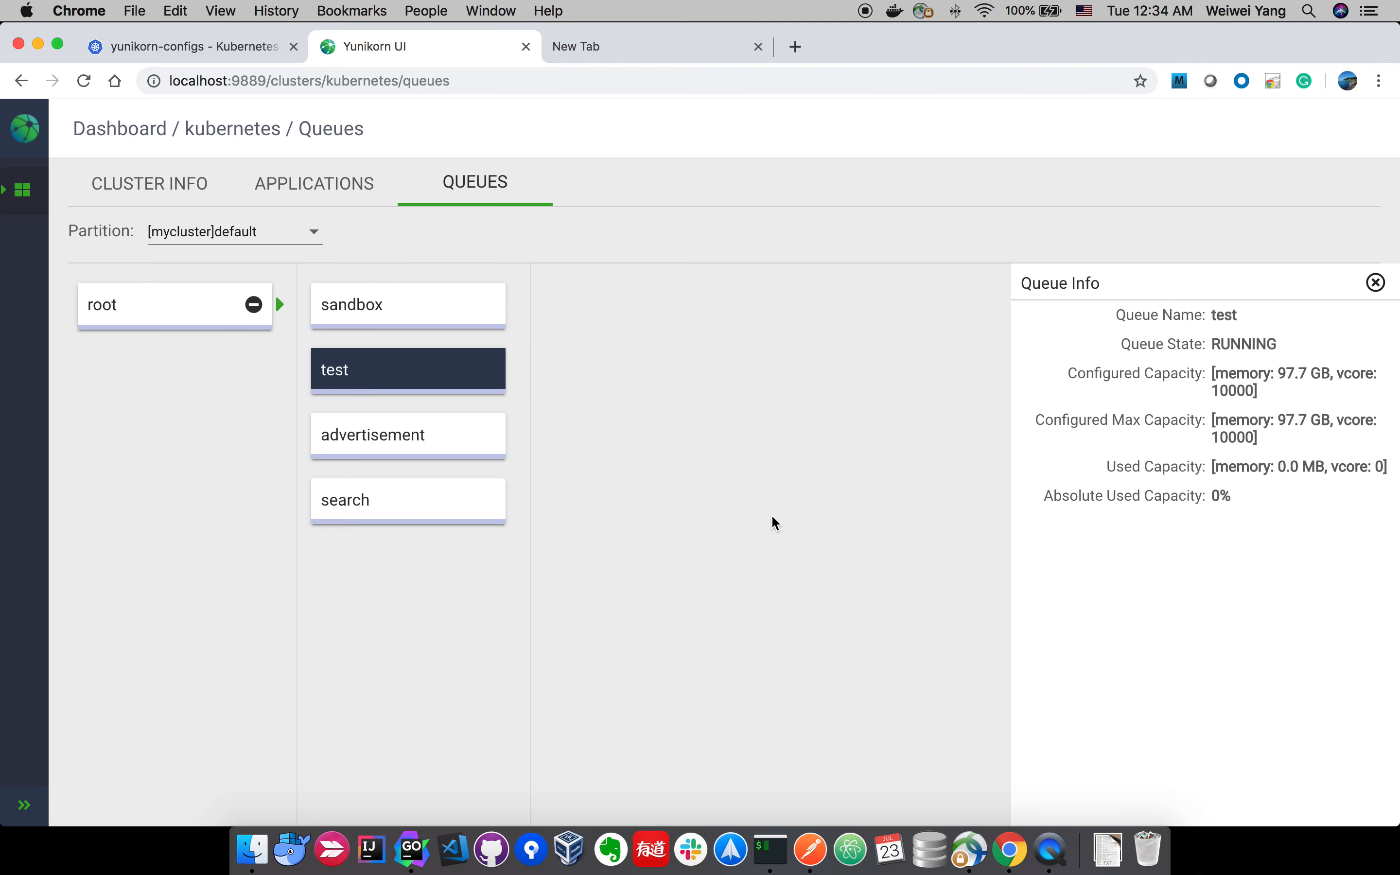
mouse_move(775, 525)
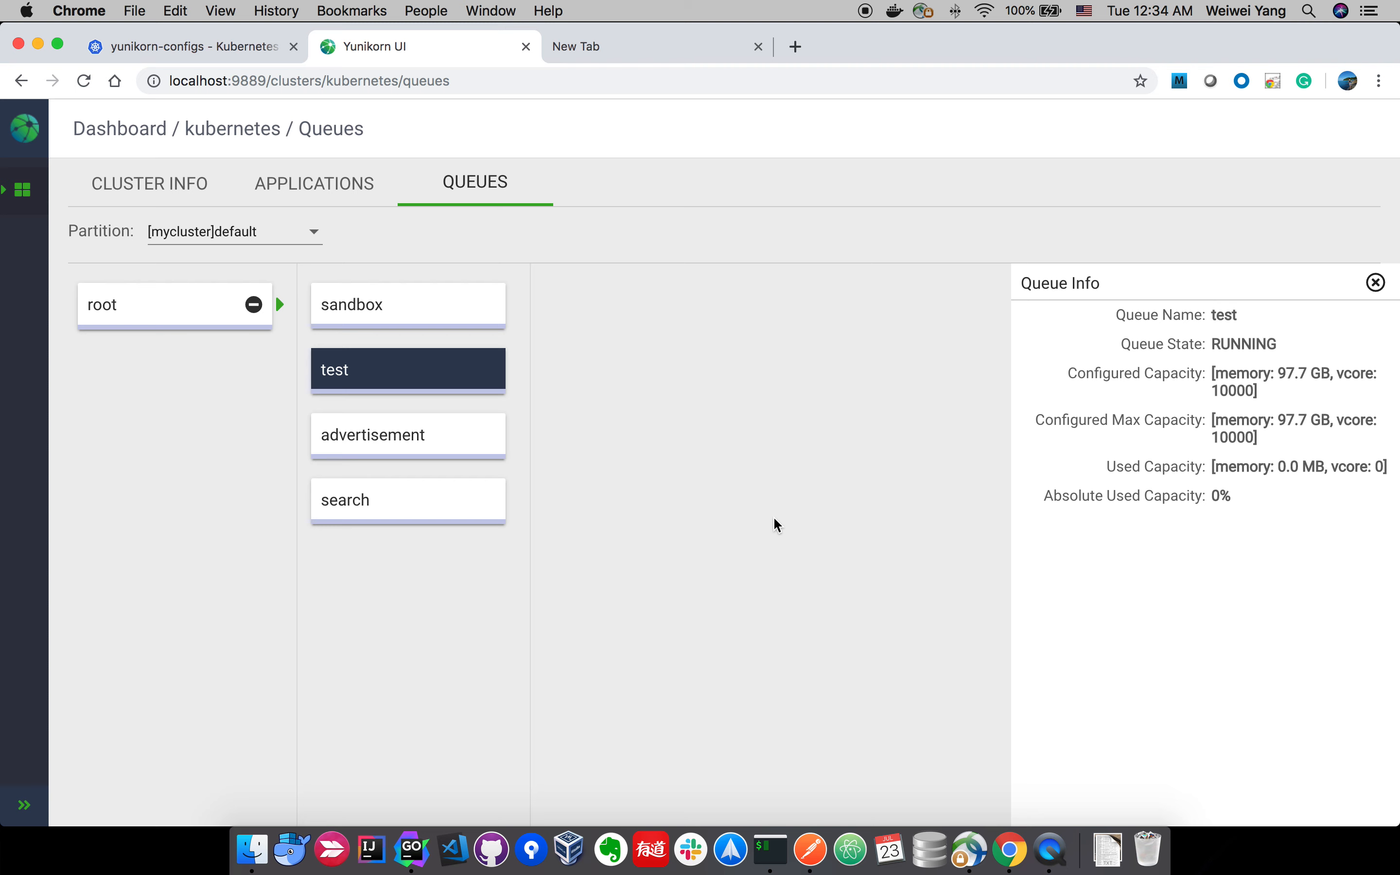
mouse_move(1060, 832)
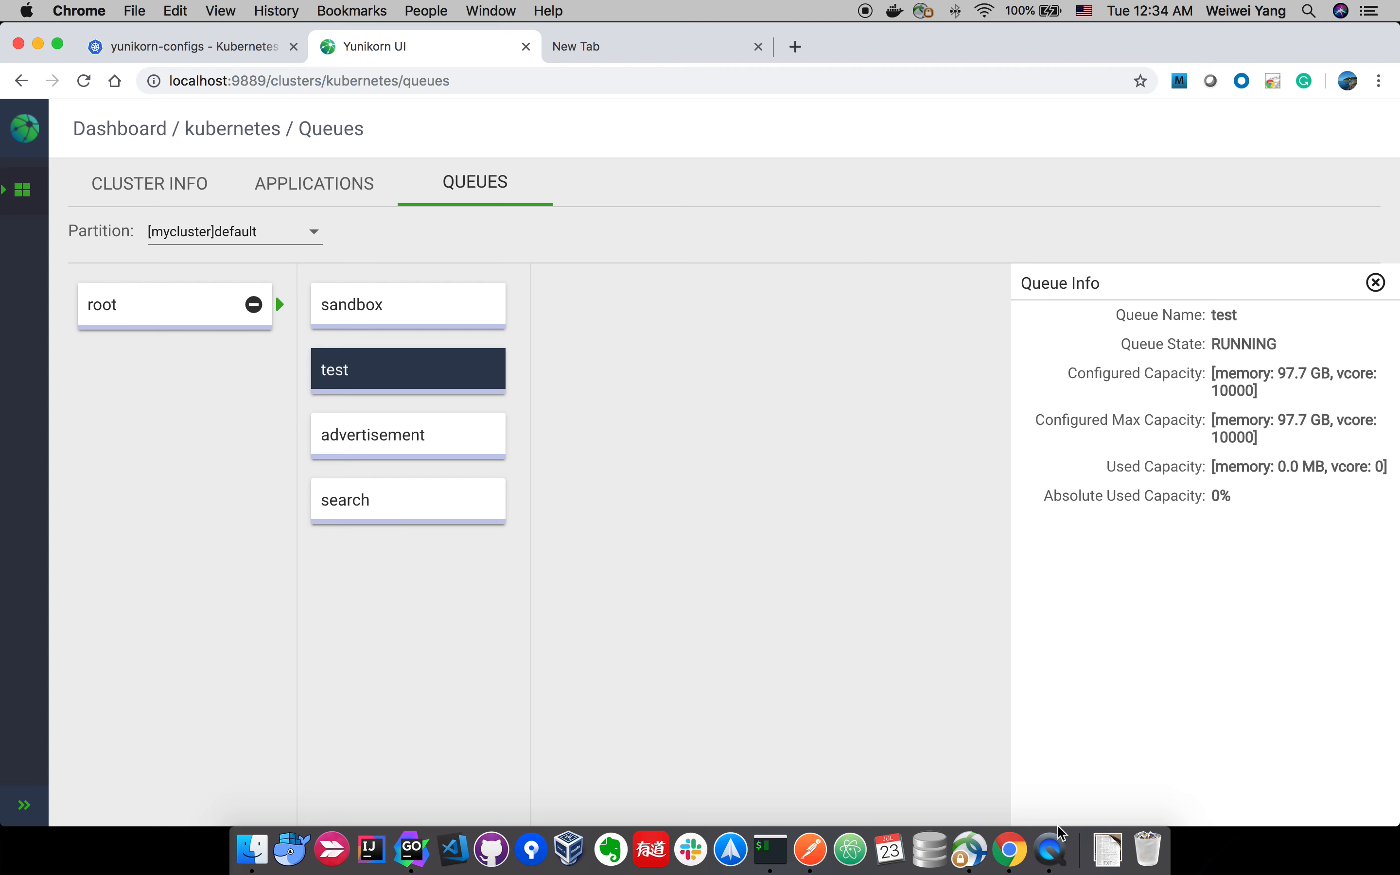